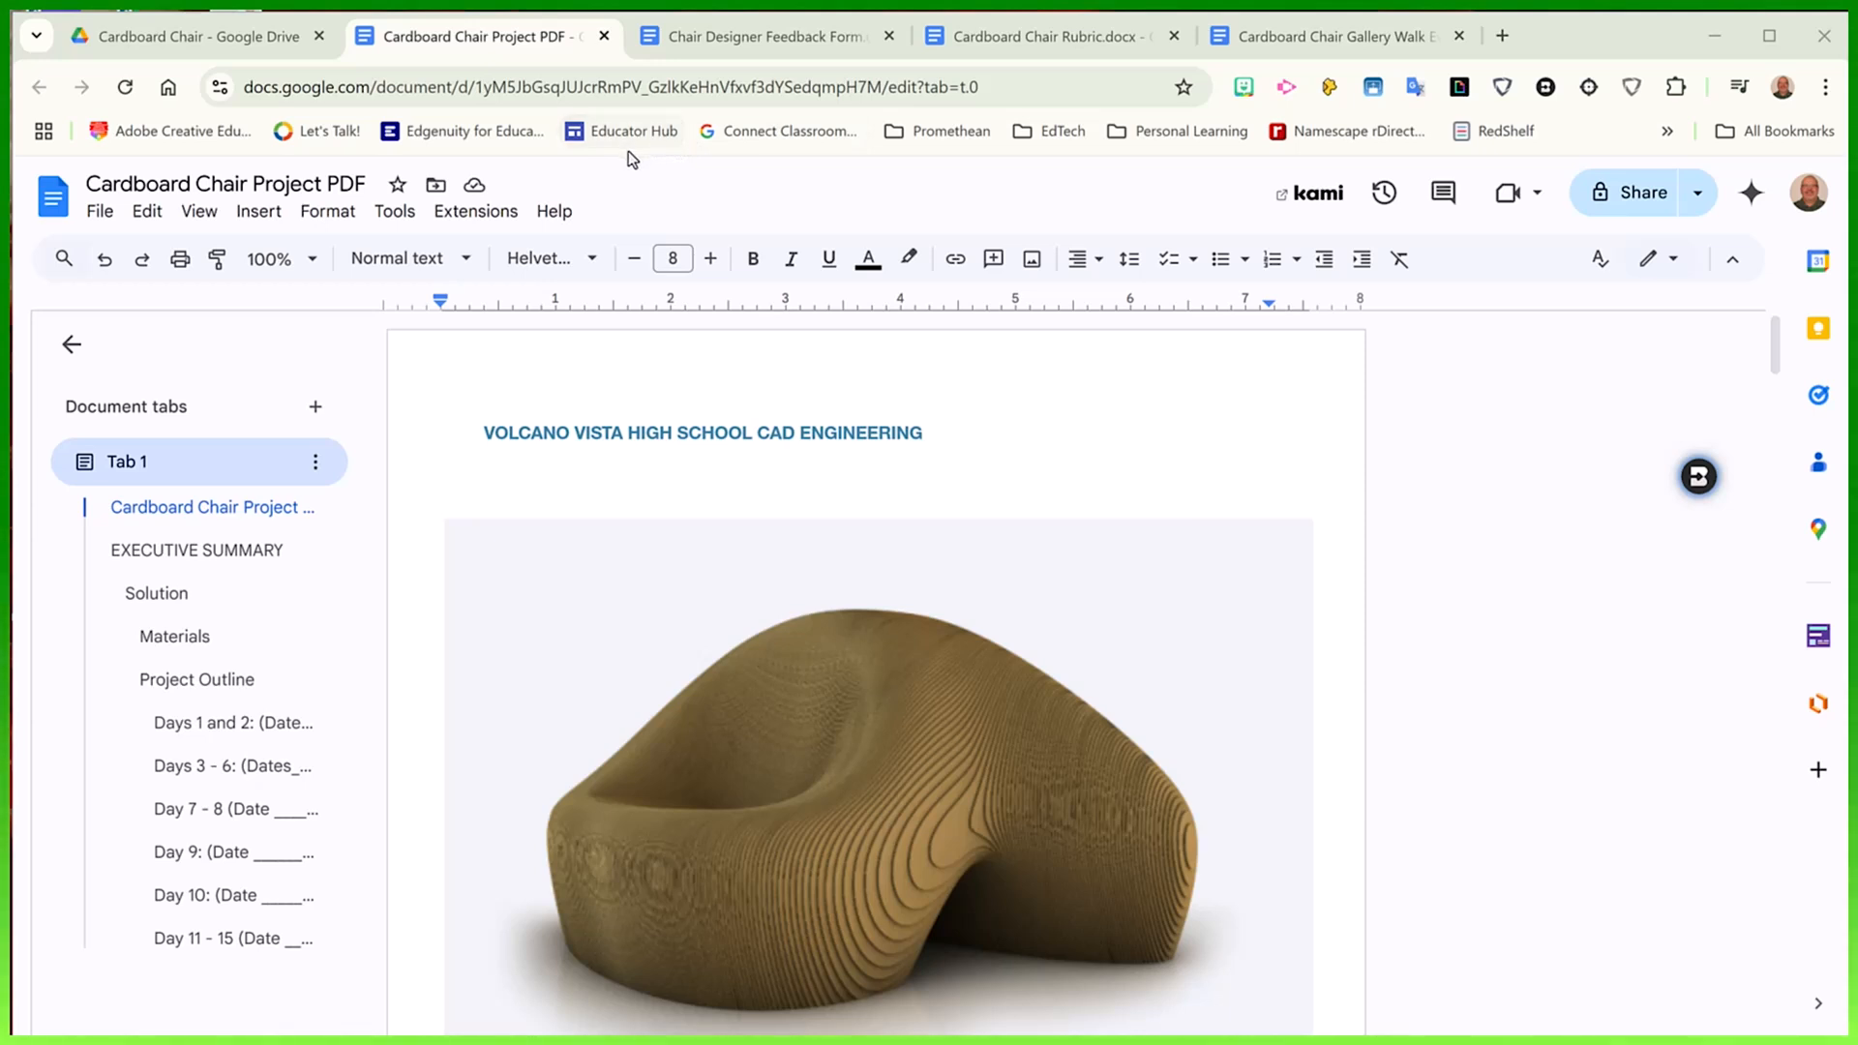
{"action": "mouse_move", "coordinate": [186, 398]}
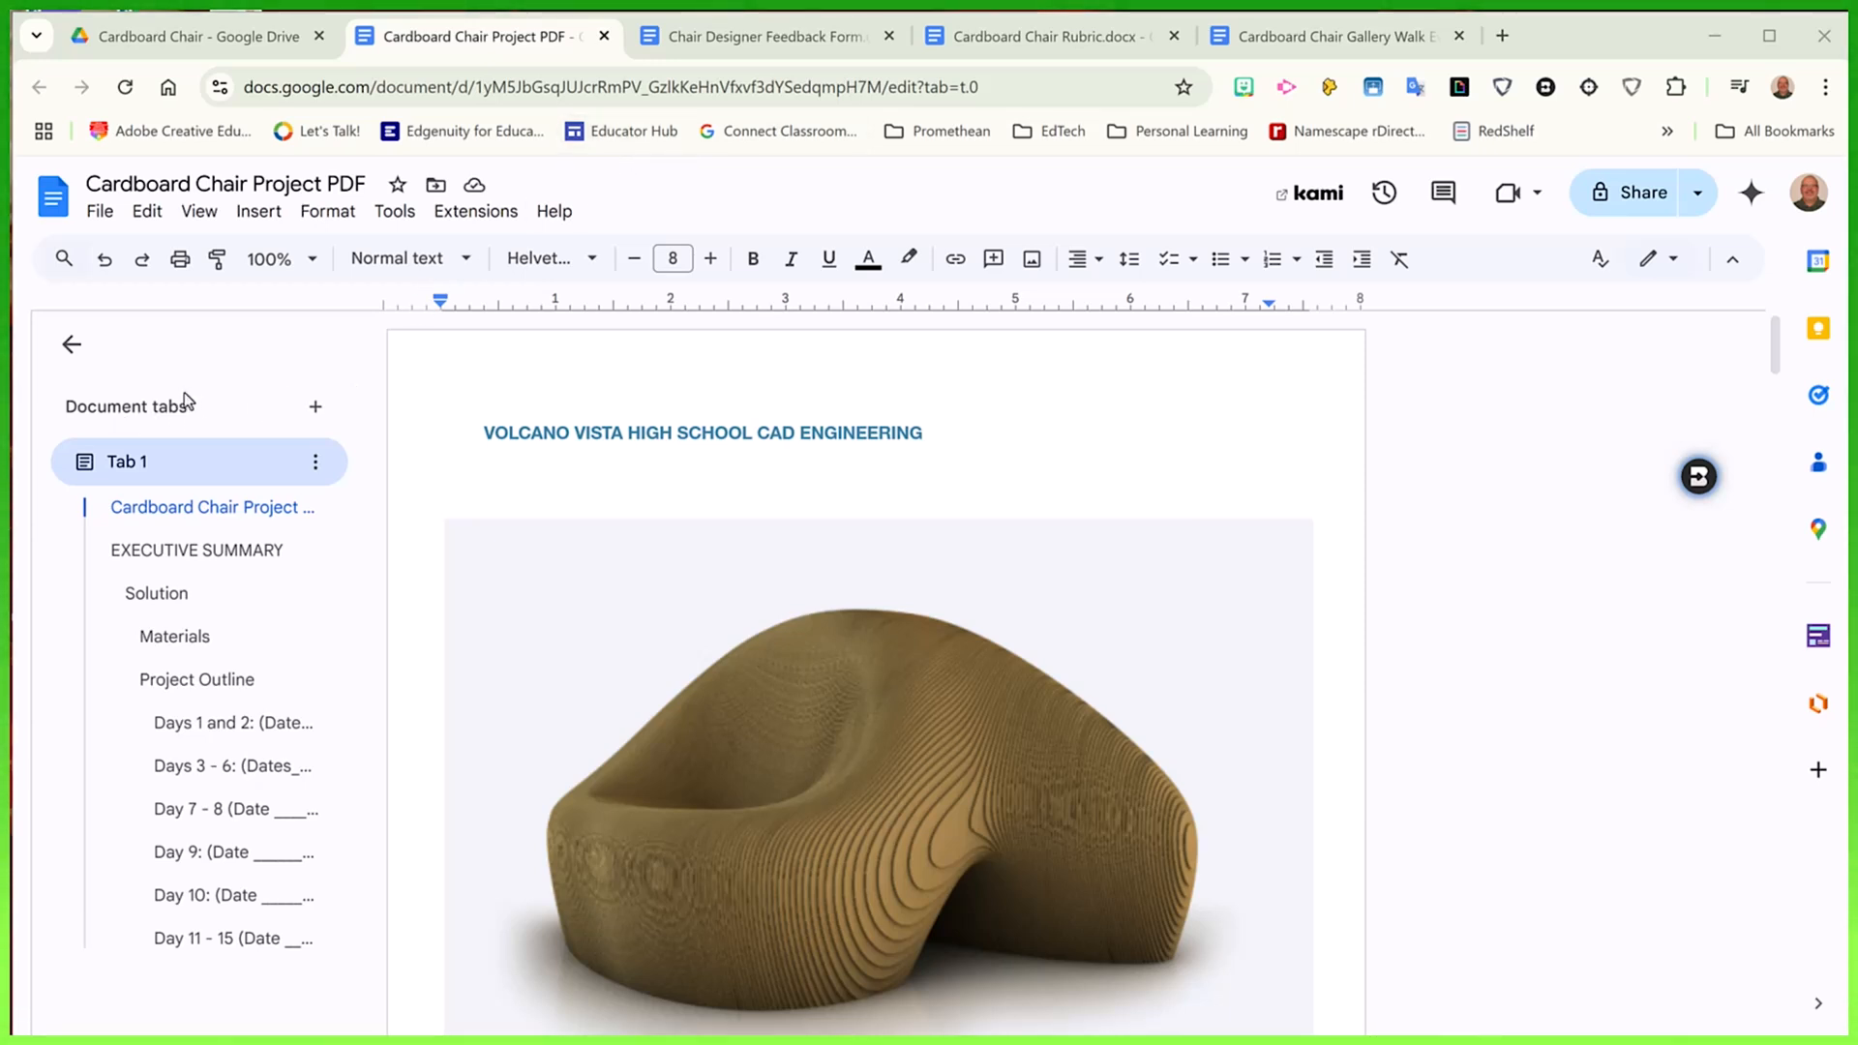
{"action": "mouse_move", "coordinate": [216, 515]}
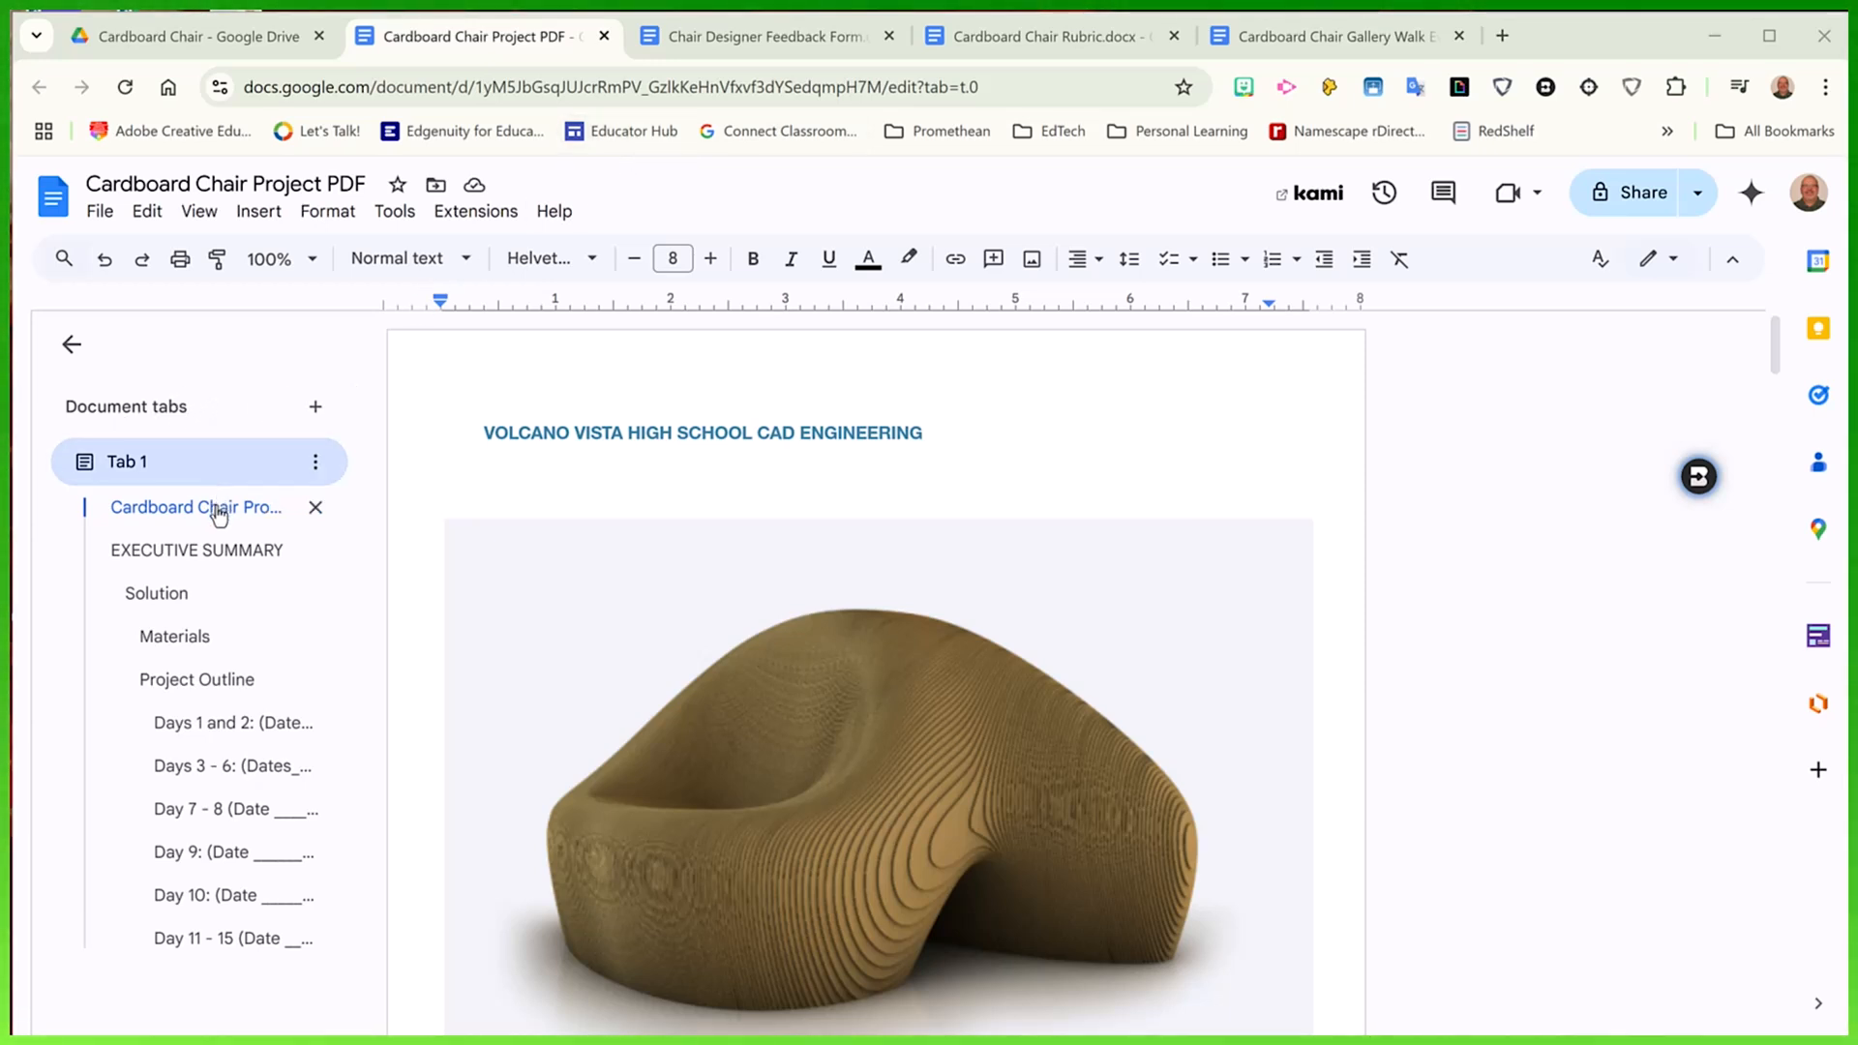
{"action": "mouse_move", "coordinate": [217, 918]}
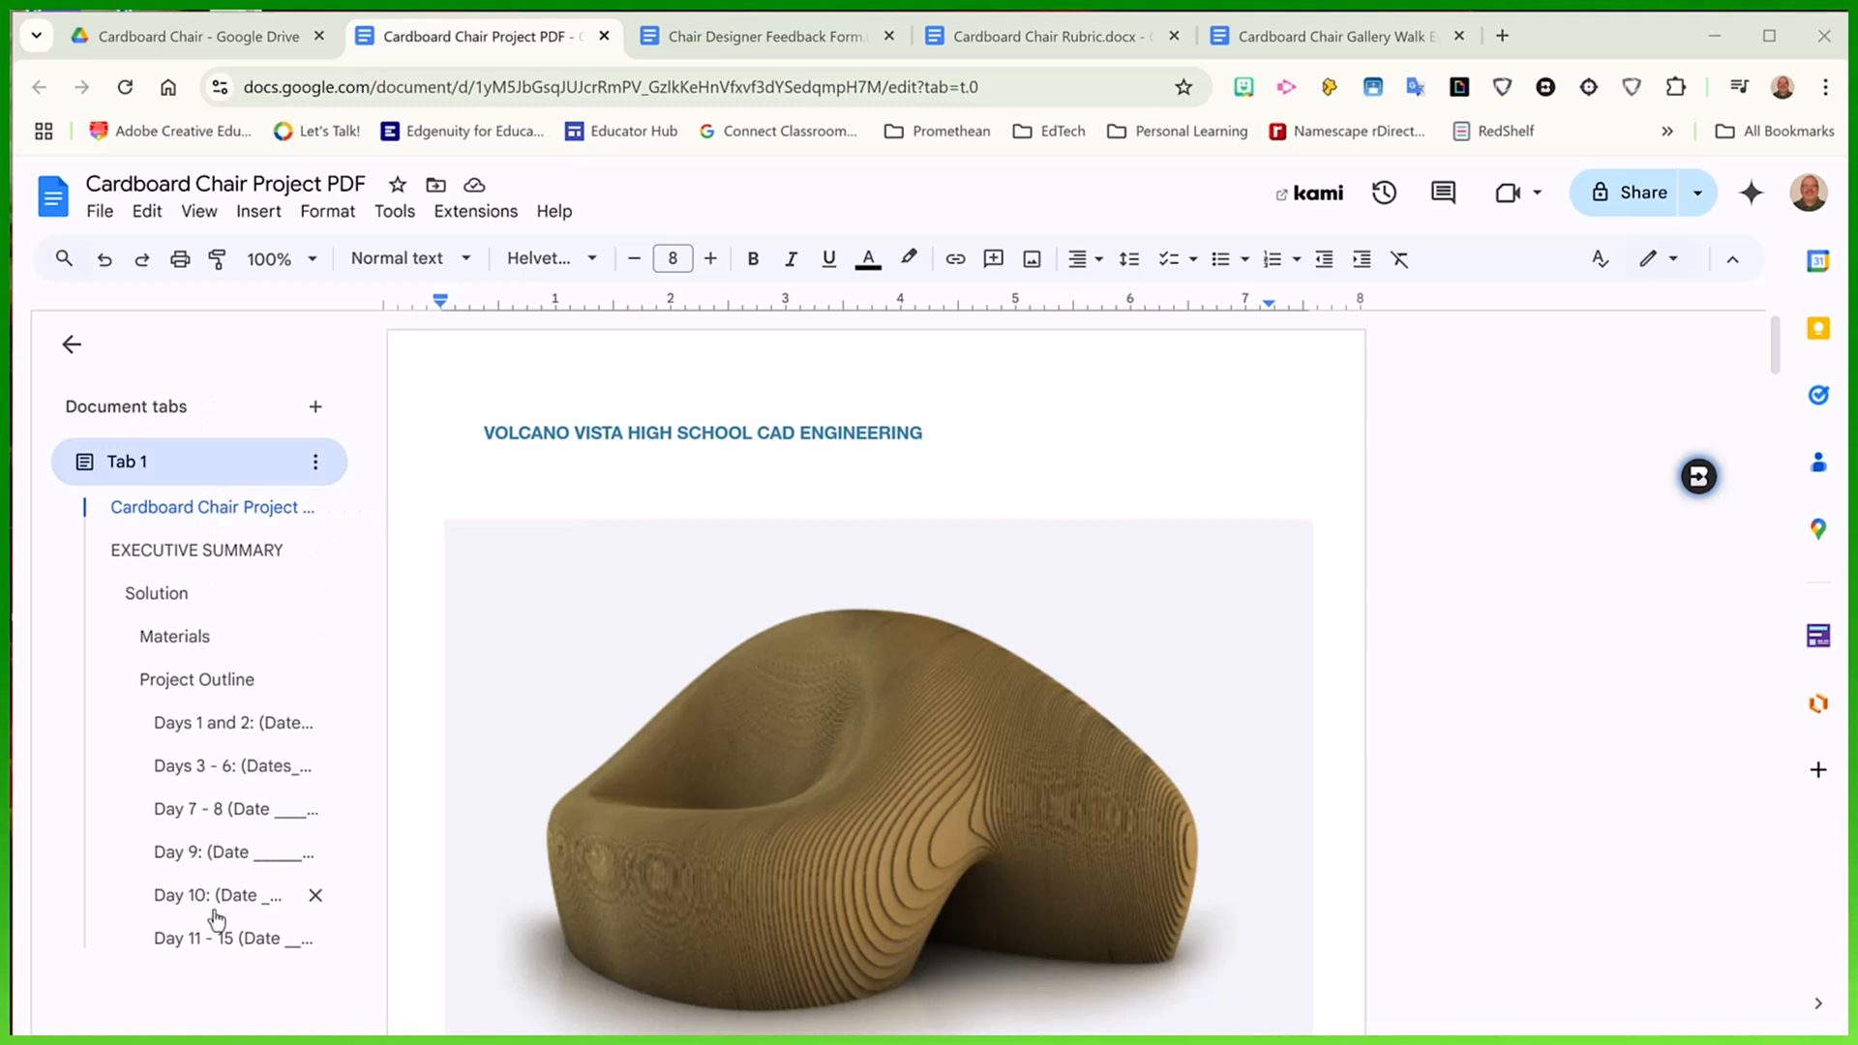
{"action": "mouse_move", "coordinate": [635, 389]}
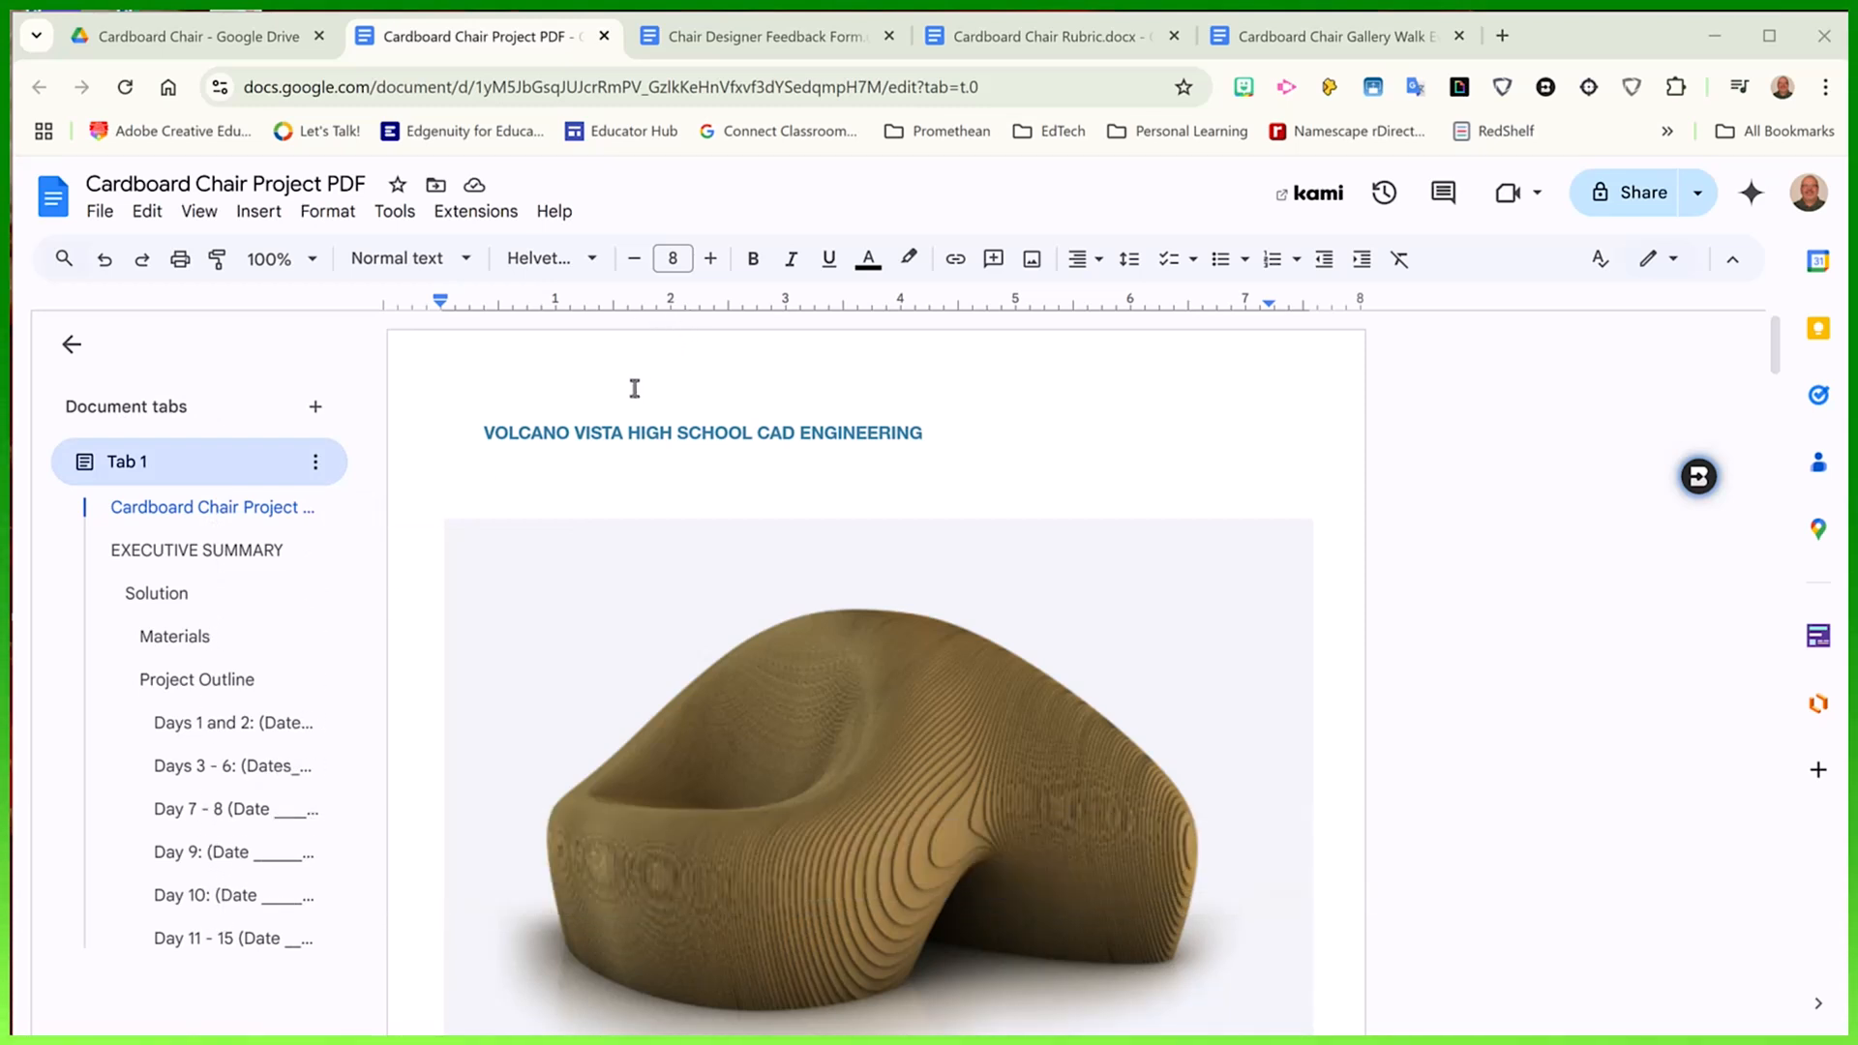
{"action": "mouse_move", "coordinate": [533, 447]}
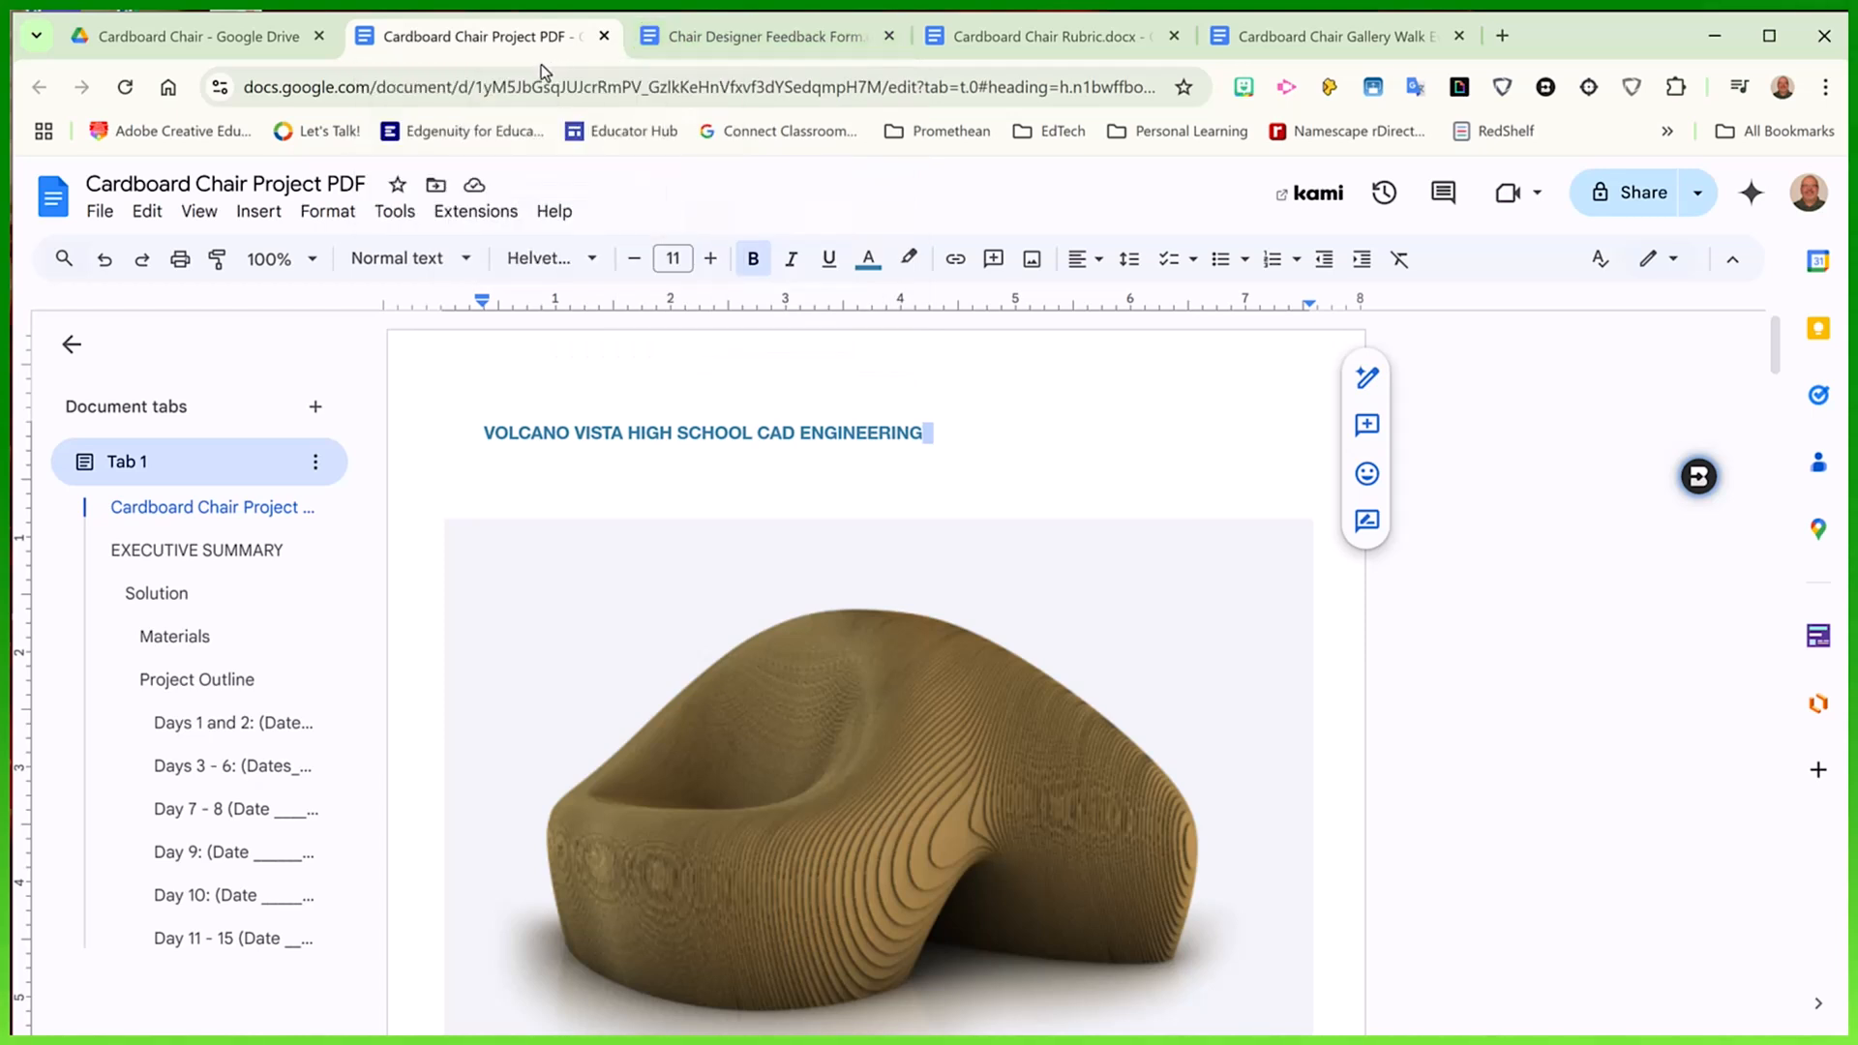
{"action": "mouse_move", "coordinate": [480, 35]}
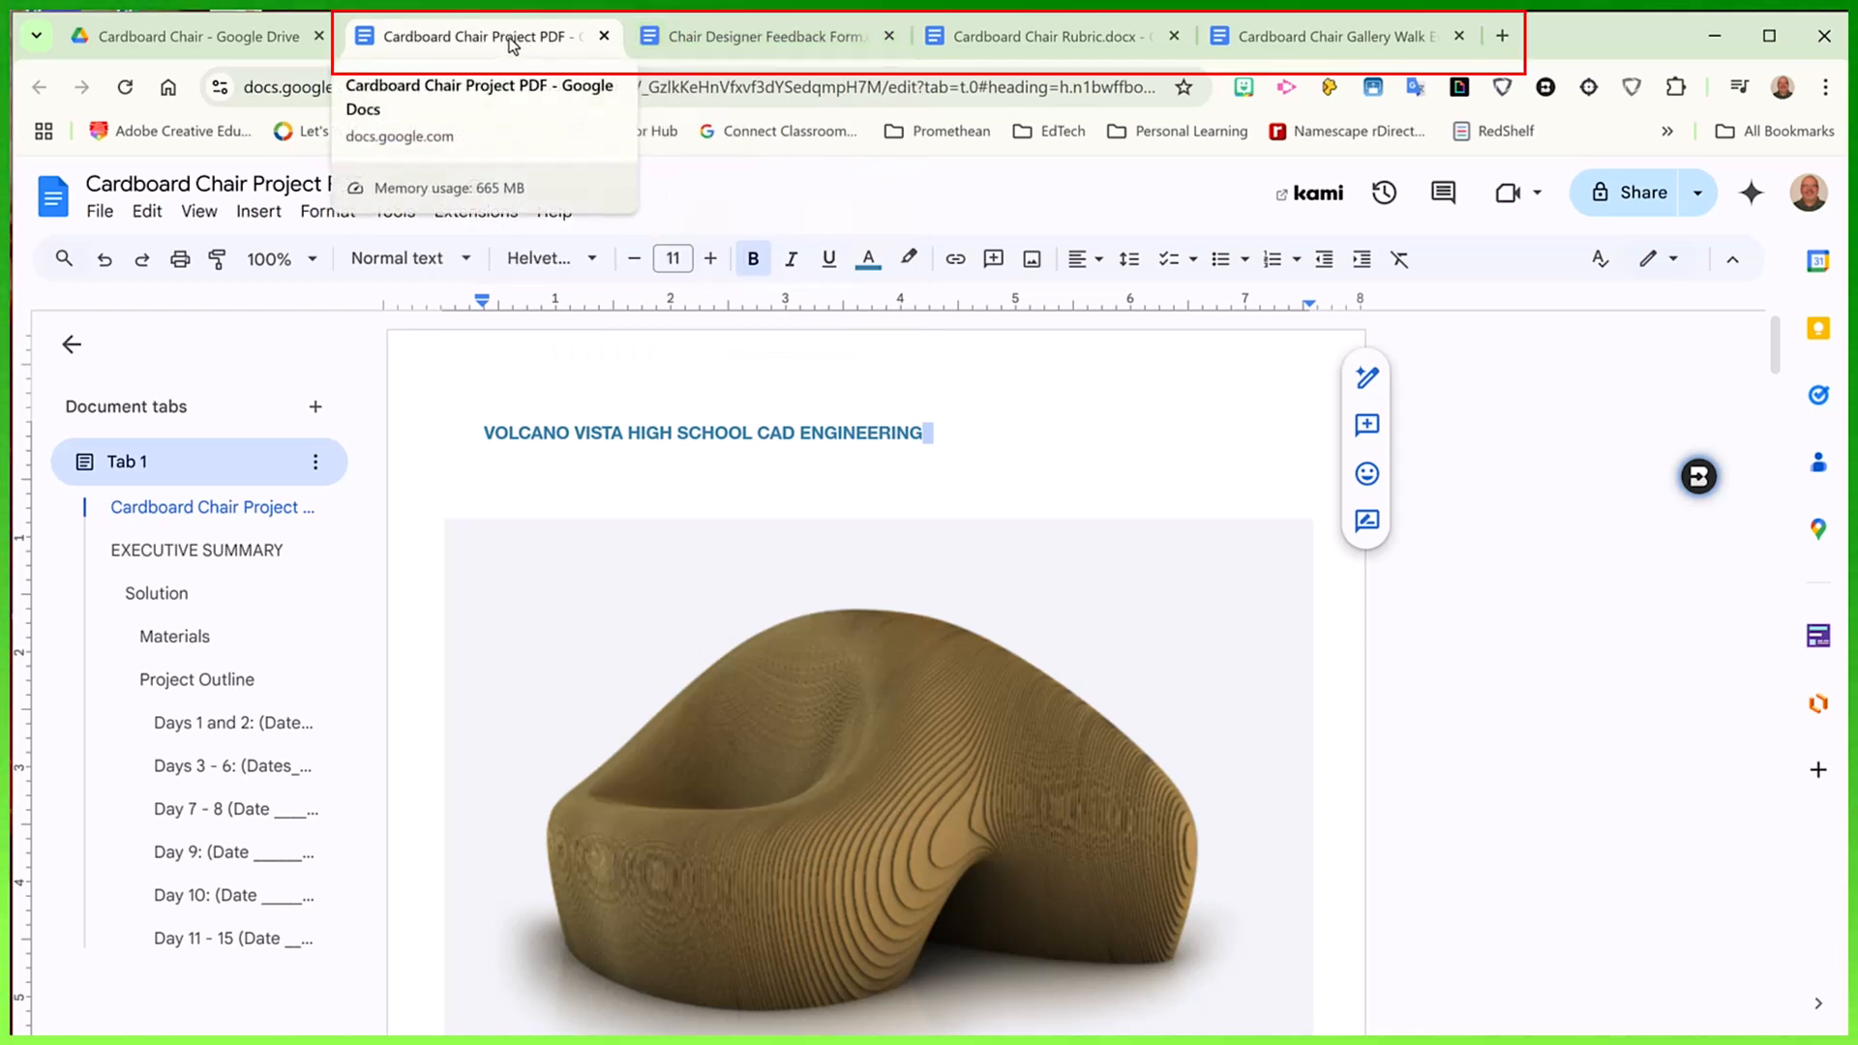
Review the Feedback Form, Rubric and Gallery Walk Eval Form source documents, then return to the project doc
{"action": "left_click", "coordinate": [765, 35]}
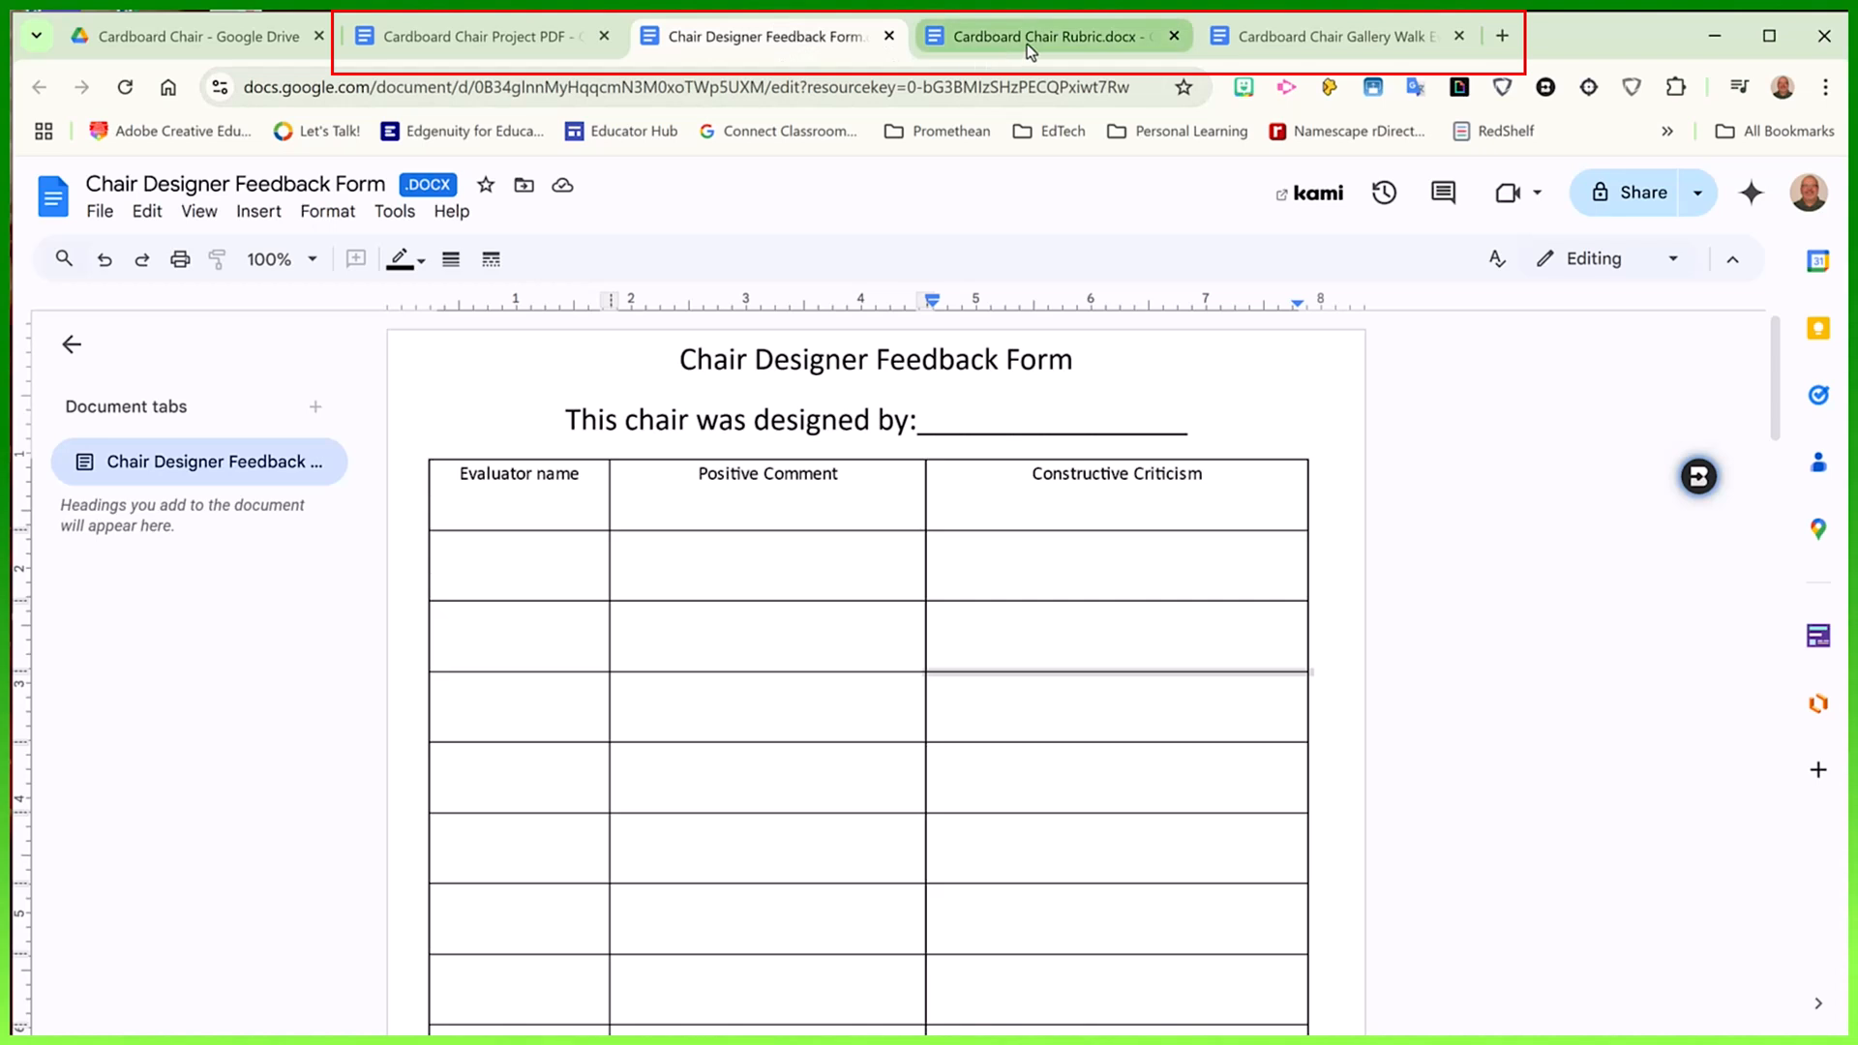
{"action": "left_click", "coordinate": [1047, 35]}
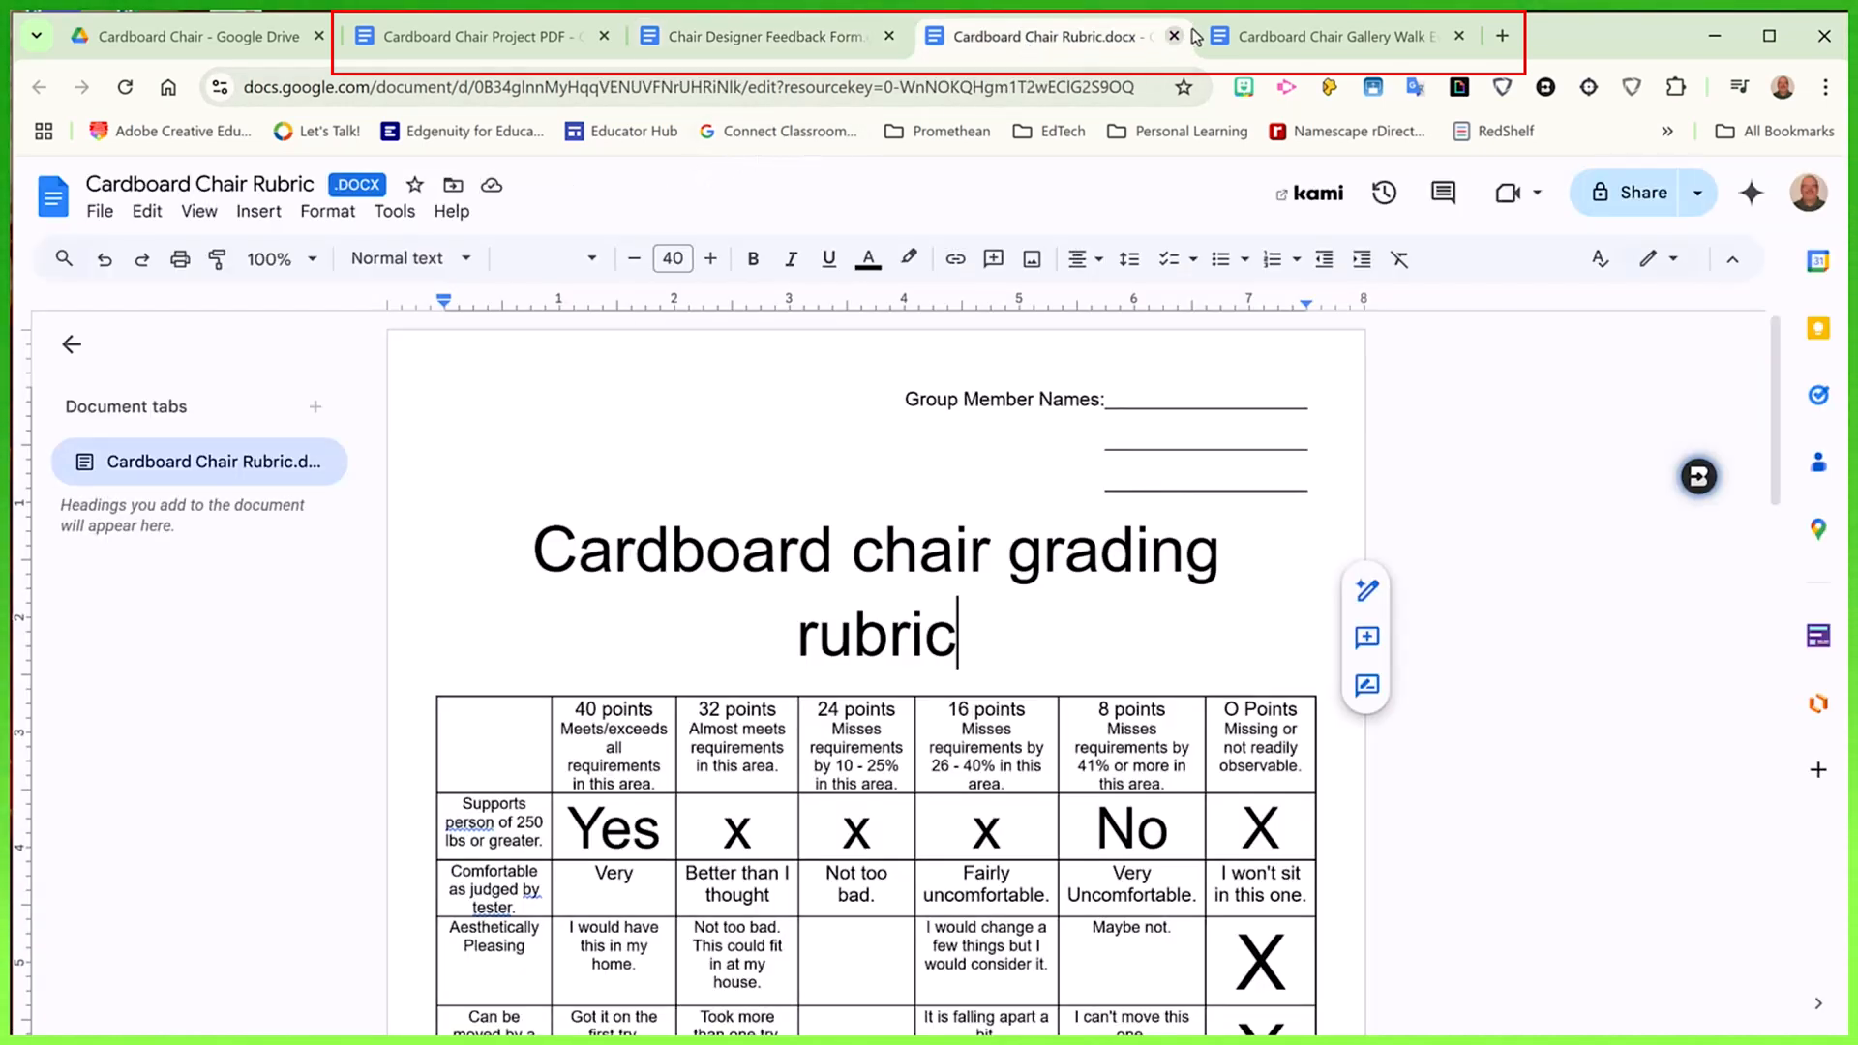
{"action": "left_click", "coordinate": [1331, 35]}
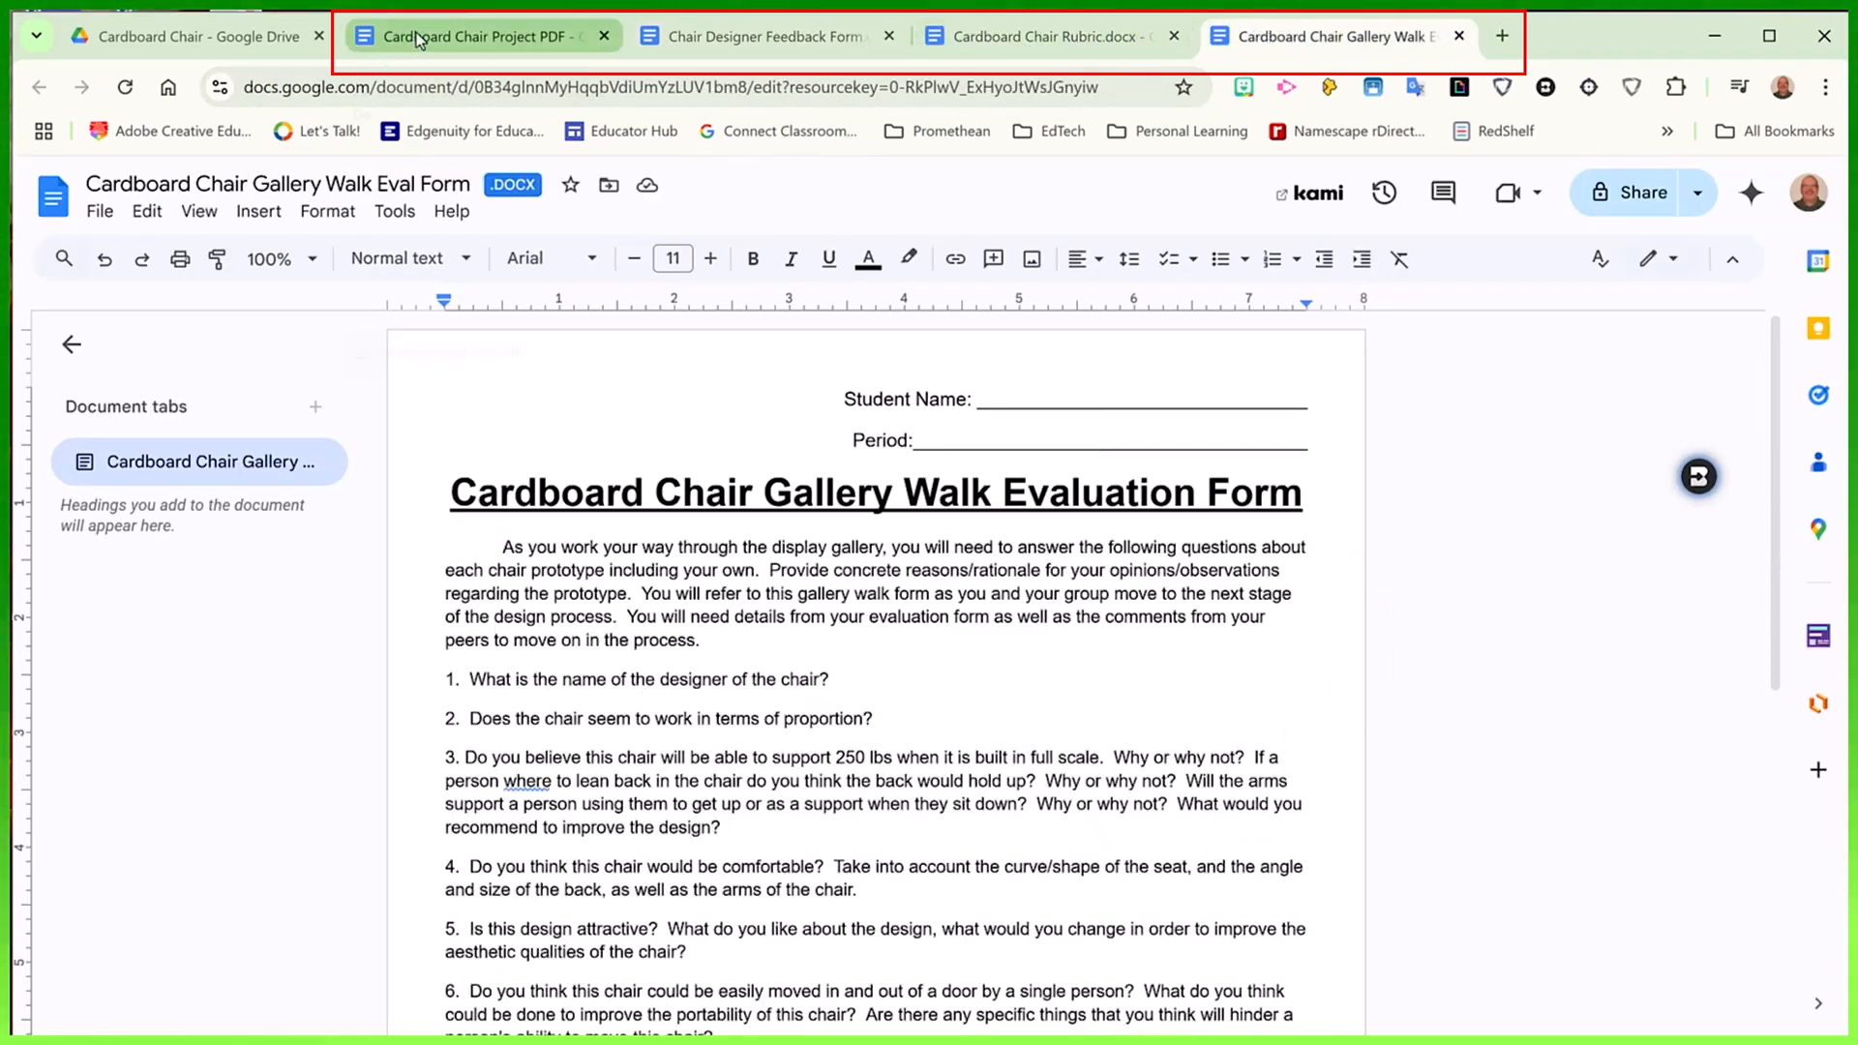
{"action": "mouse_move", "coordinate": [659, 15]}
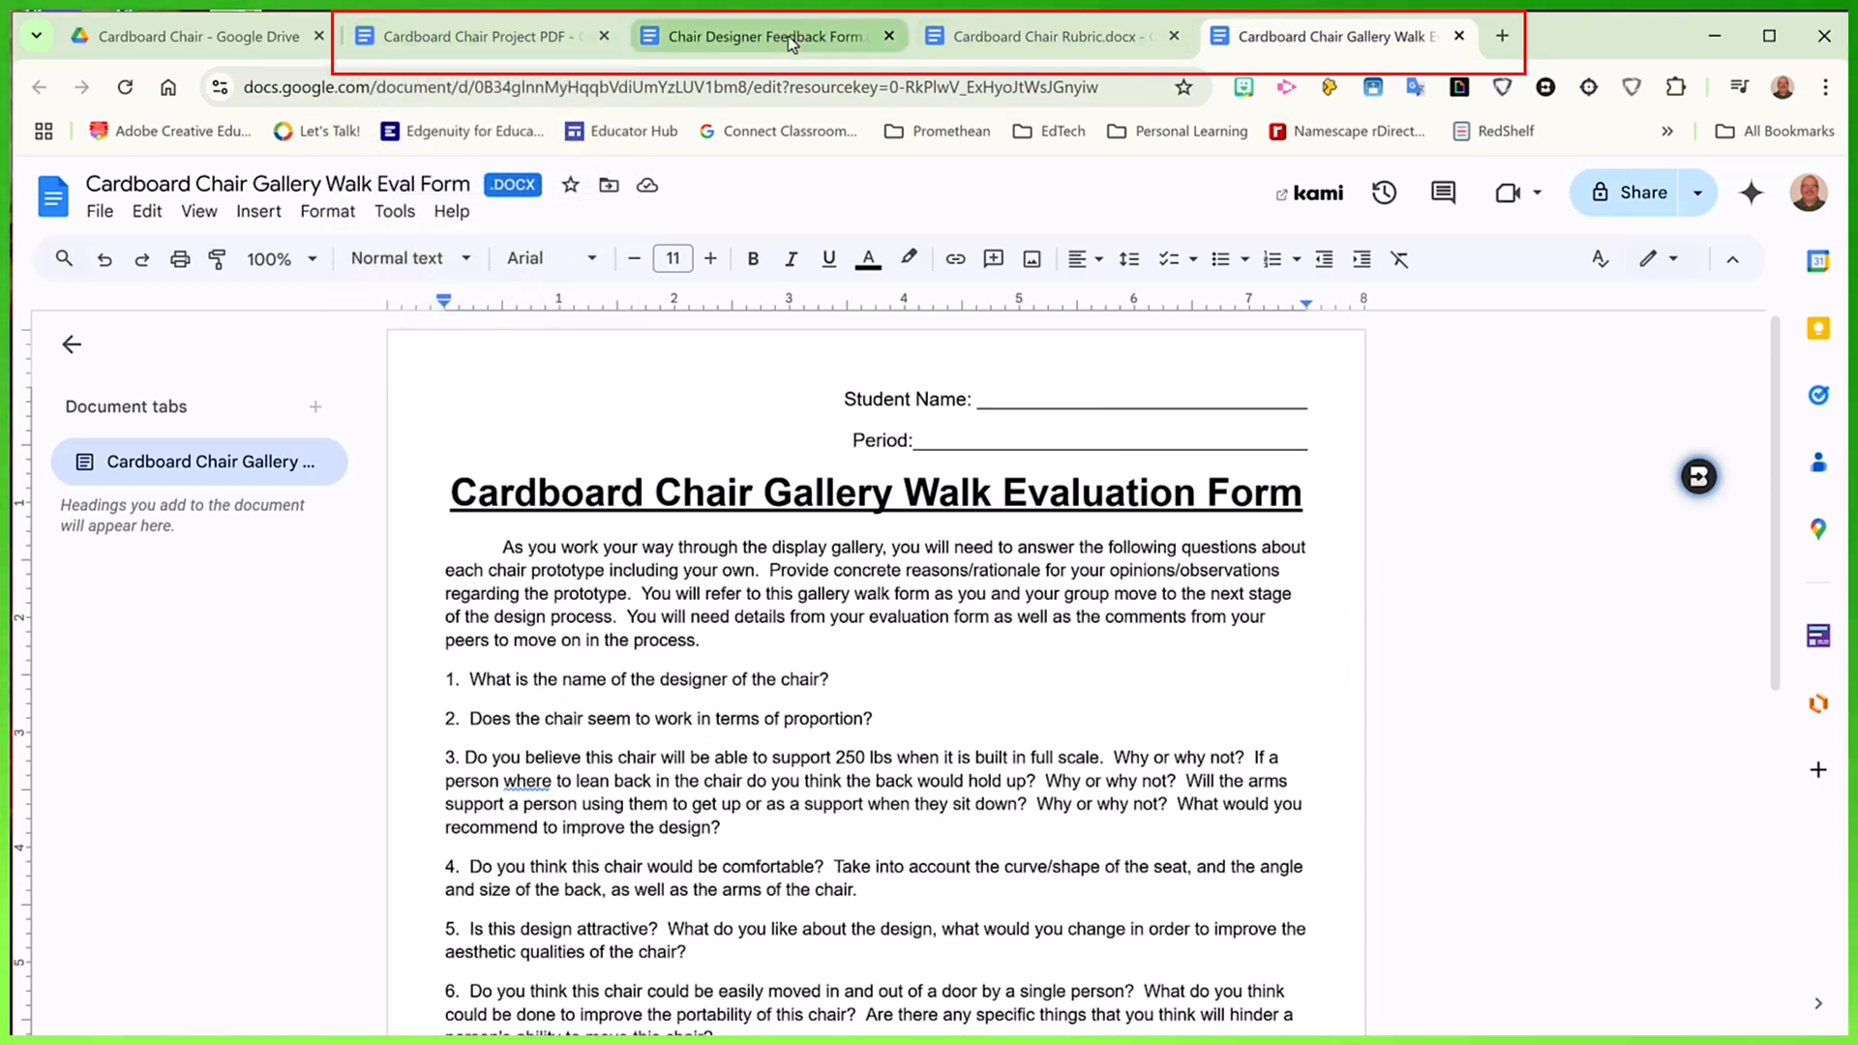
{"action": "left_click", "coordinate": [472, 35]}
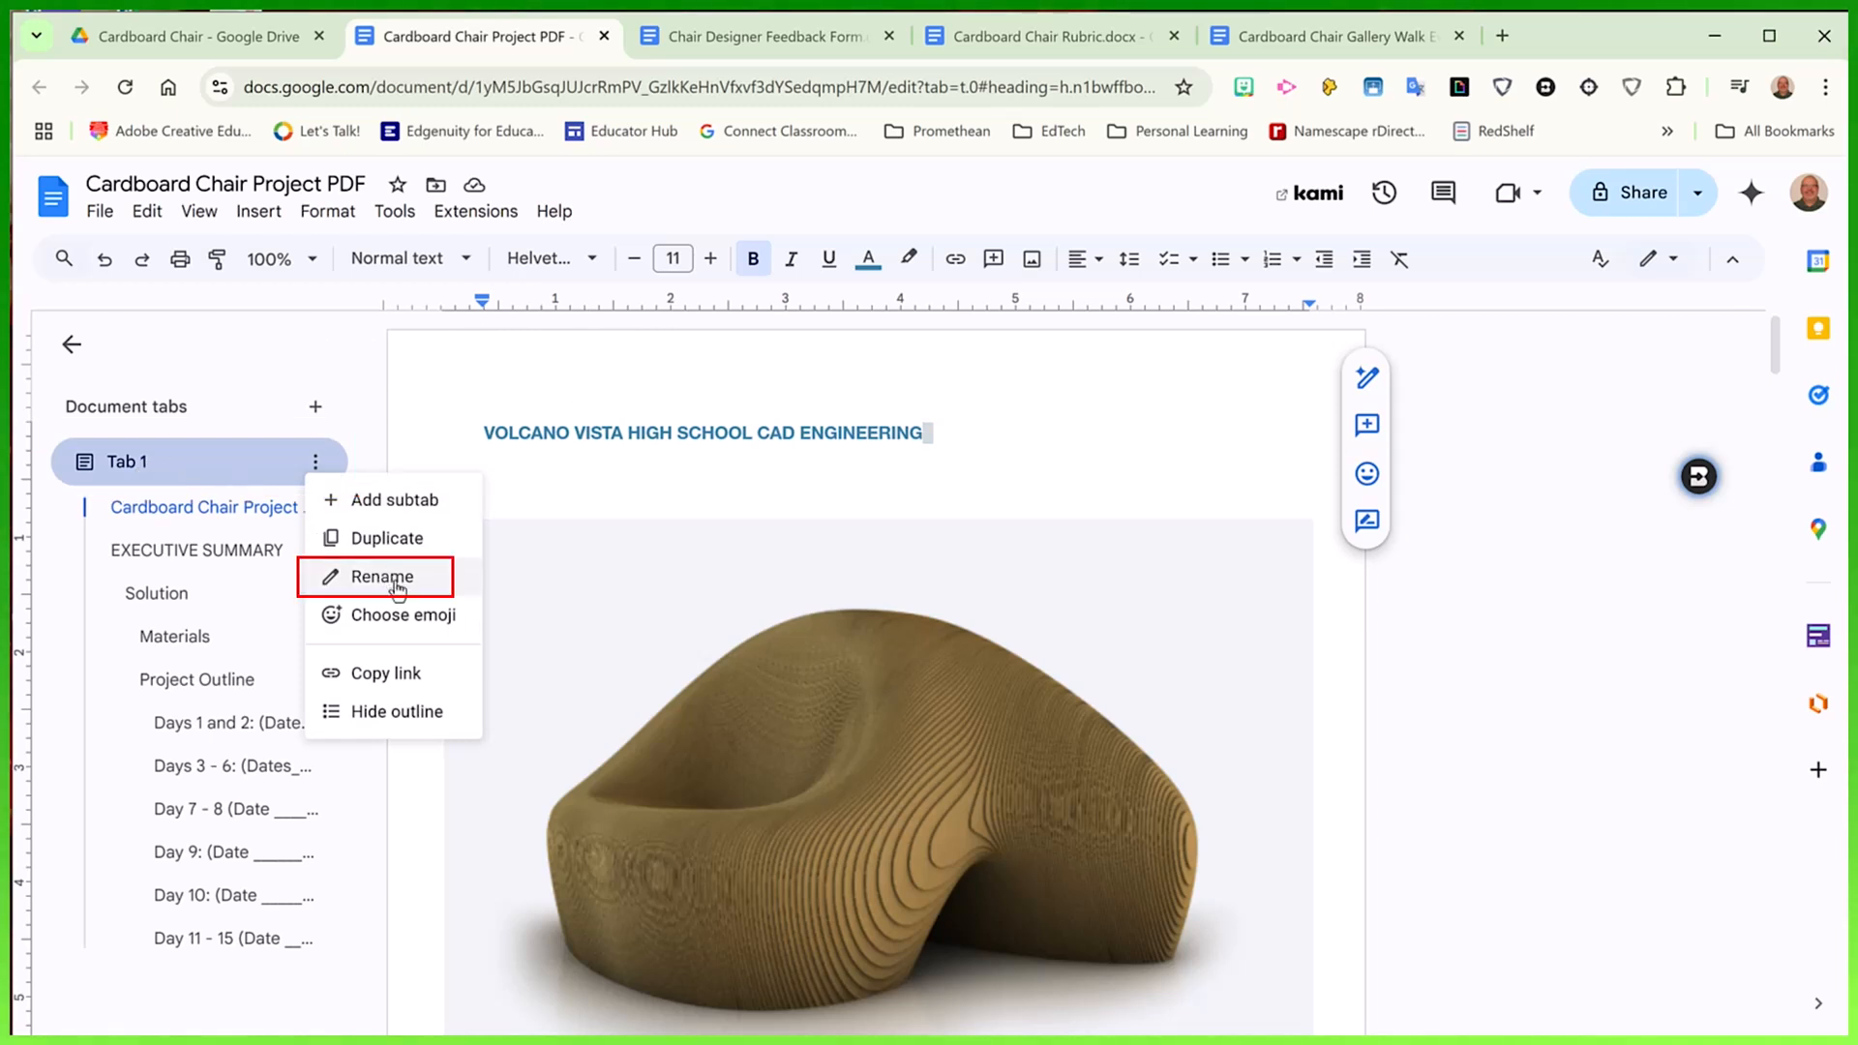
Rename the first tab 'Project Outline' and add a second tab to be renamed 'Rubric'
{"action": "left_click", "coordinate": [382, 577]}
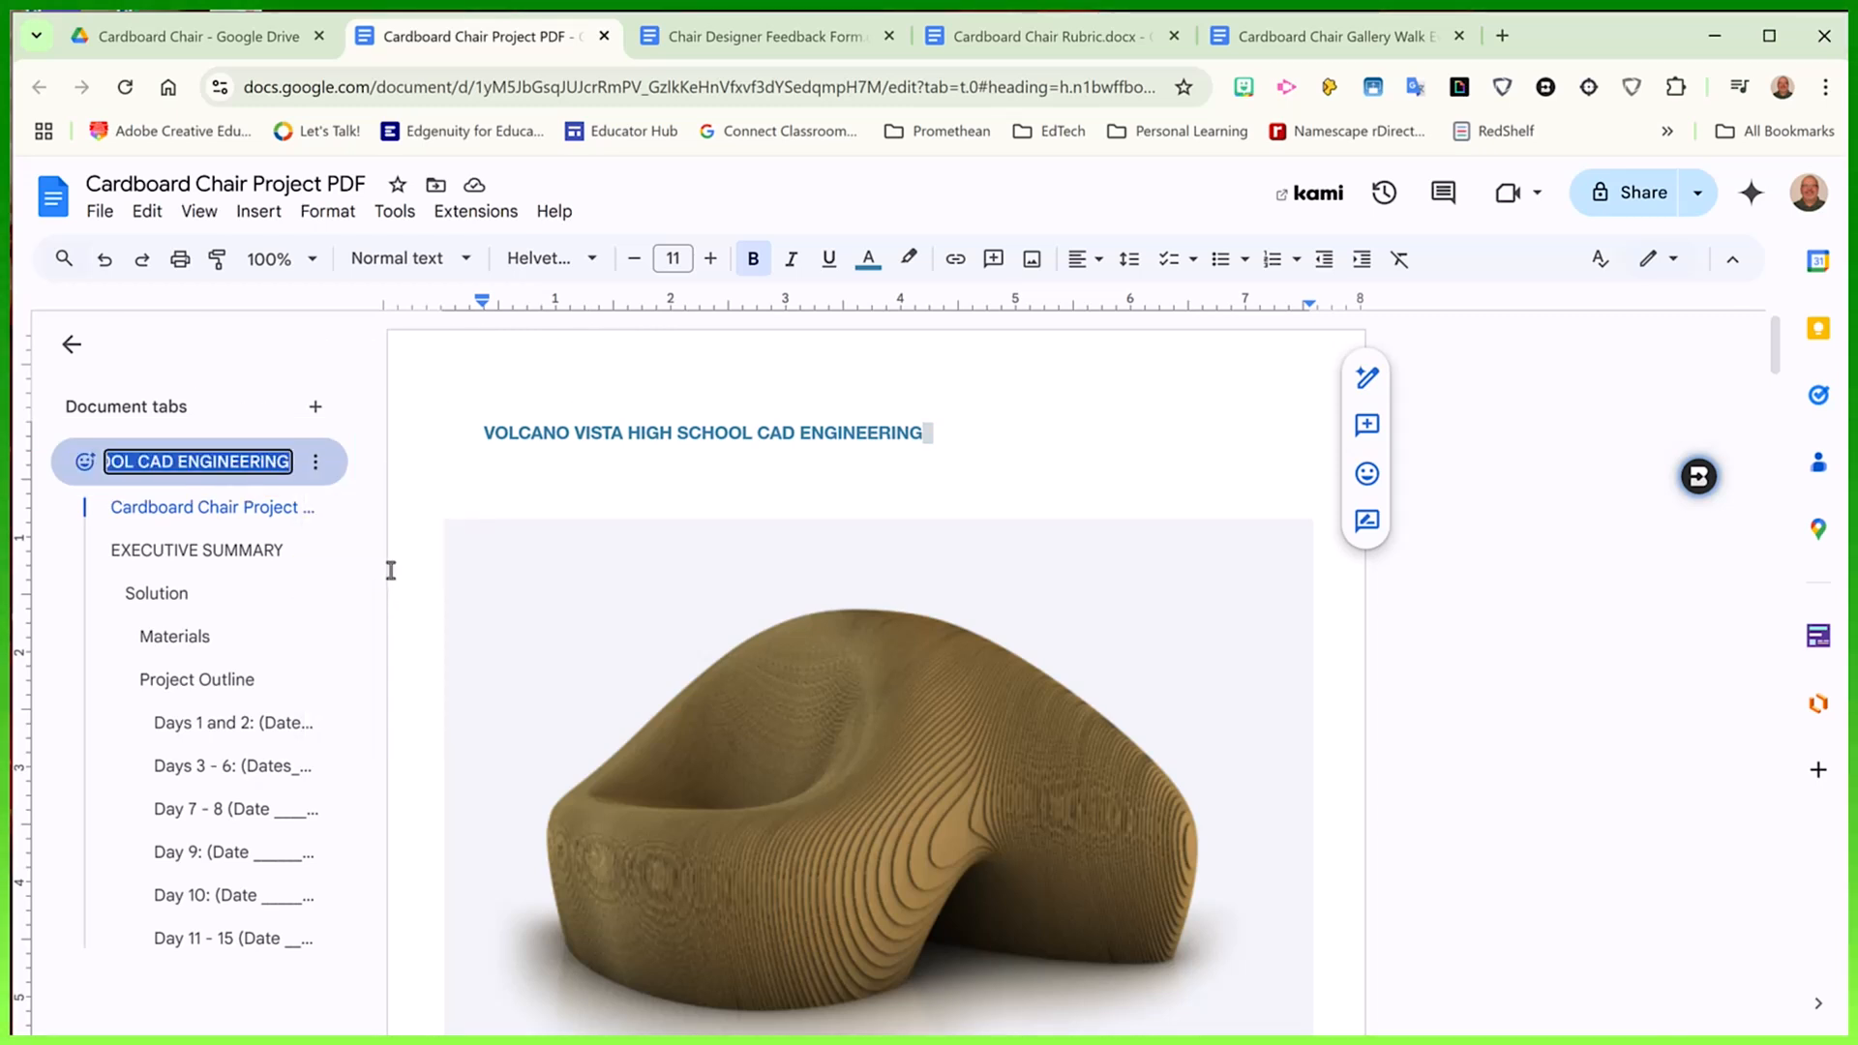
{"action": "type", "text": "Project Outline"}
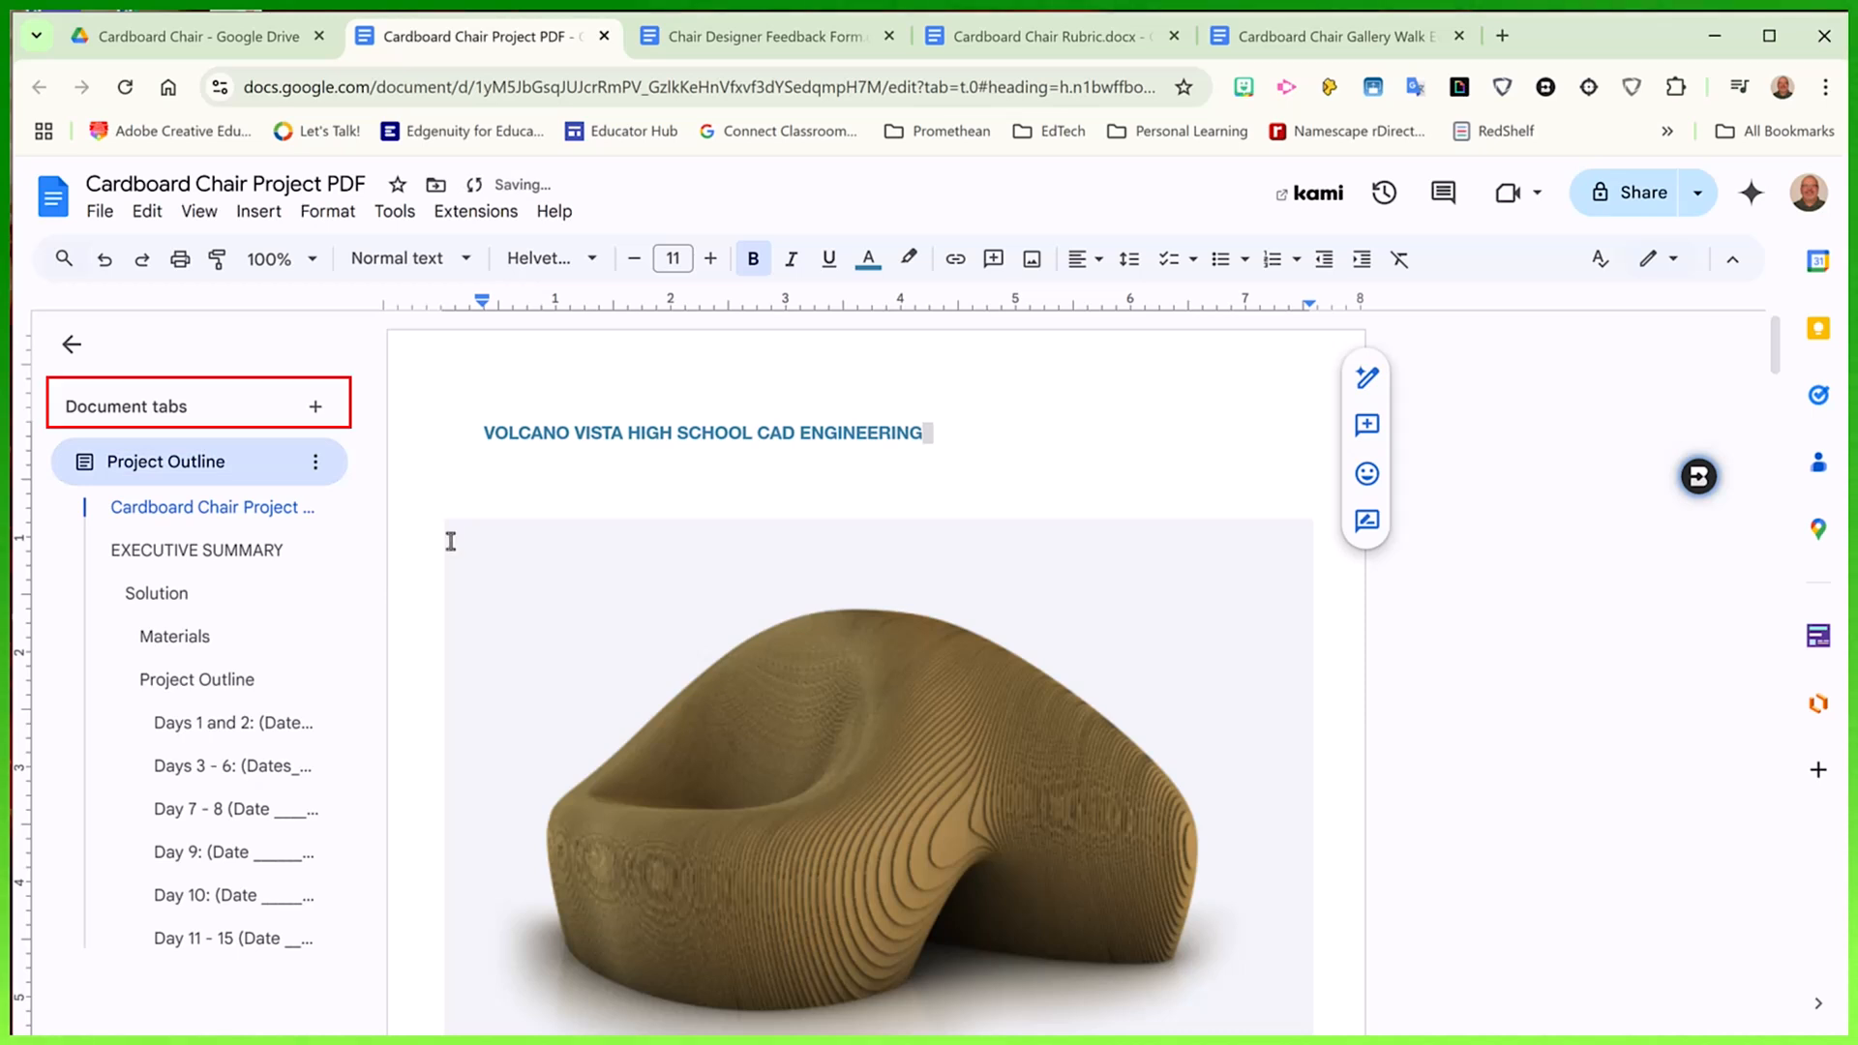
{"action": "mouse_move", "coordinate": [316, 408]}
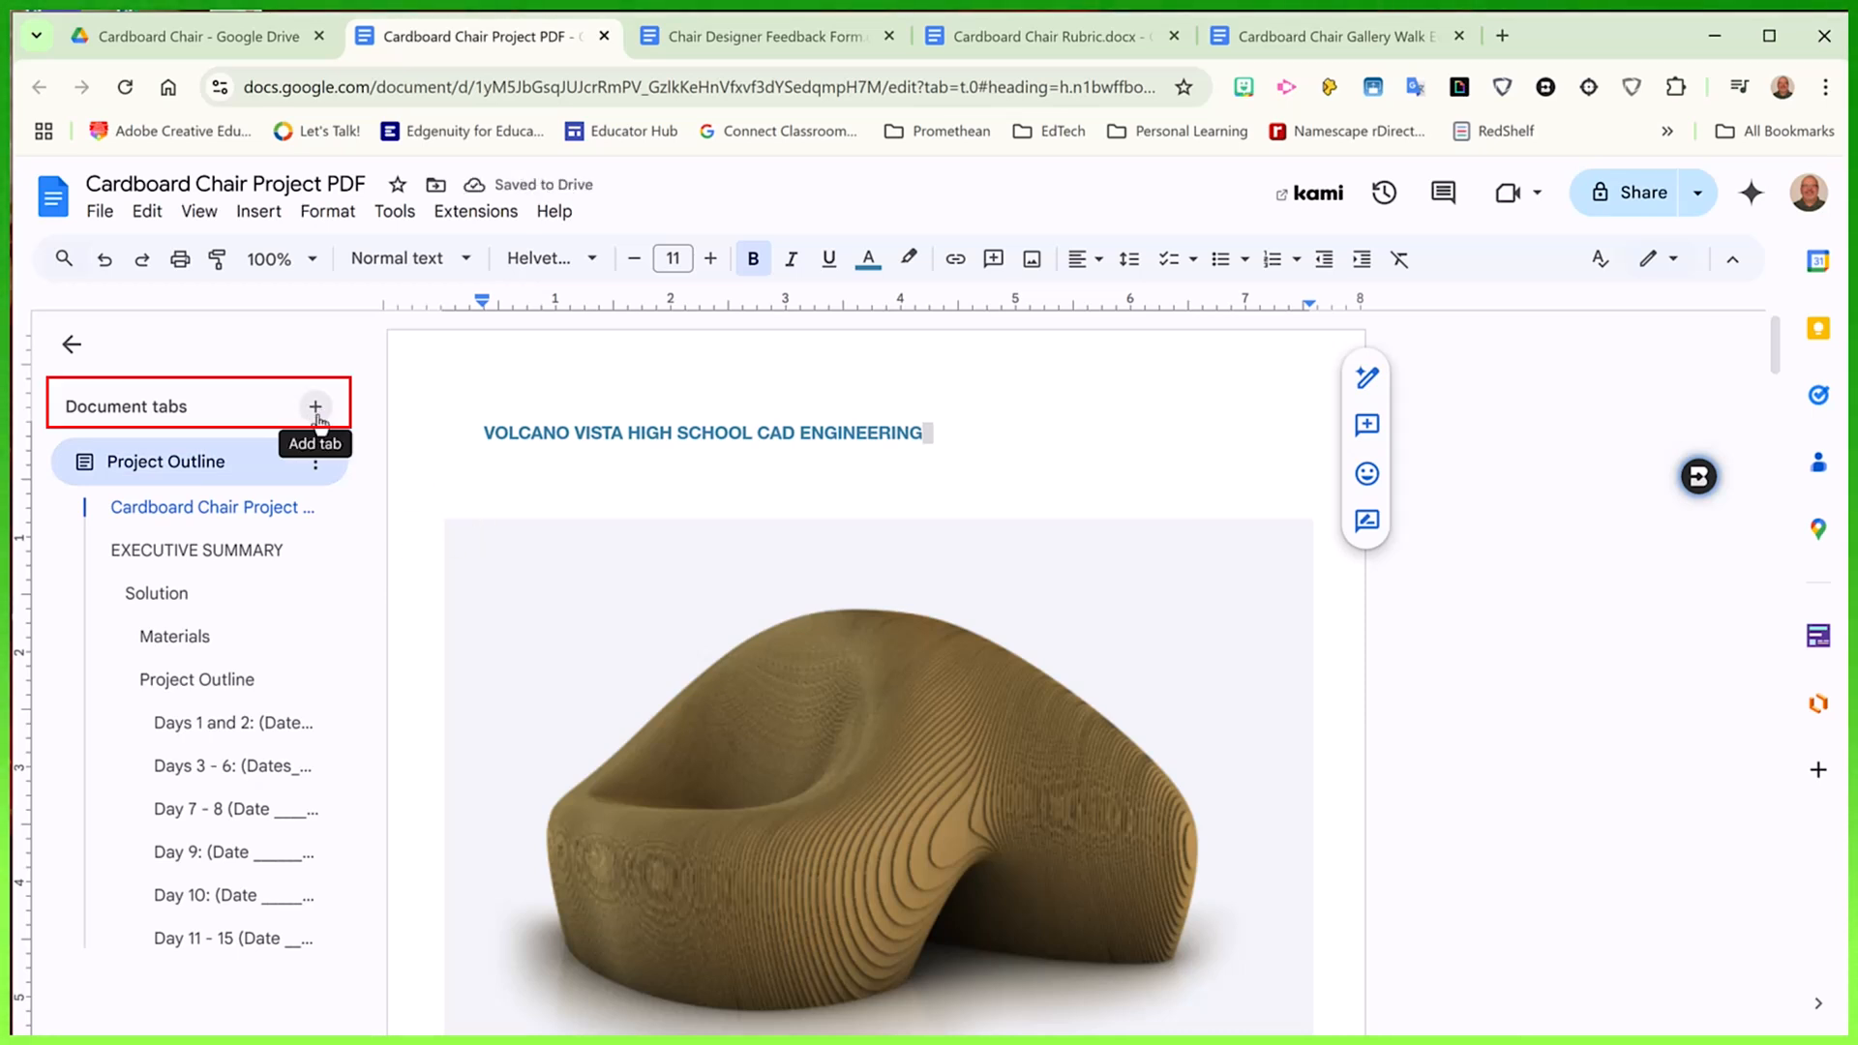
{"action": "left_click", "coordinate": [316, 406]}
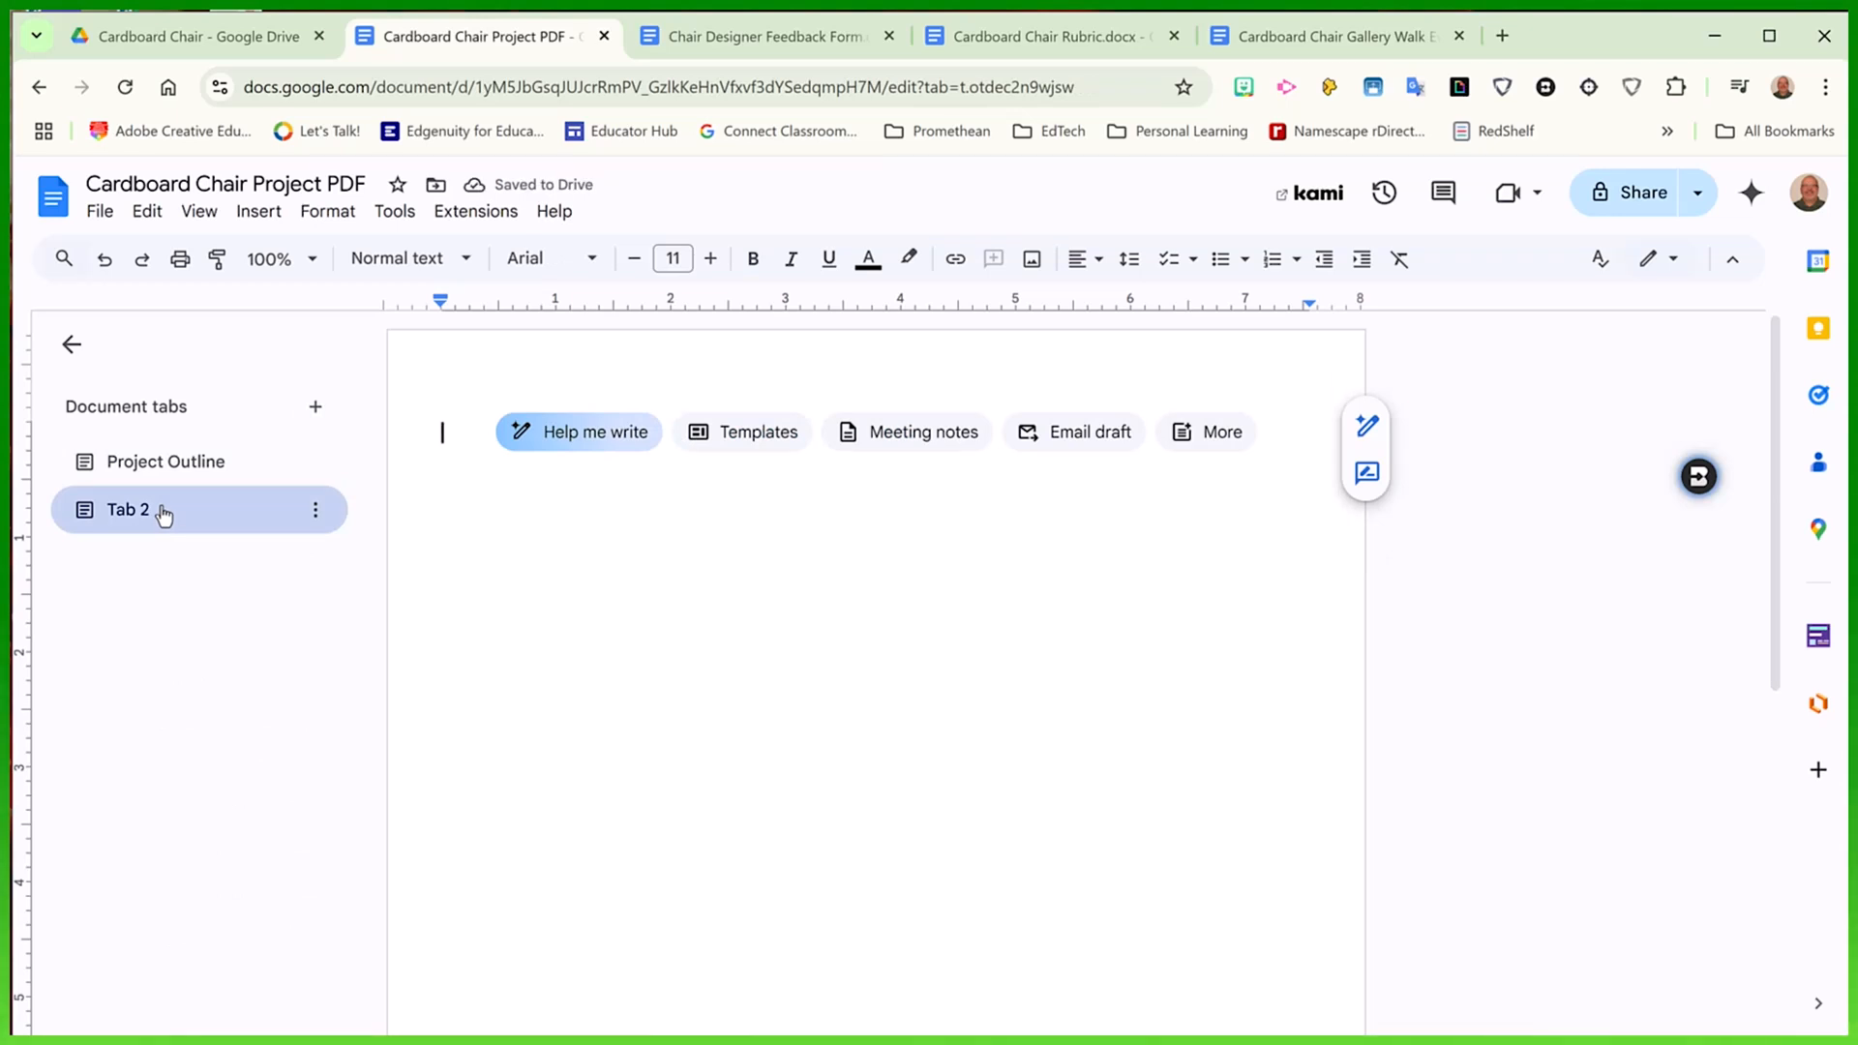
{"action": "left_click", "coordinate": [314, 509]}
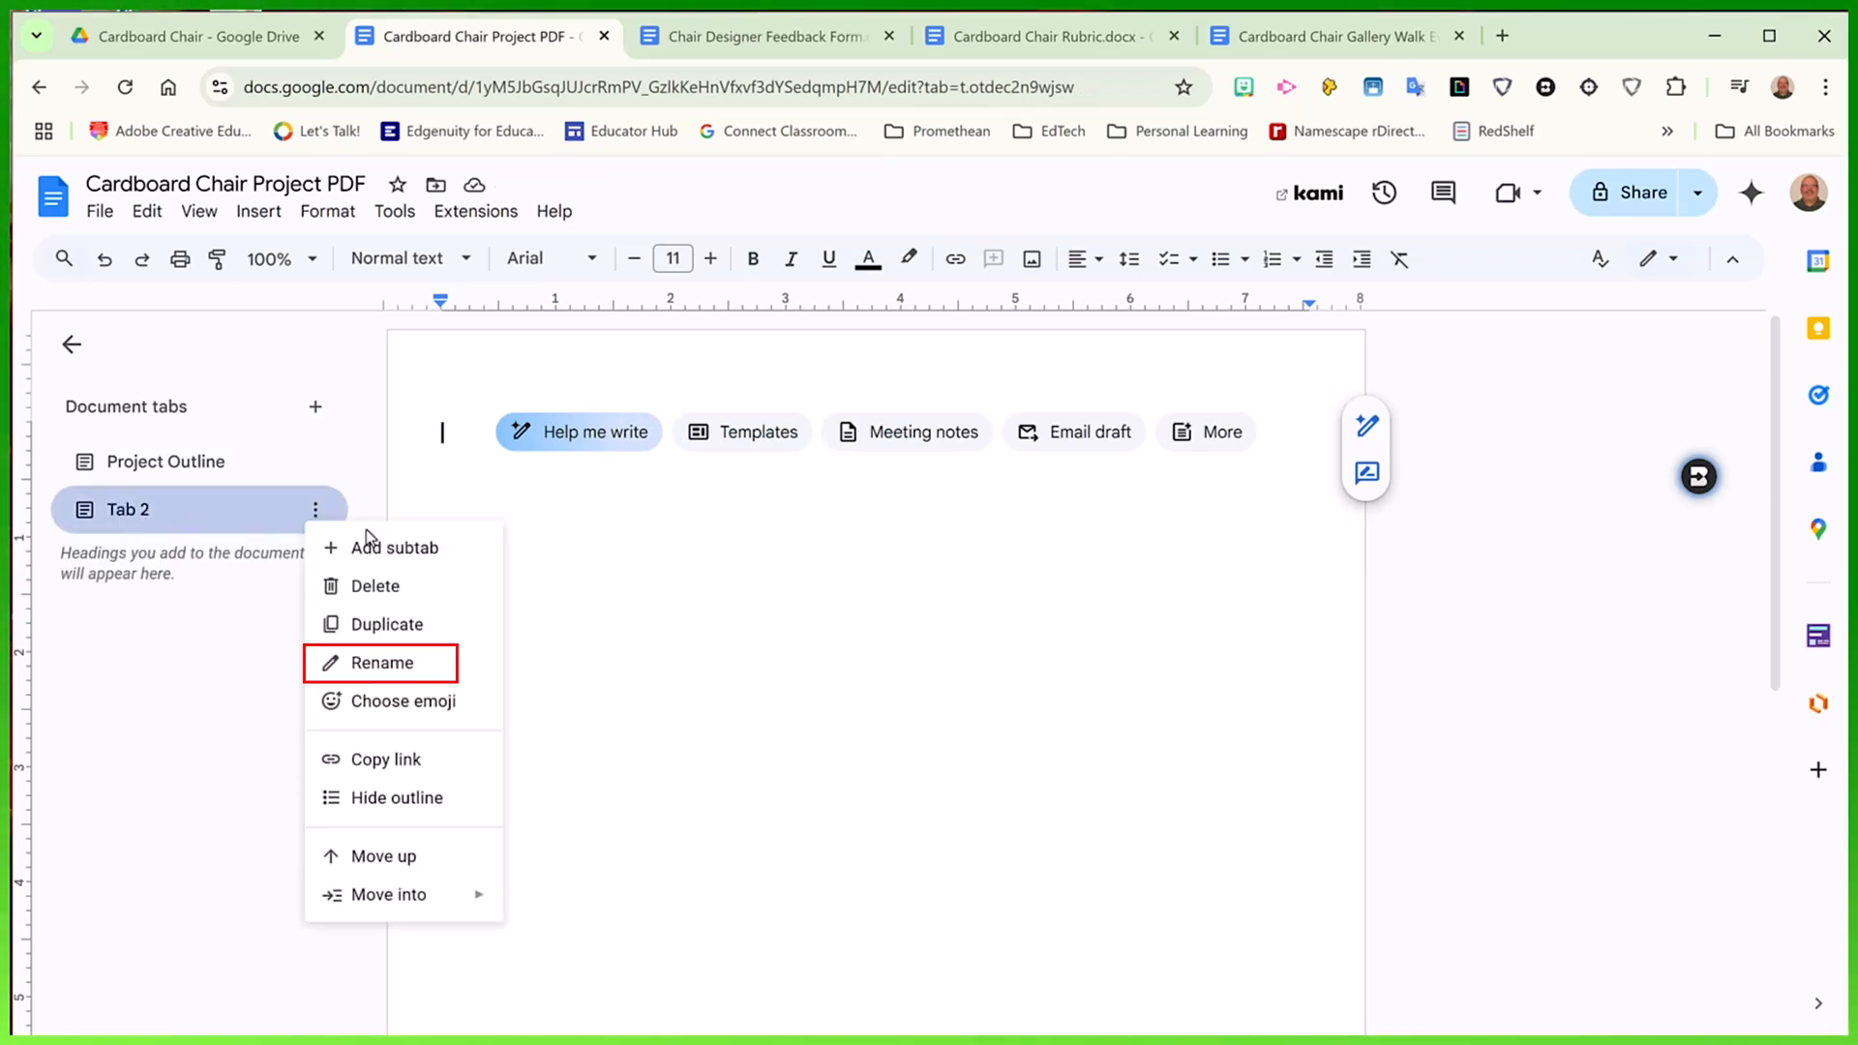
{"action": "left_click", "coordinate": [381, 662]}
{"action": "type", "text": "Rubric"}
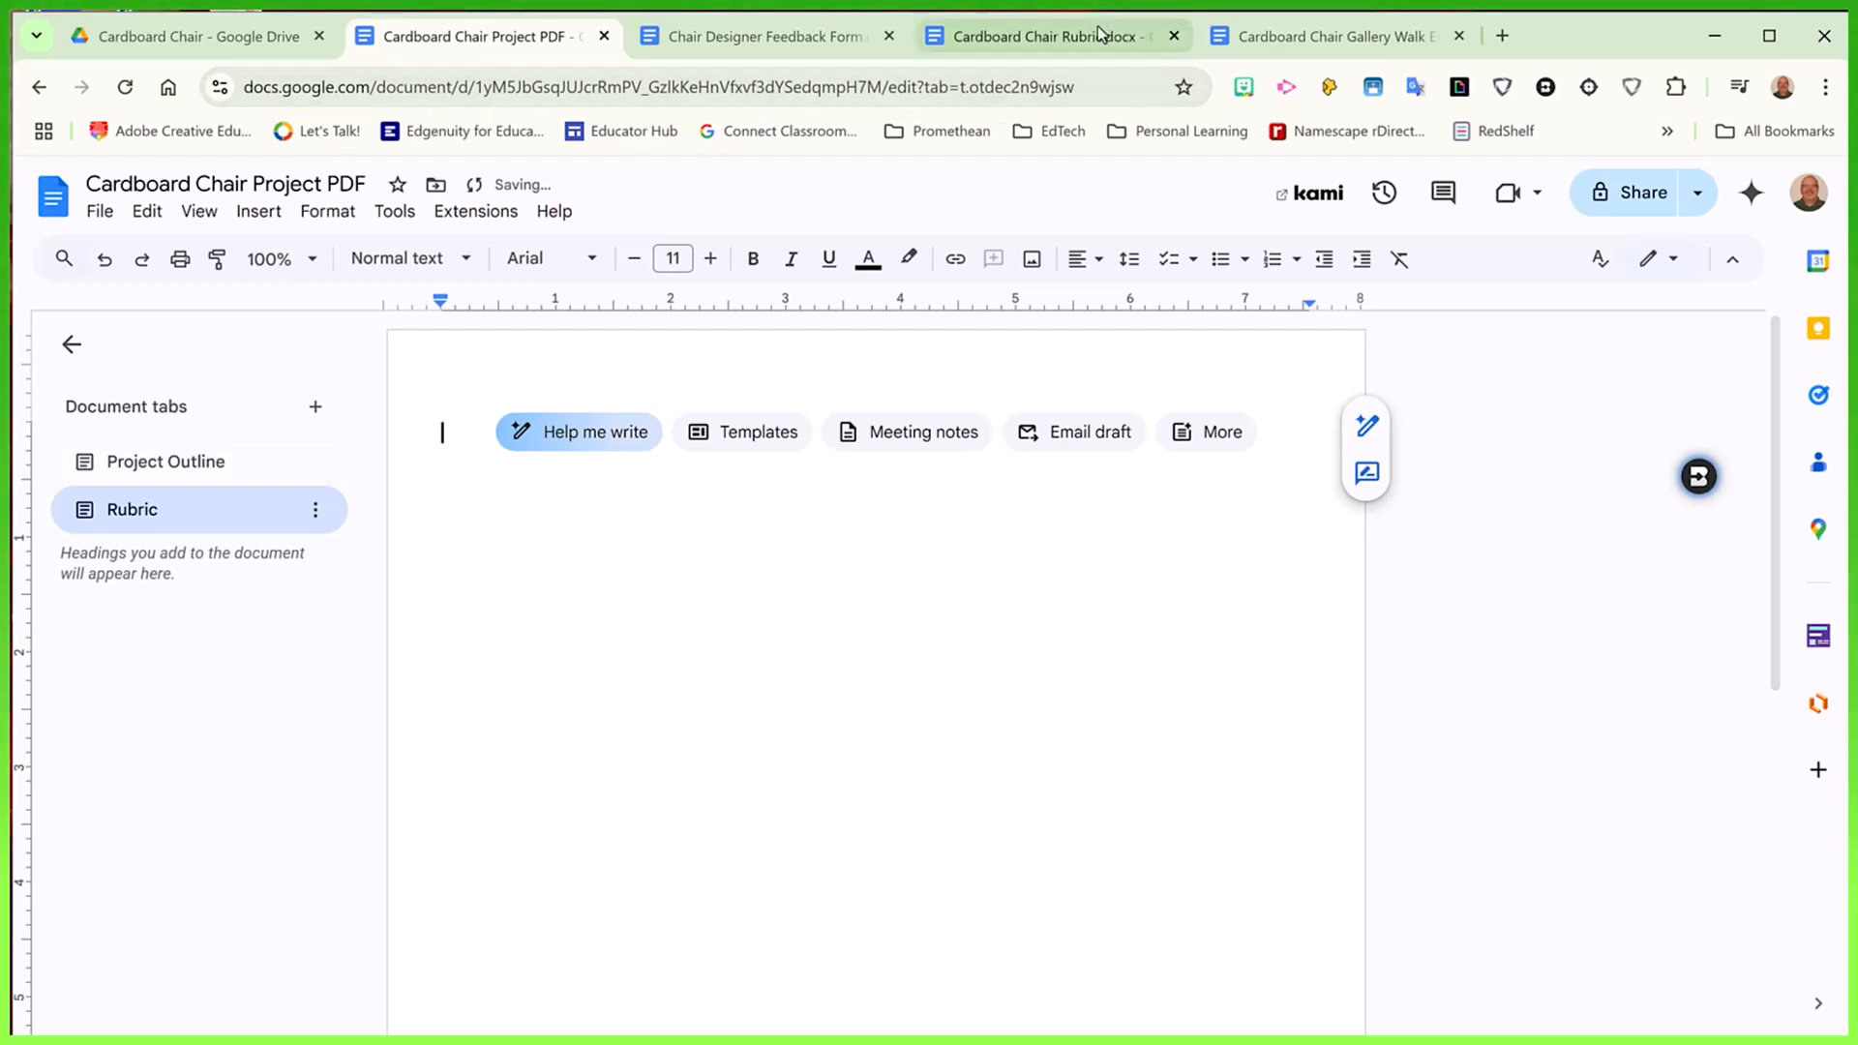
Copy the cardboard chair grading rubric table from its source doc into the Rubric tab
{"action": "left_click", "coordinate": [1054, 35]}
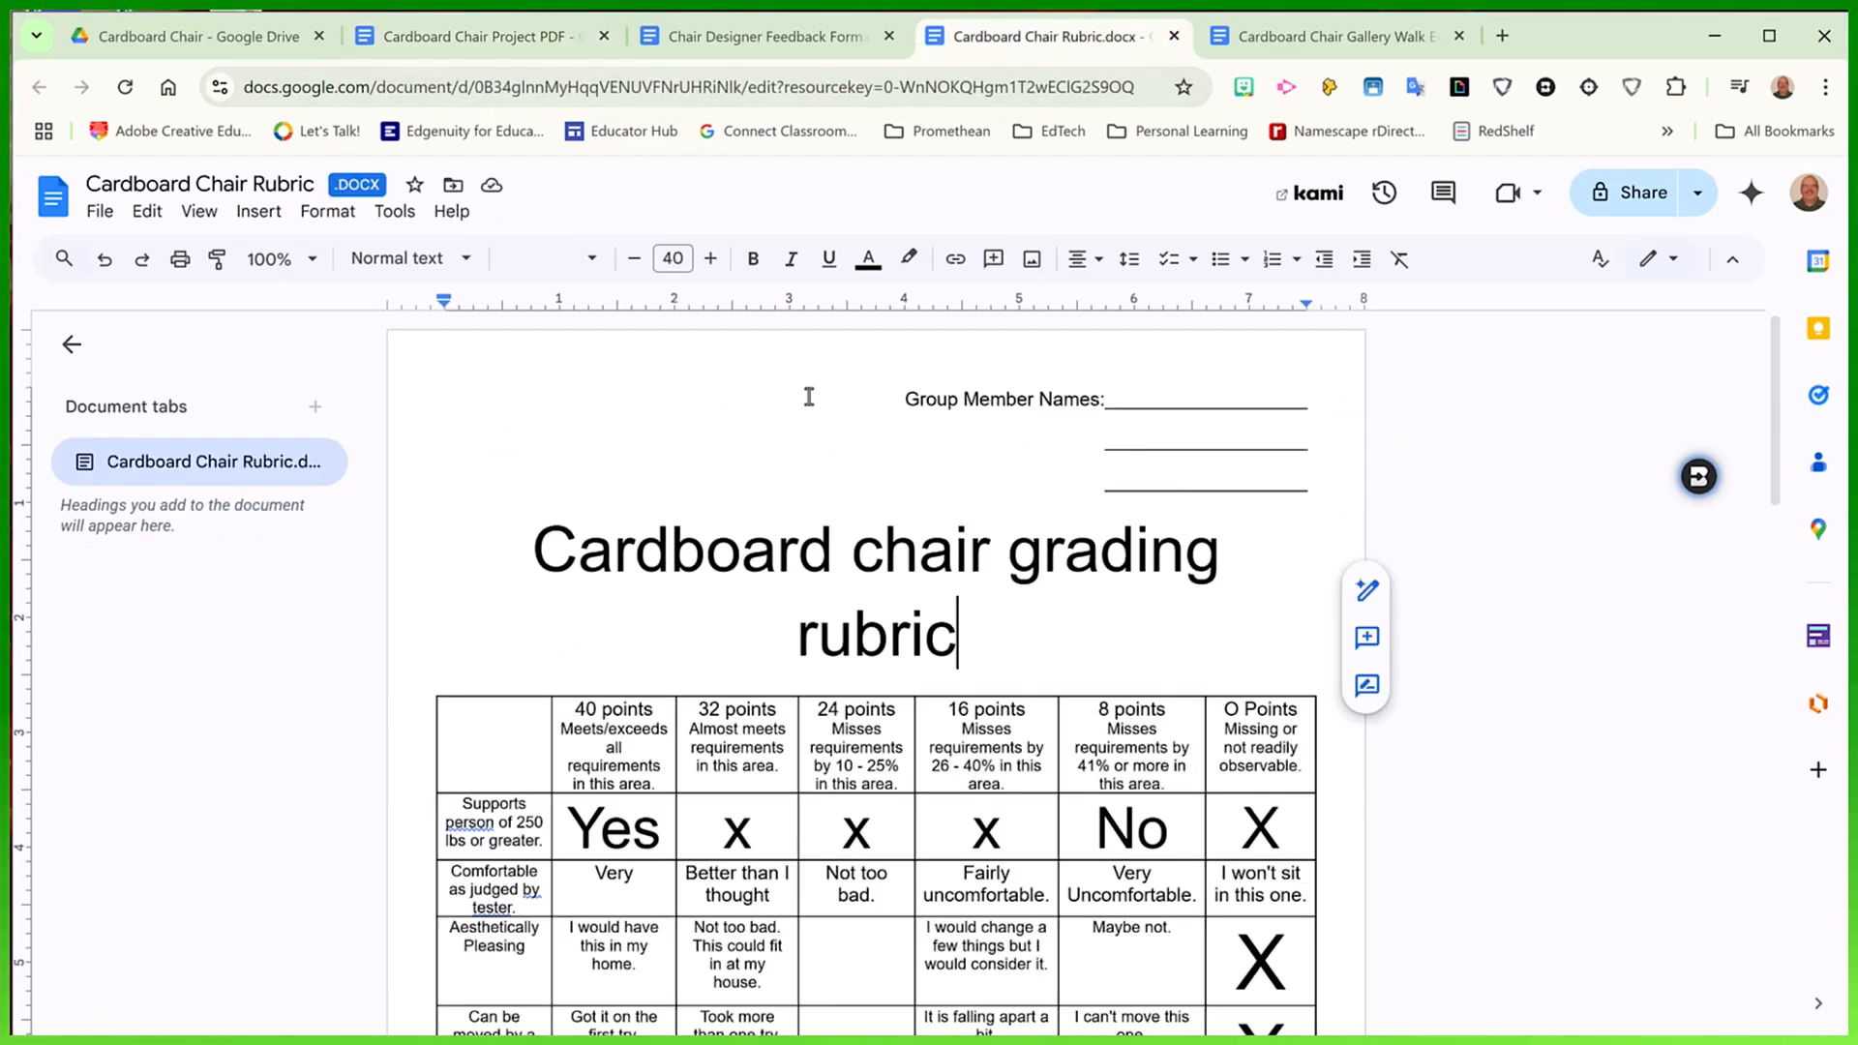
{"action": "scroll", "scroll_direction": "down", "scroll_amount": 3}
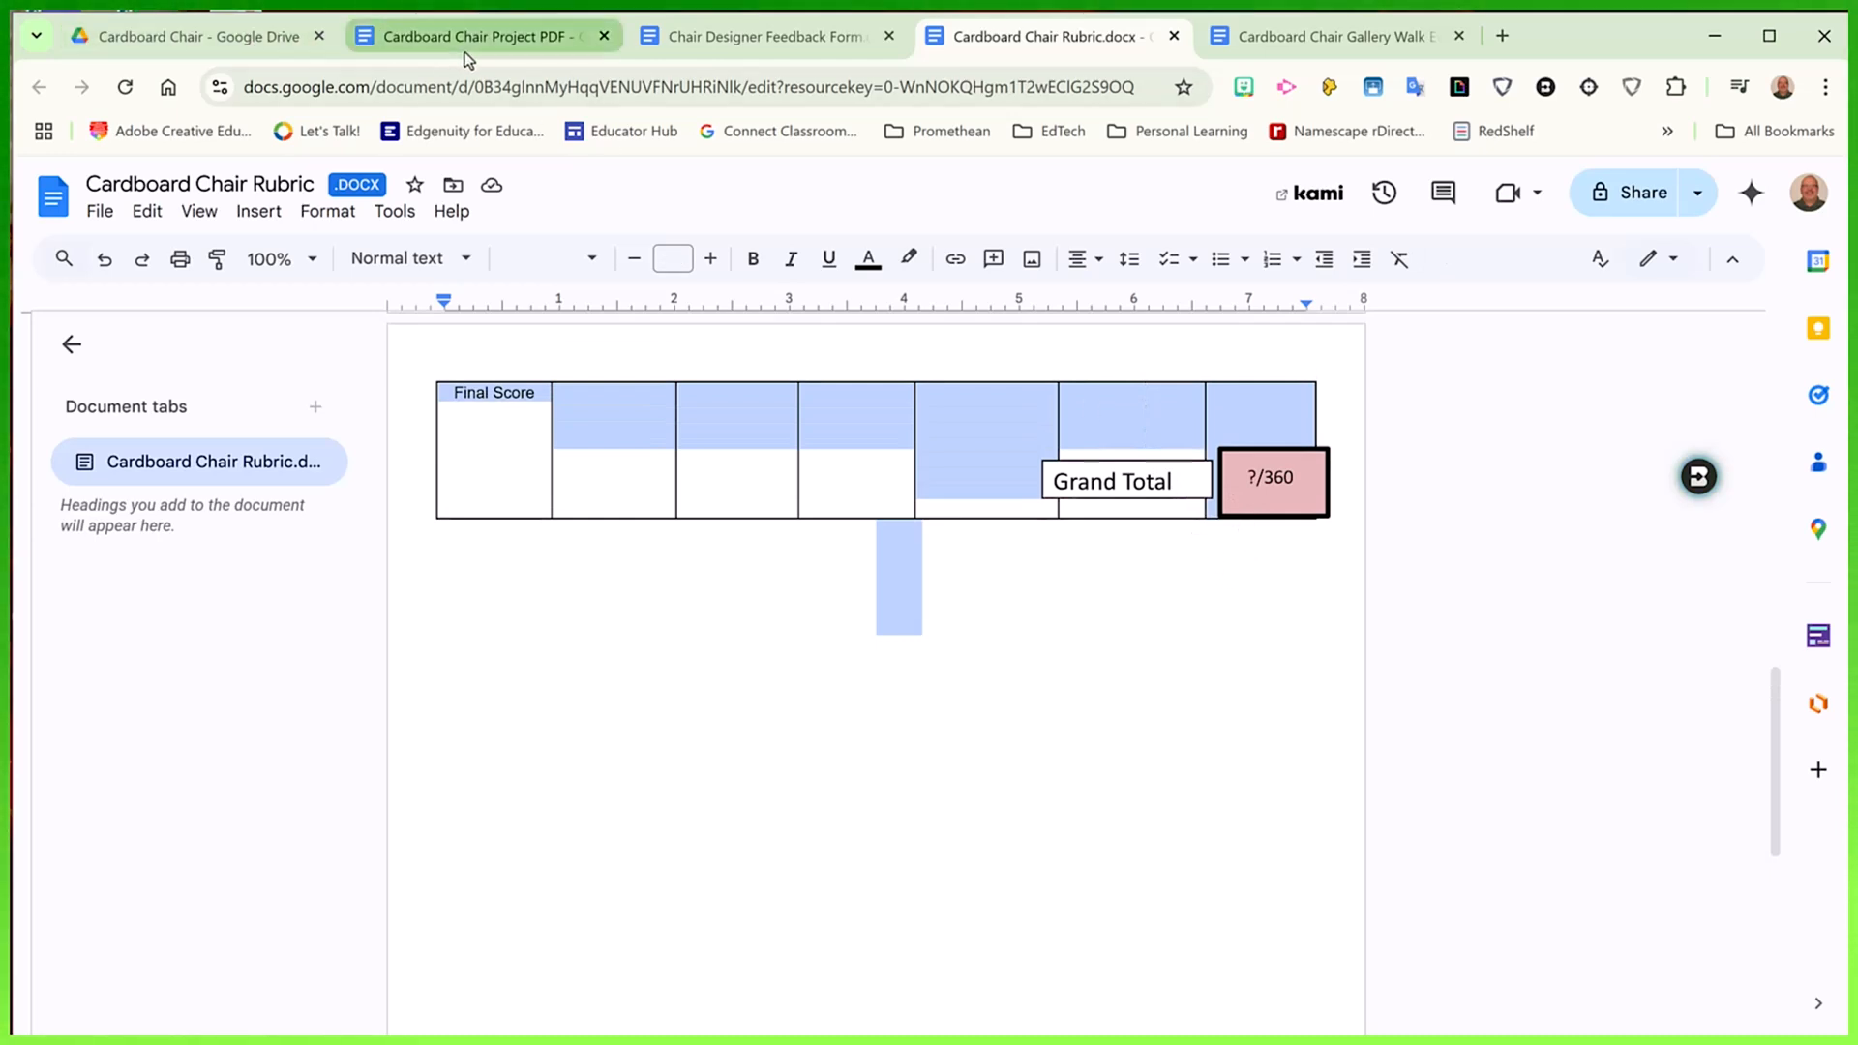
{"action": "left_click", "coordinate": [475, 34]}
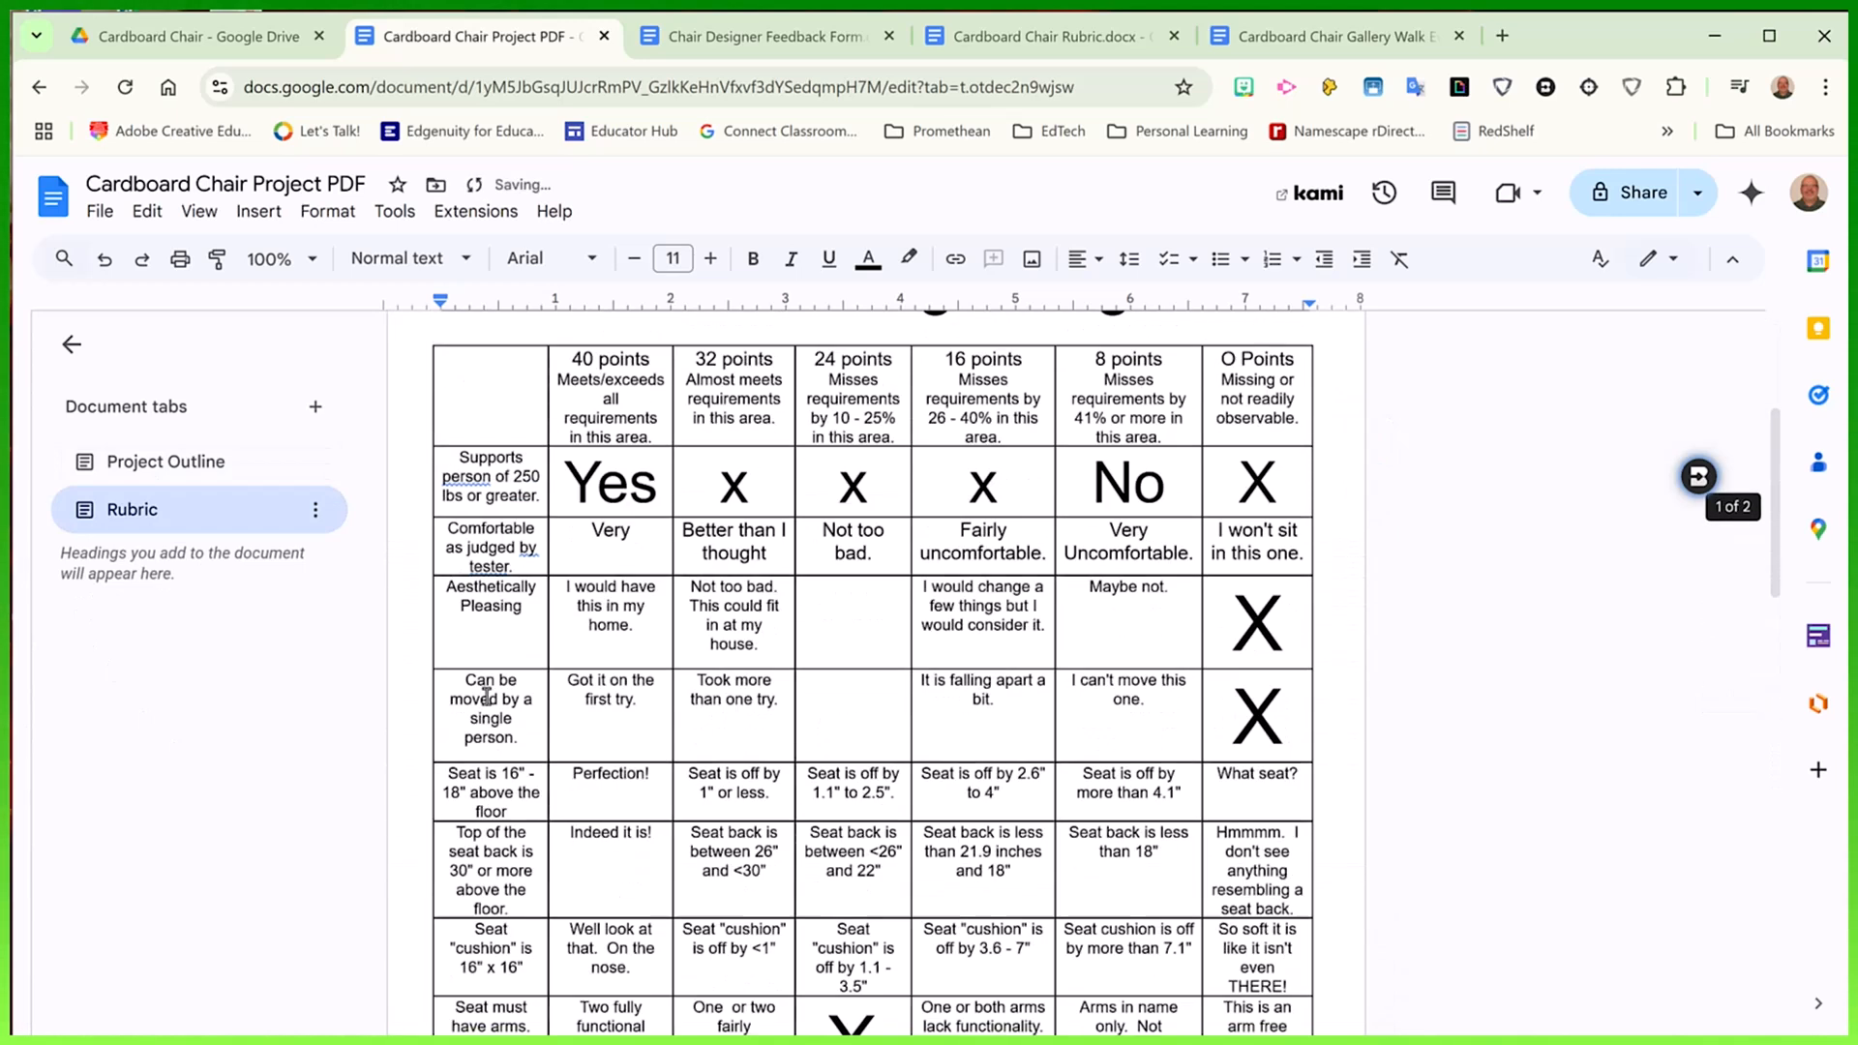
{"action": "scroll", "scroll_direction": "up", "scroll_amount": 3}
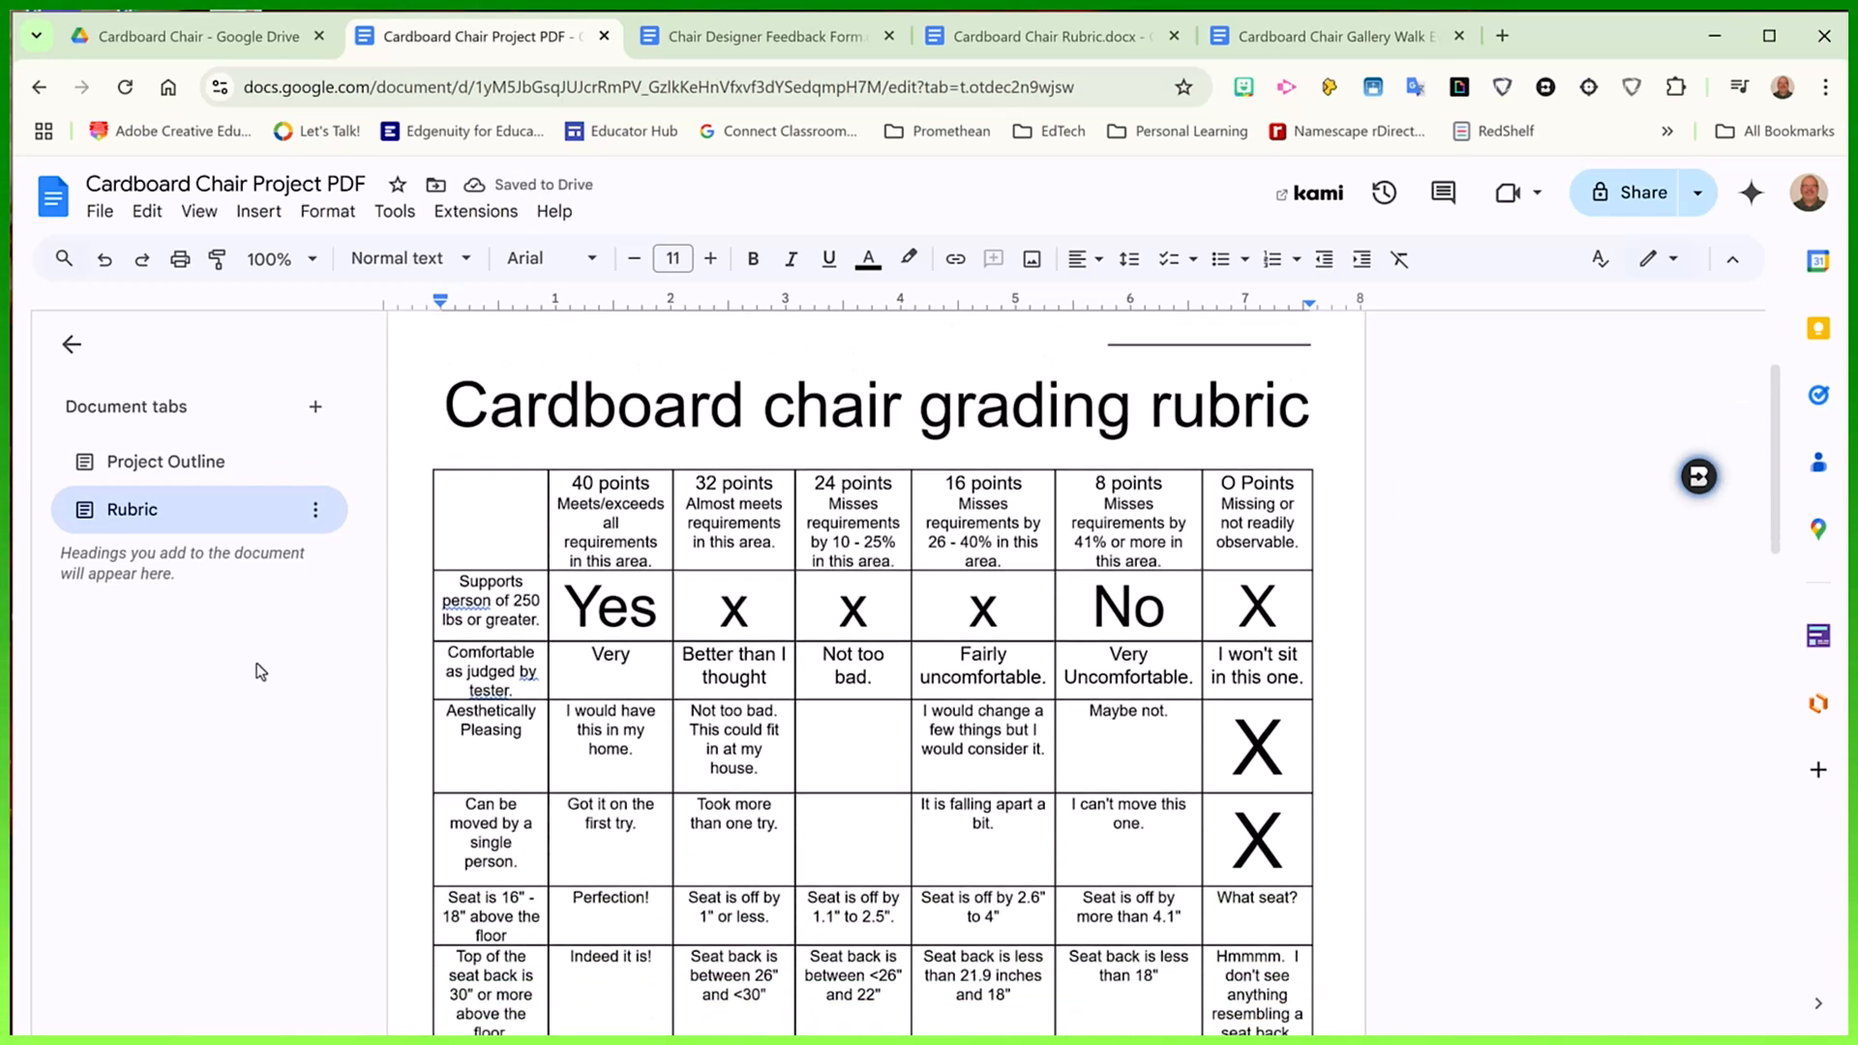
{"action": "scroll", "scroll_direction": "down", "scroll_amount": 3}
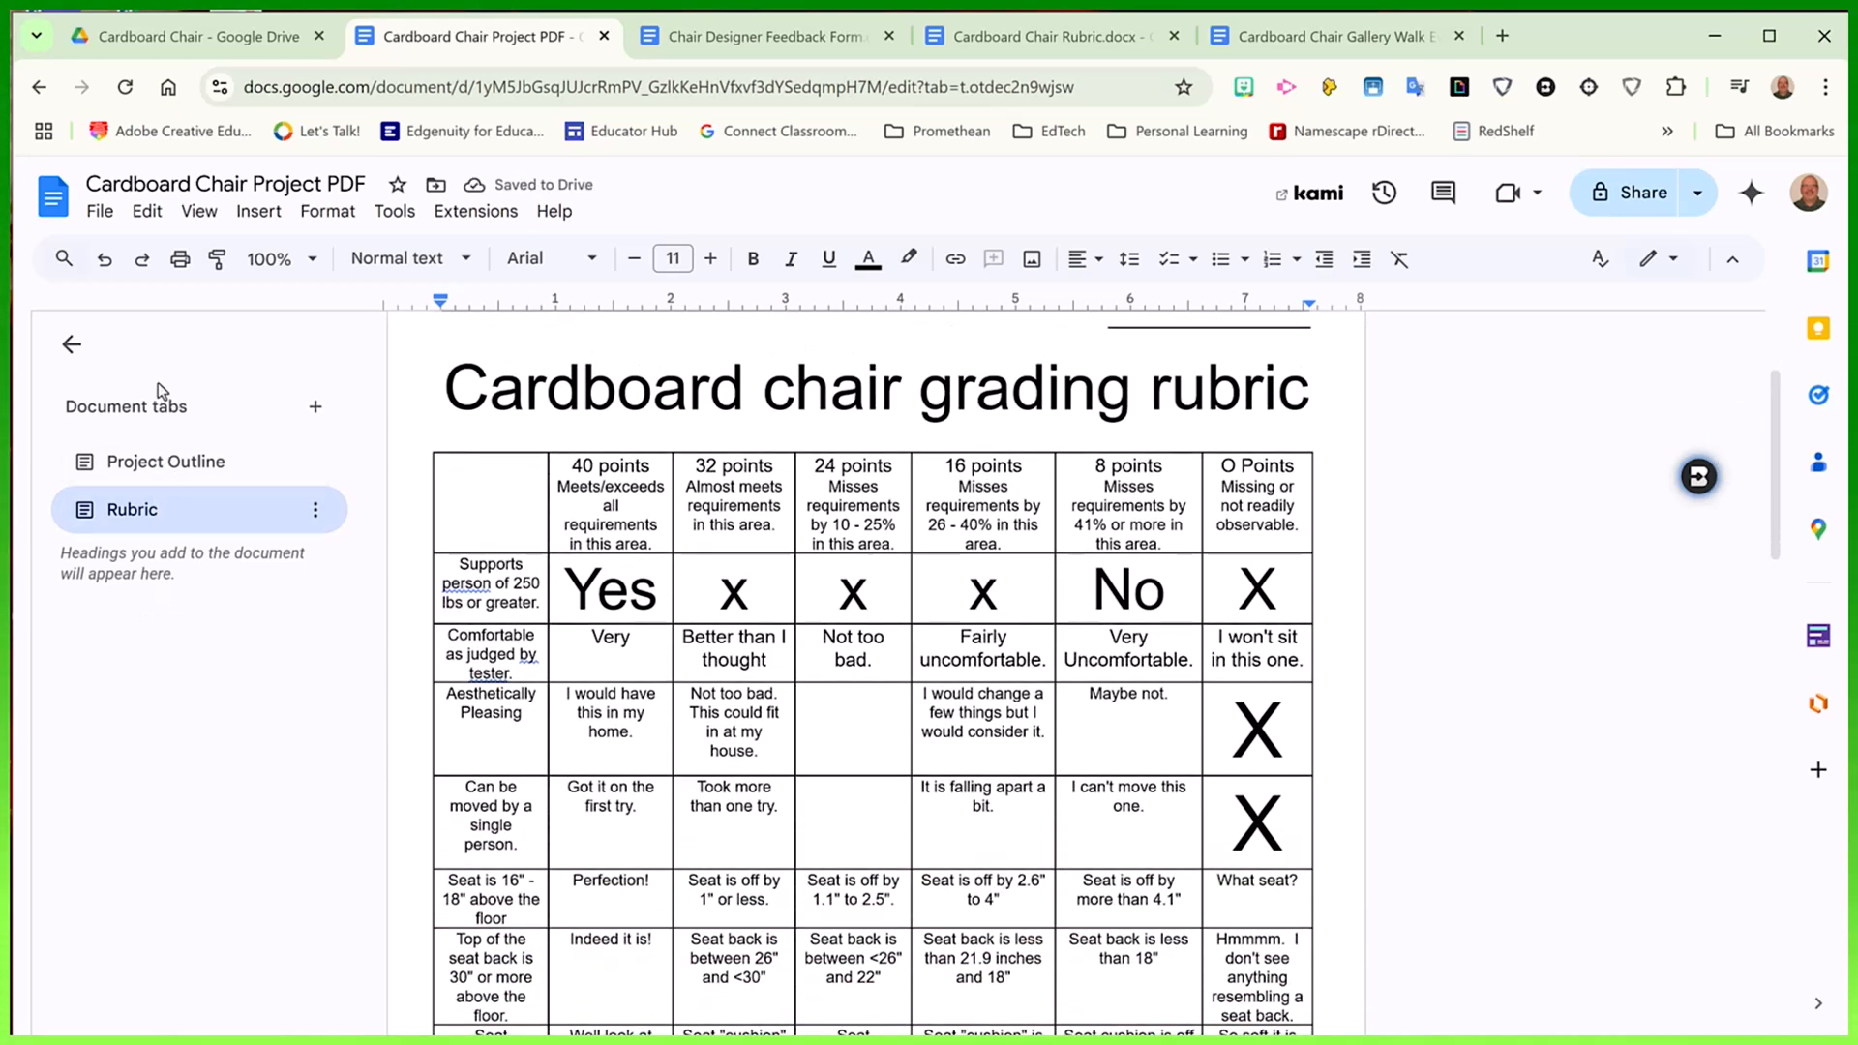
{"action": "mouse_move", "coordinate": [316, 407]}
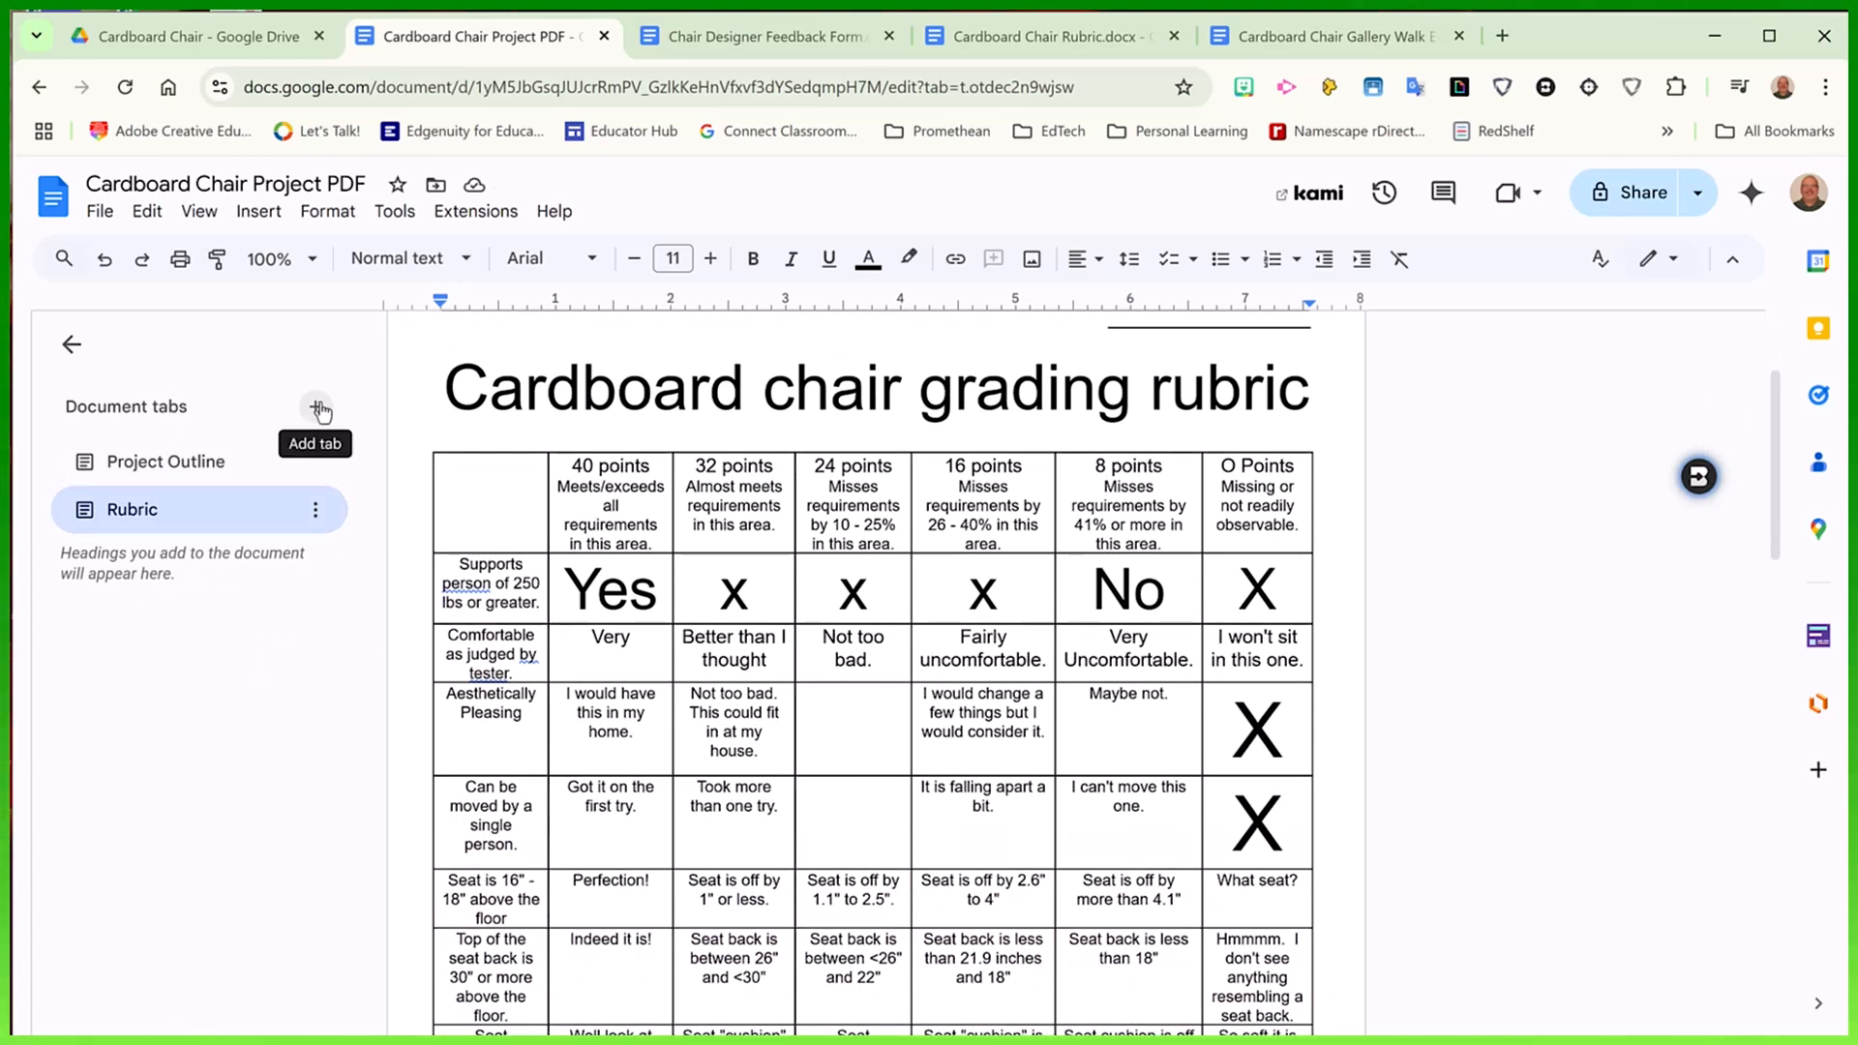
Add a third document tab below Rubric and rename it 'Gallery Walk'
{"action": "left_click", "coordinate": [316, 407]}
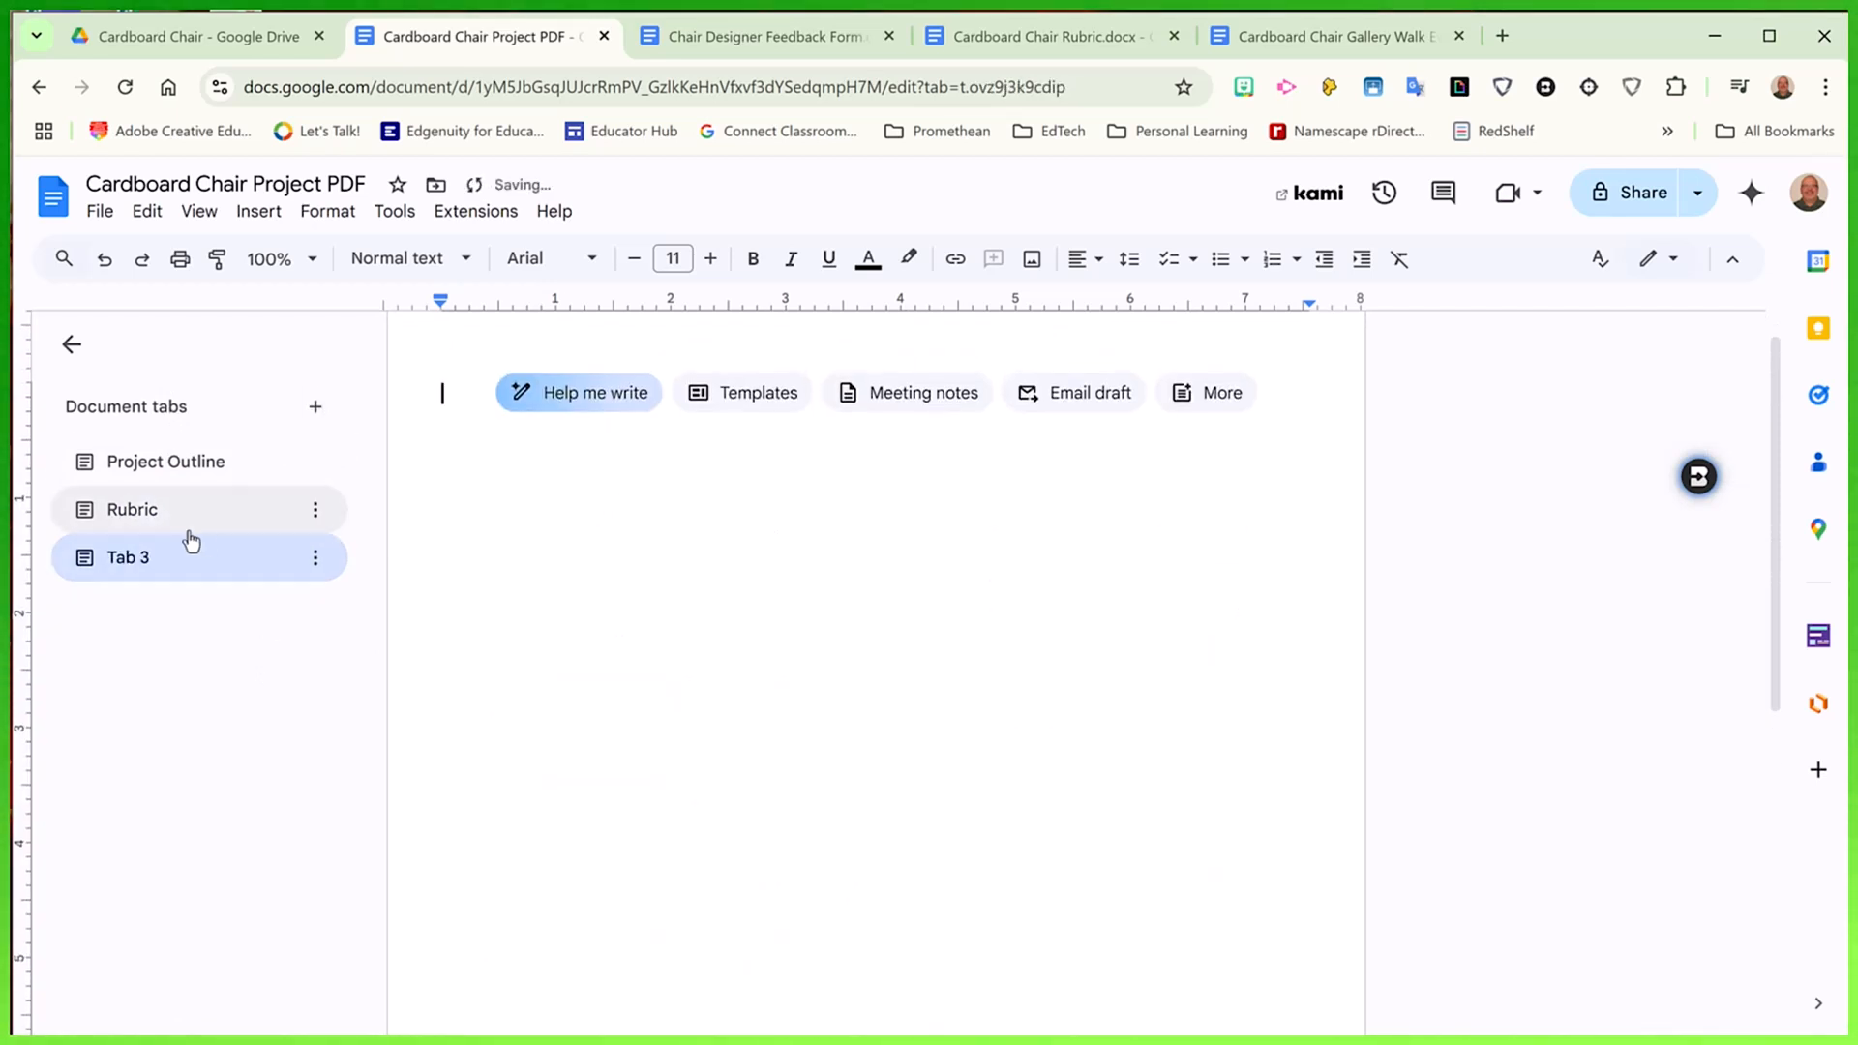
{"action": "left_click", "coordinate": [315, 558]}
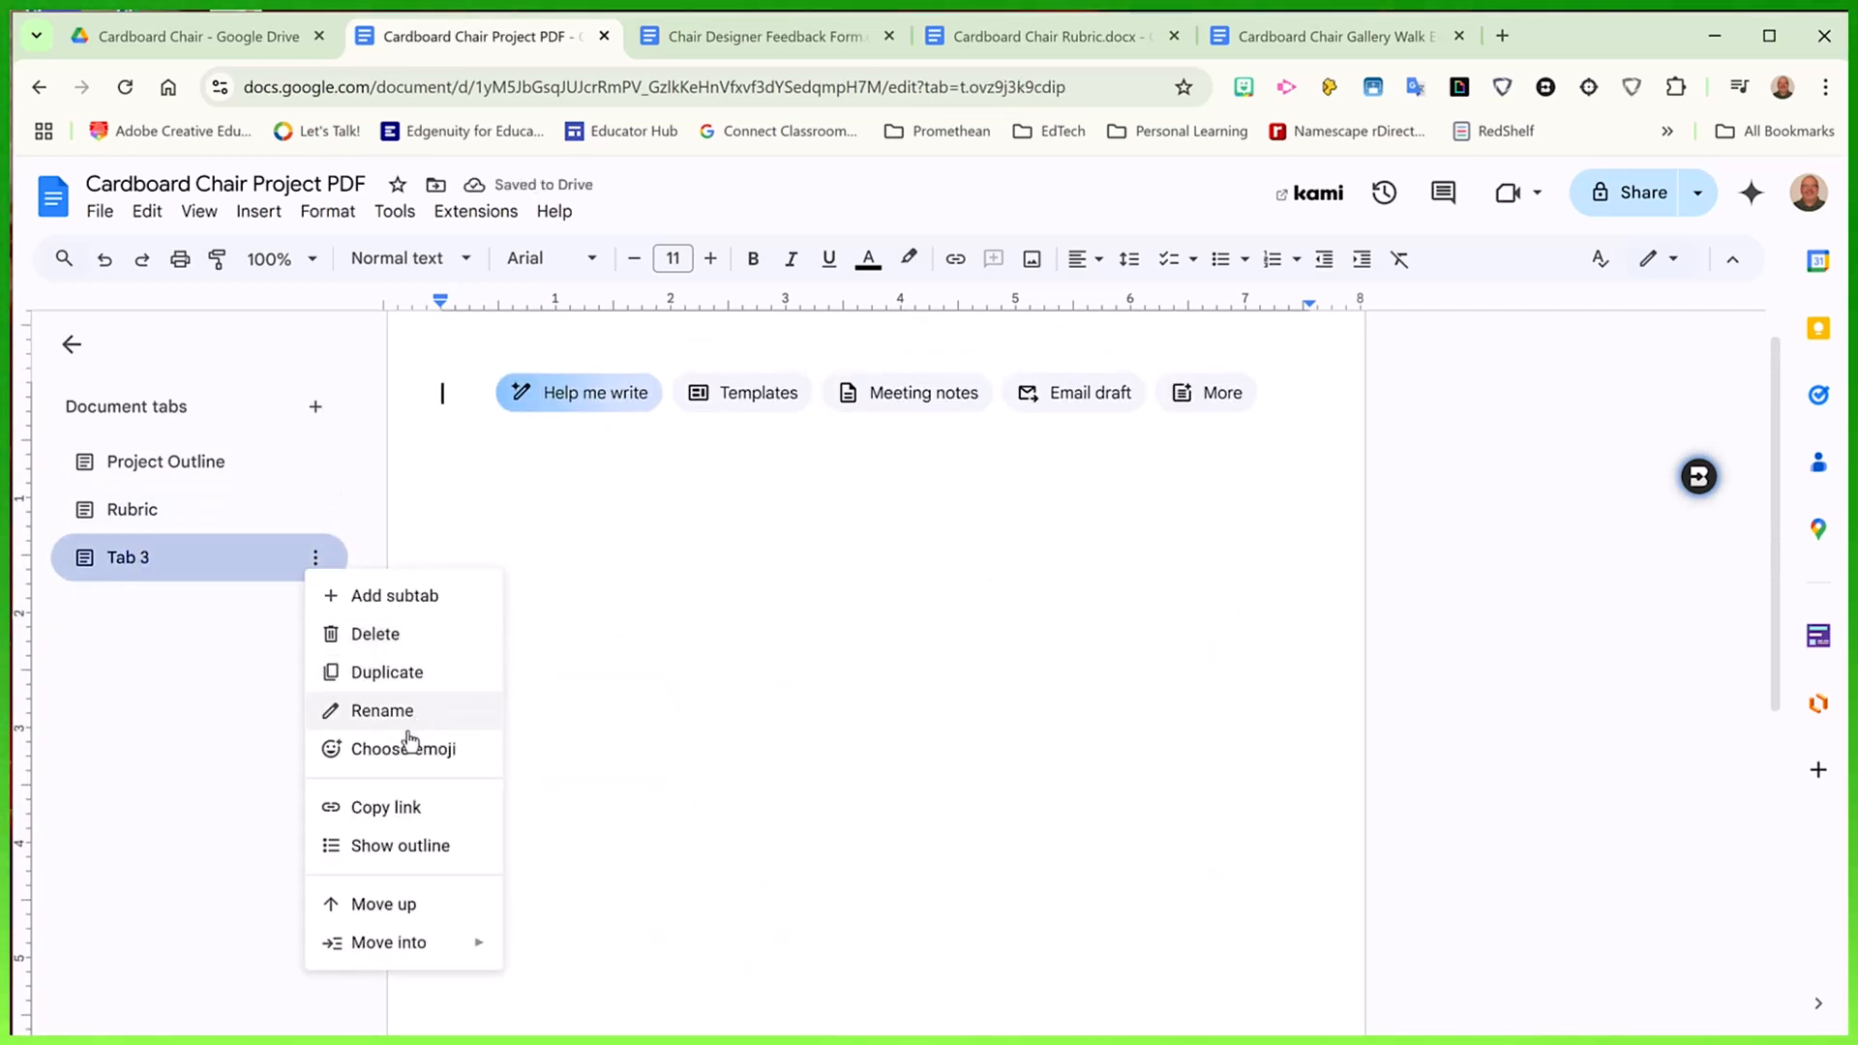
{"action": "left_click", "coordinate": [381, 711]}
{"action": "type", "text": "Gallery Walk"}
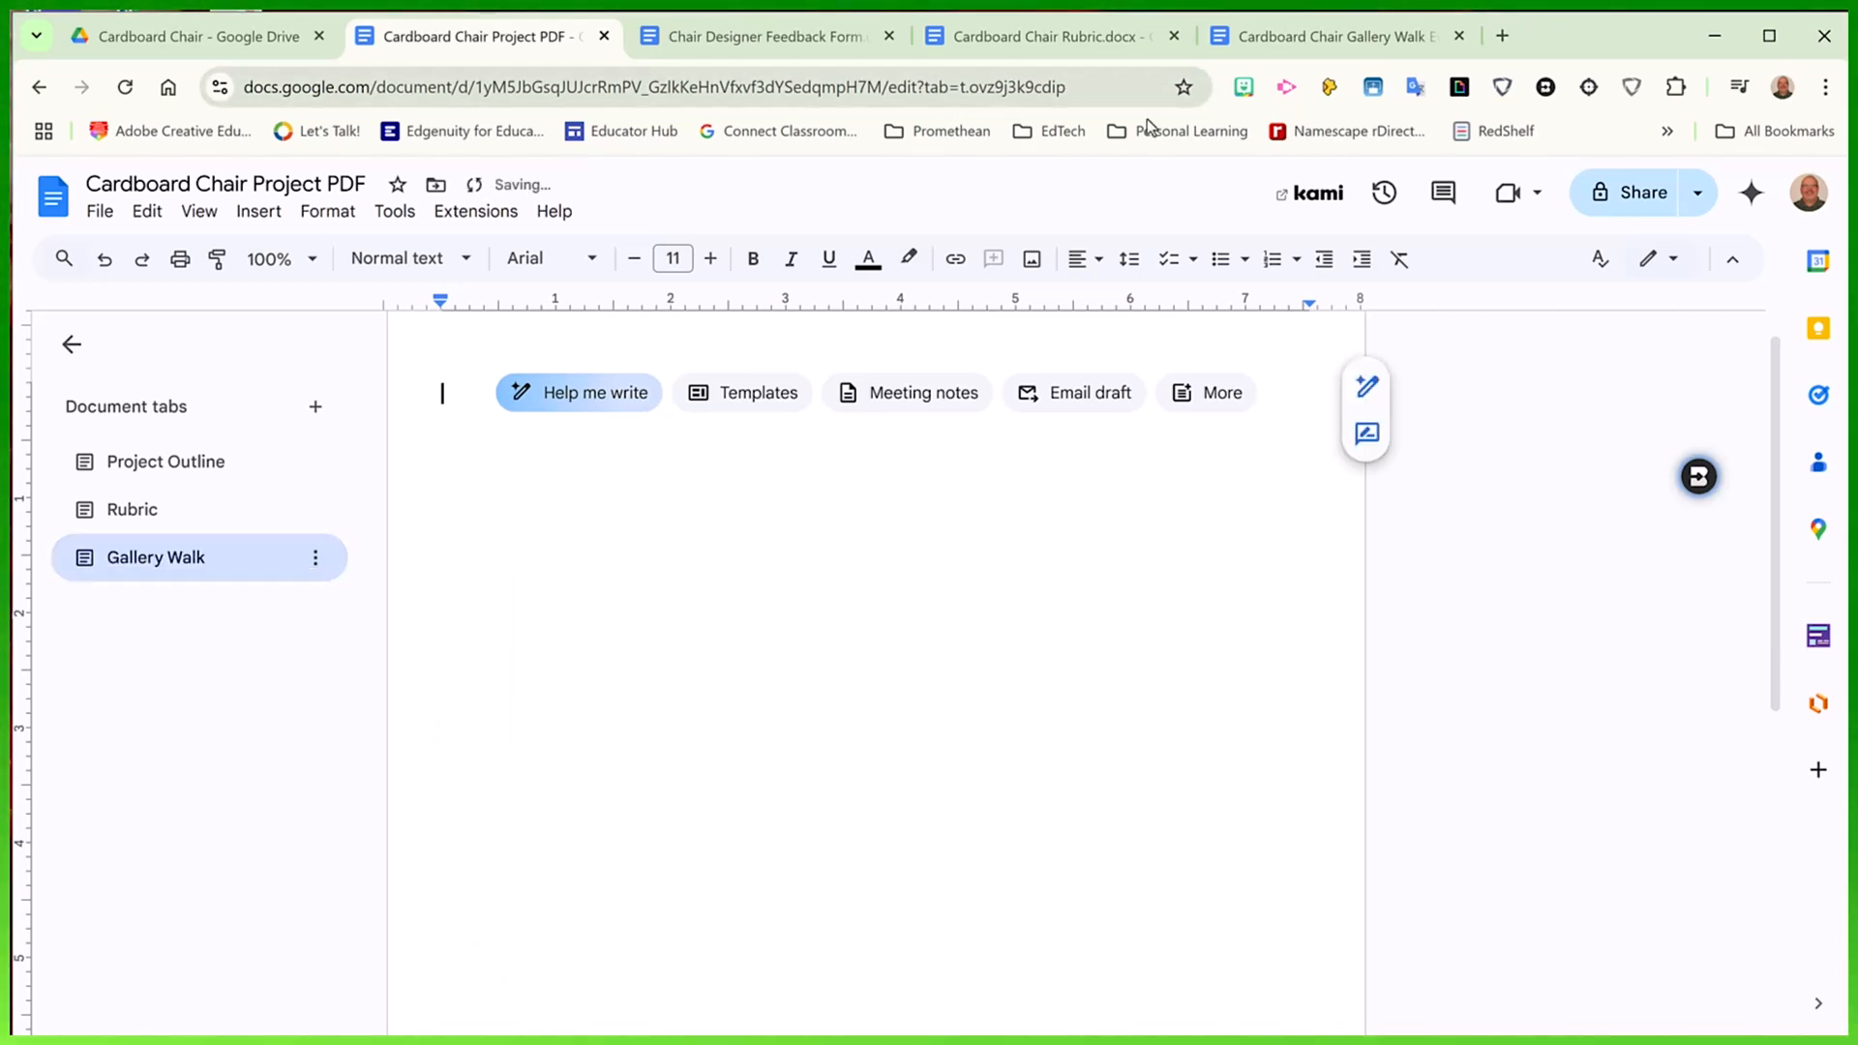
{"action": "mouse_move", "coordinate": [1328, 35]}
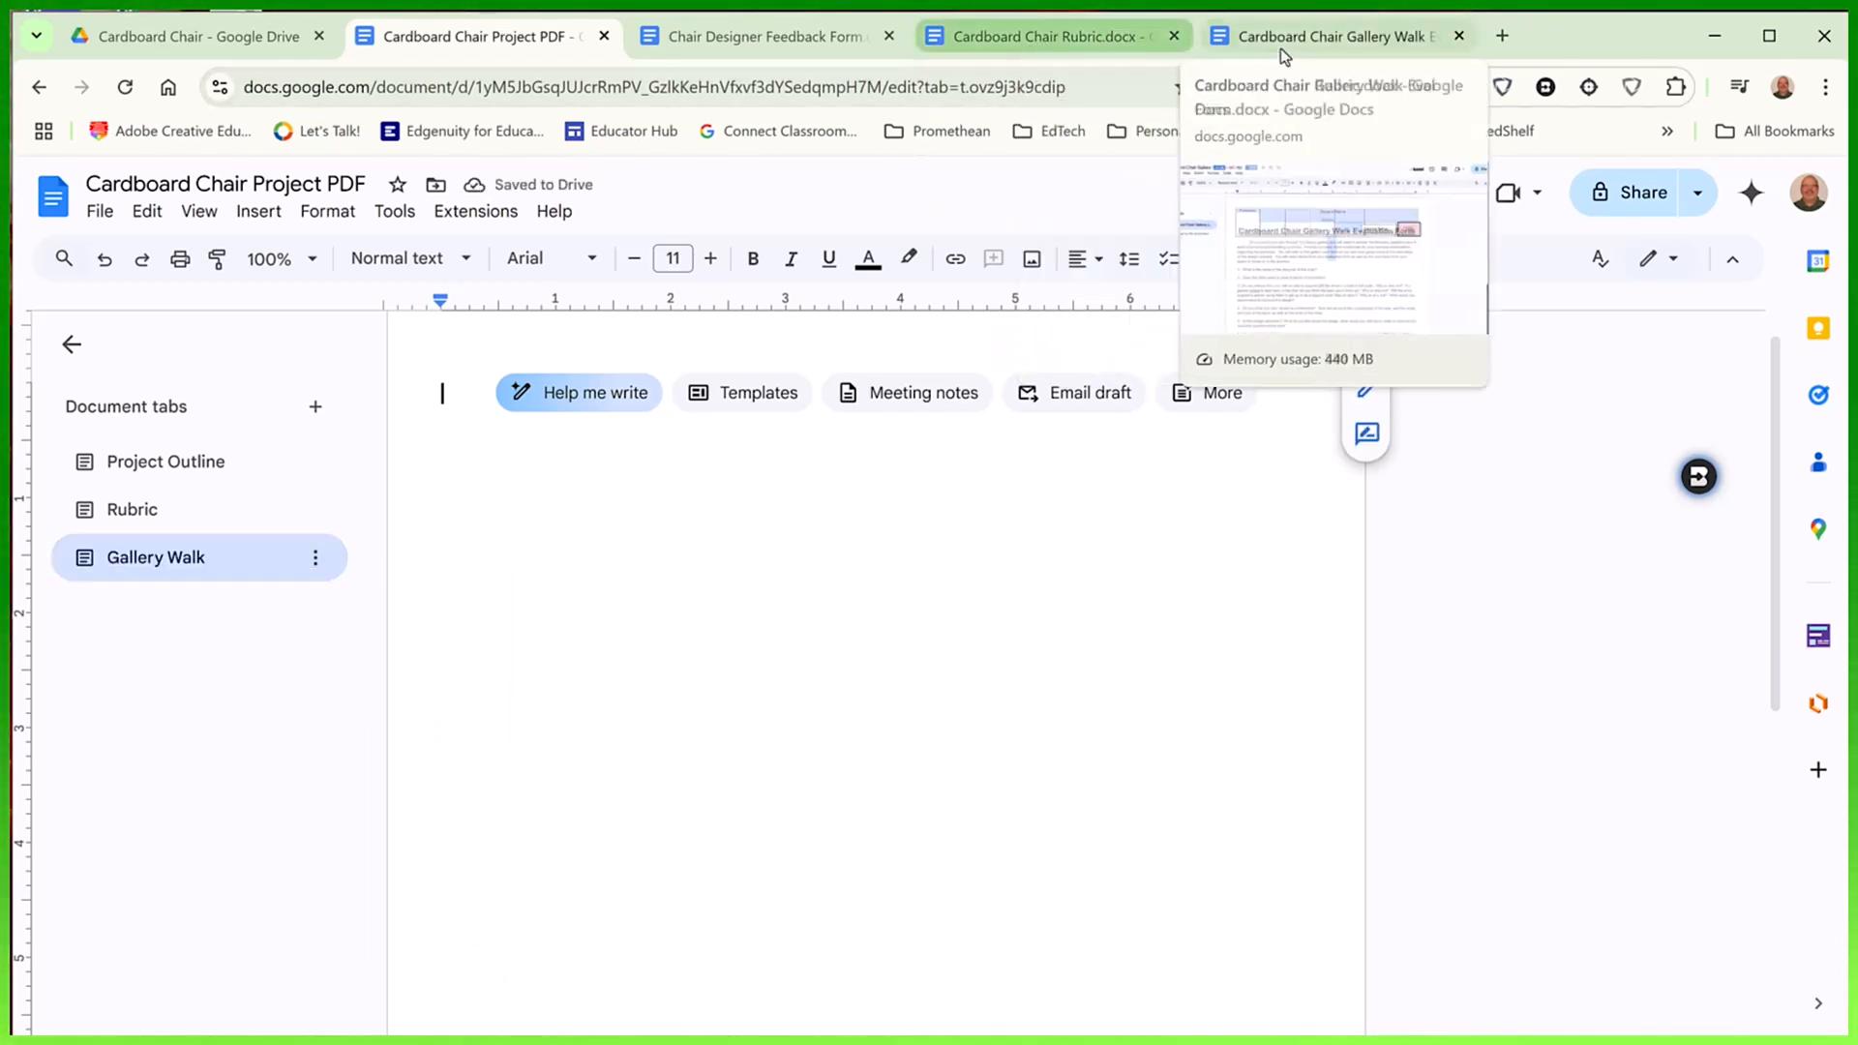
Copy the Gallery Walk Evaluation Form text from its doc and bring it to the project's Gallery Walk tab
{"action": "left_click", "coordinate": [1328, 34]}
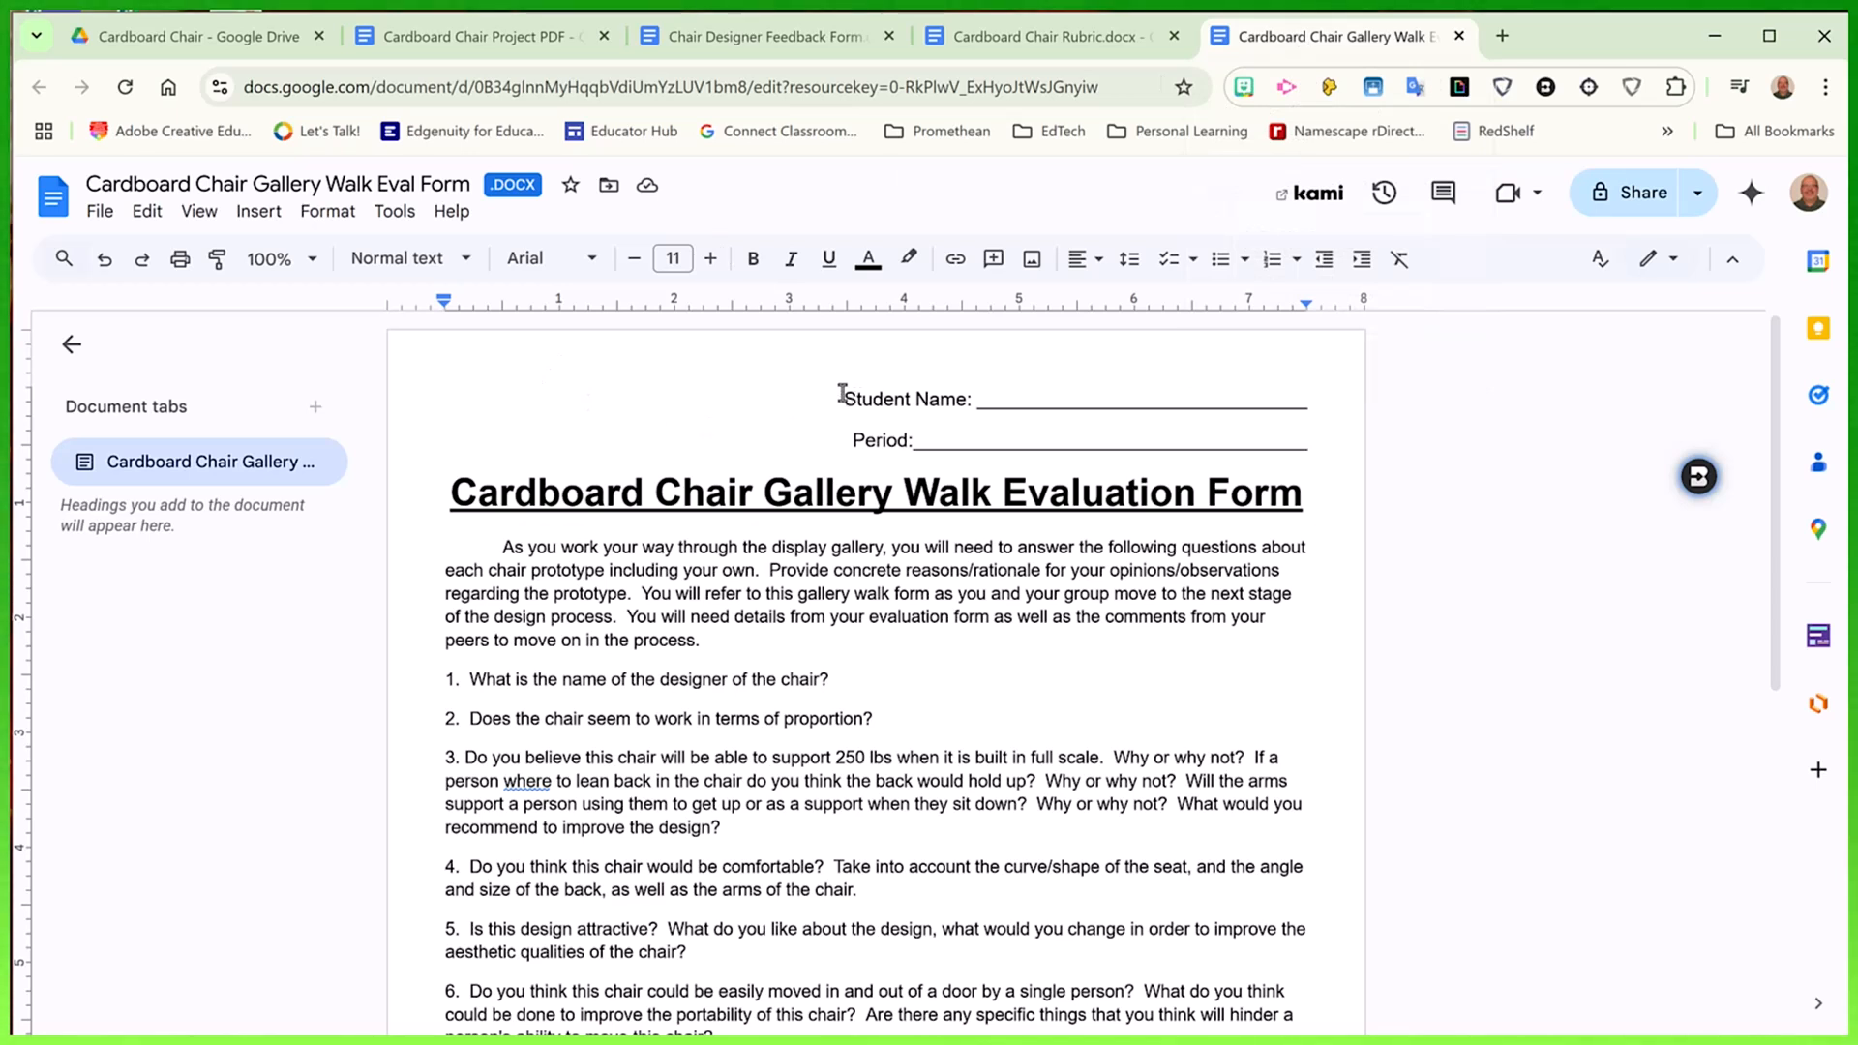
{"action": "scroll", "scroll_direction": "down", "scroll_amount": 3}
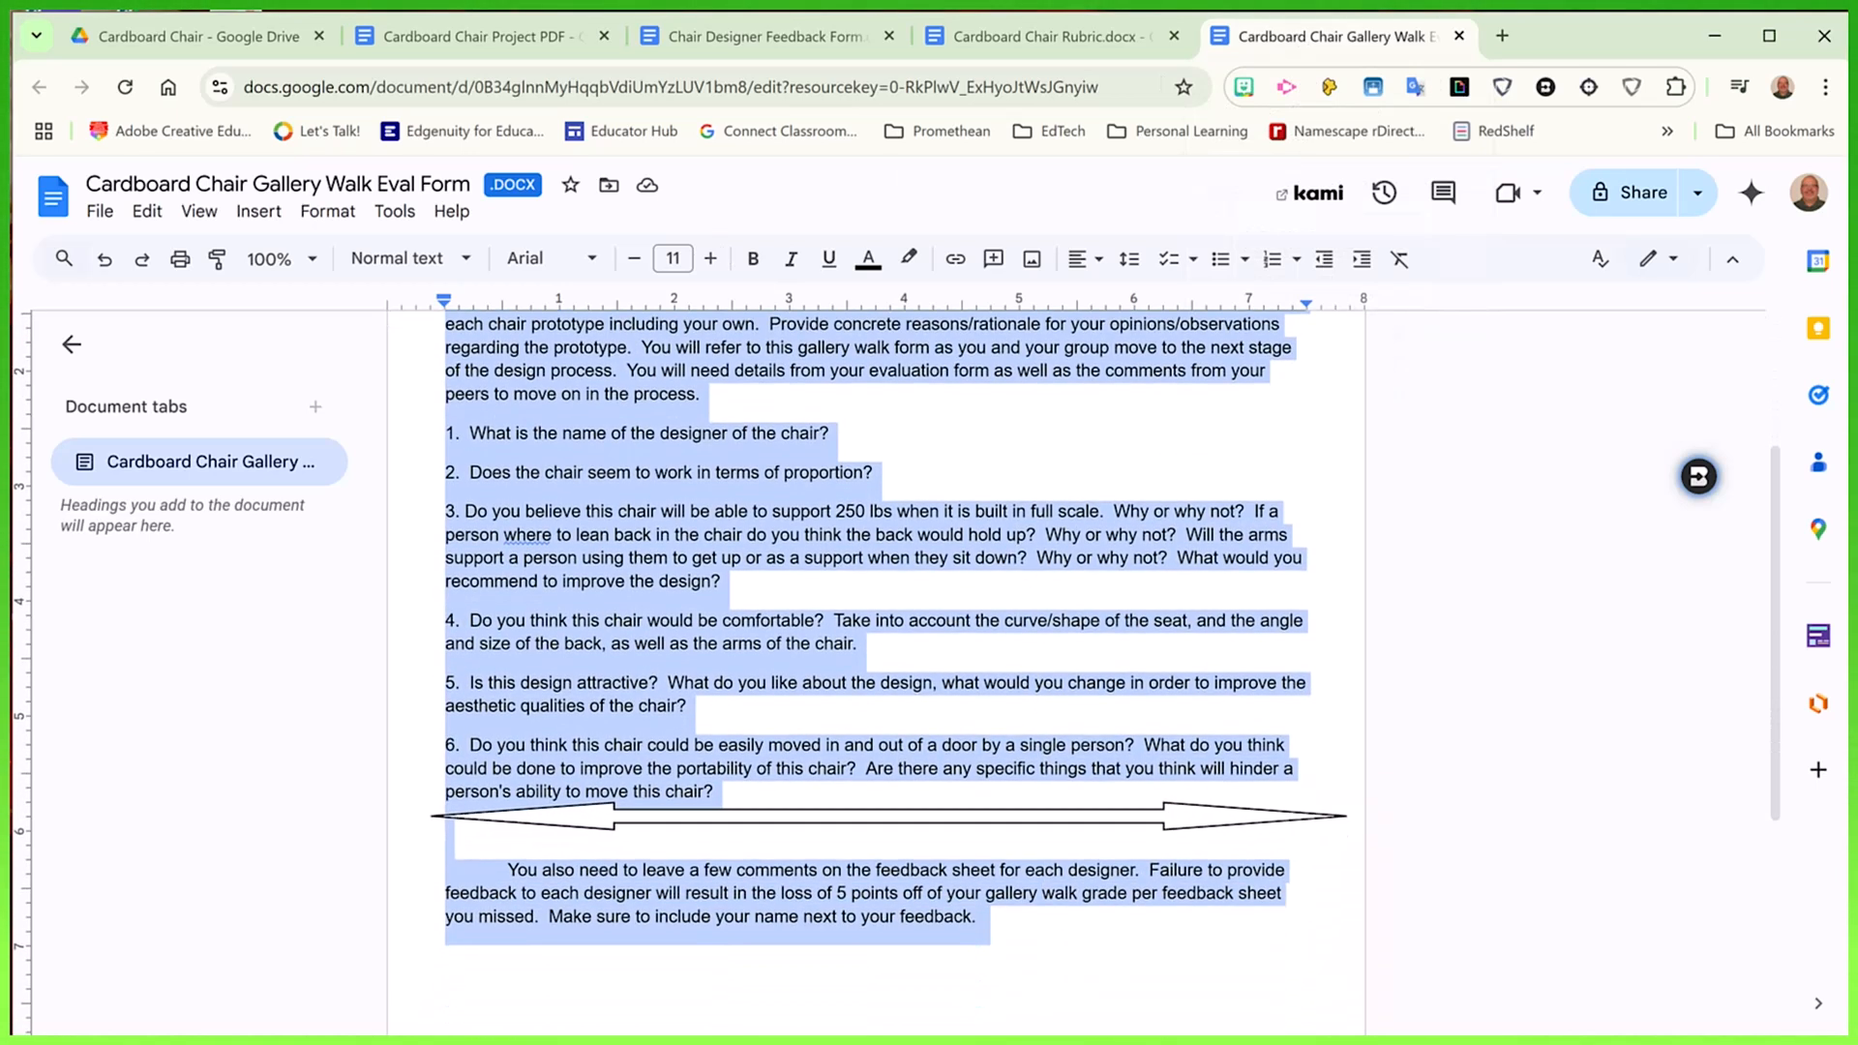
{"action": "left_click", "coordinate": [474, 35]}
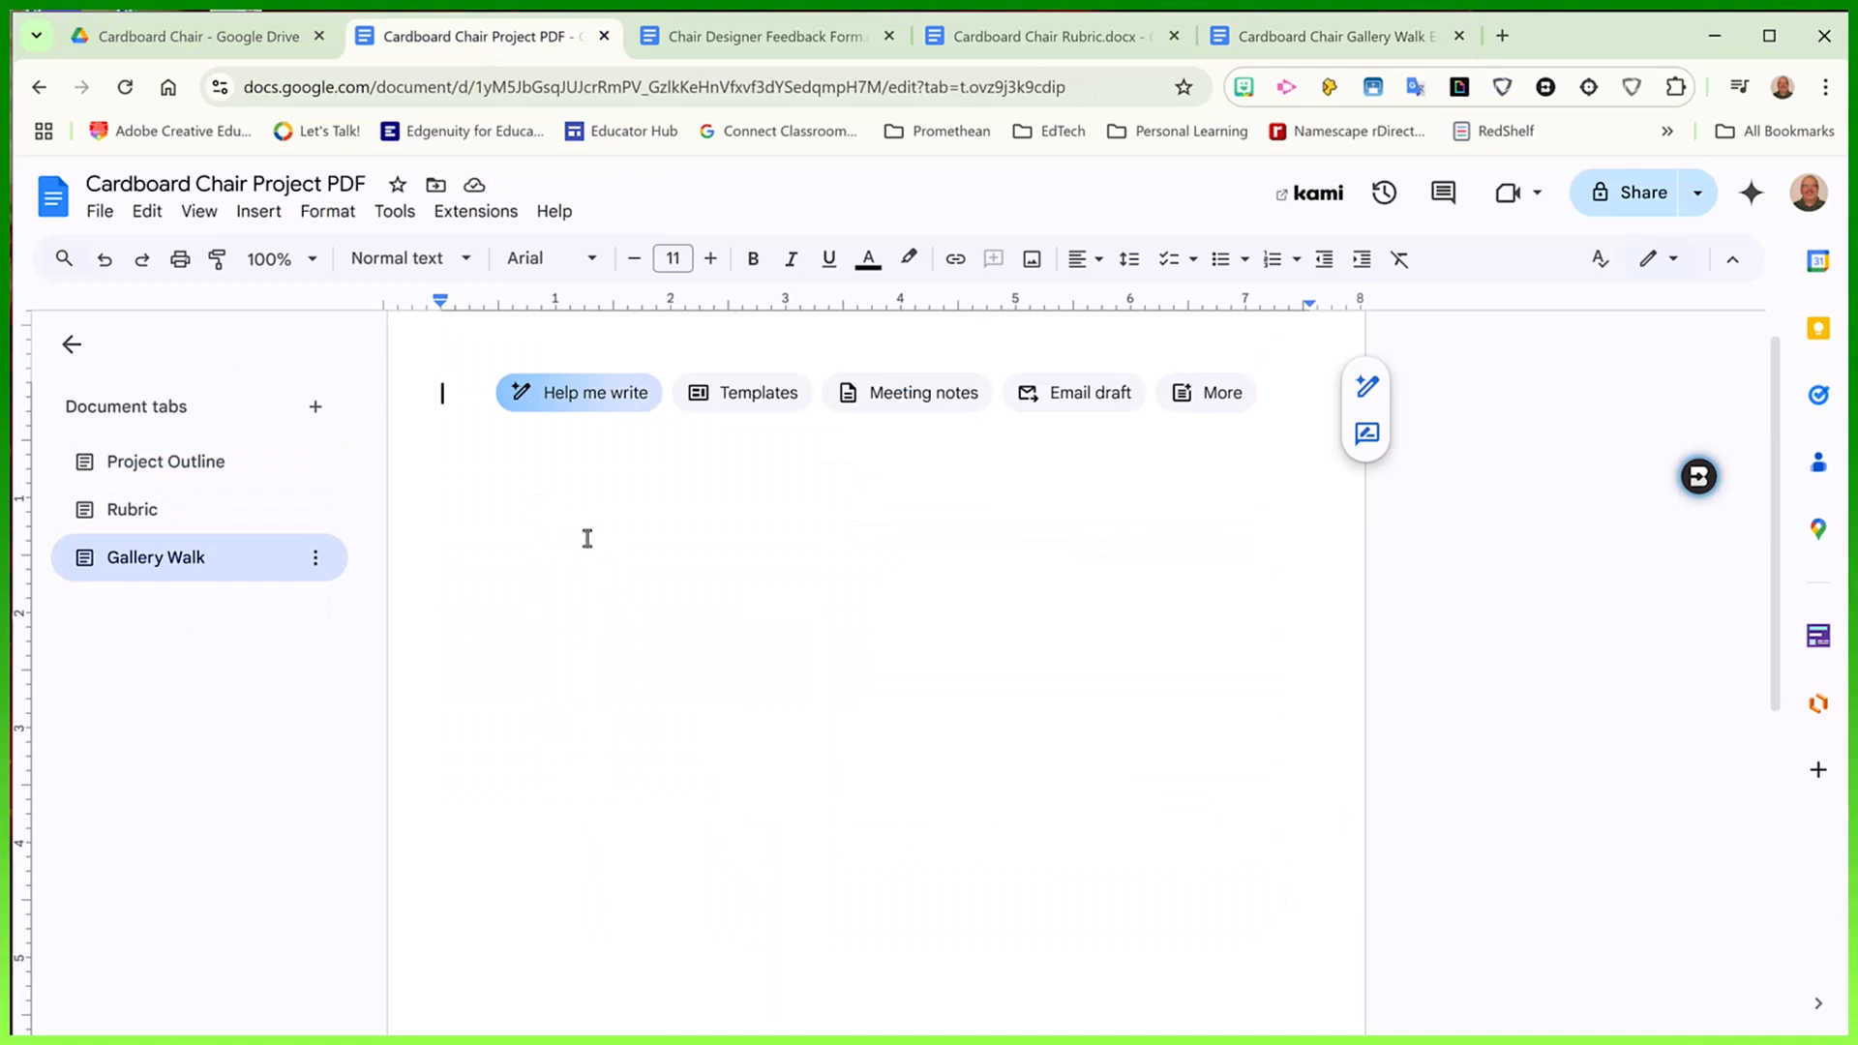
{"action": "mouse_move", "coordinate": [625, 499]}
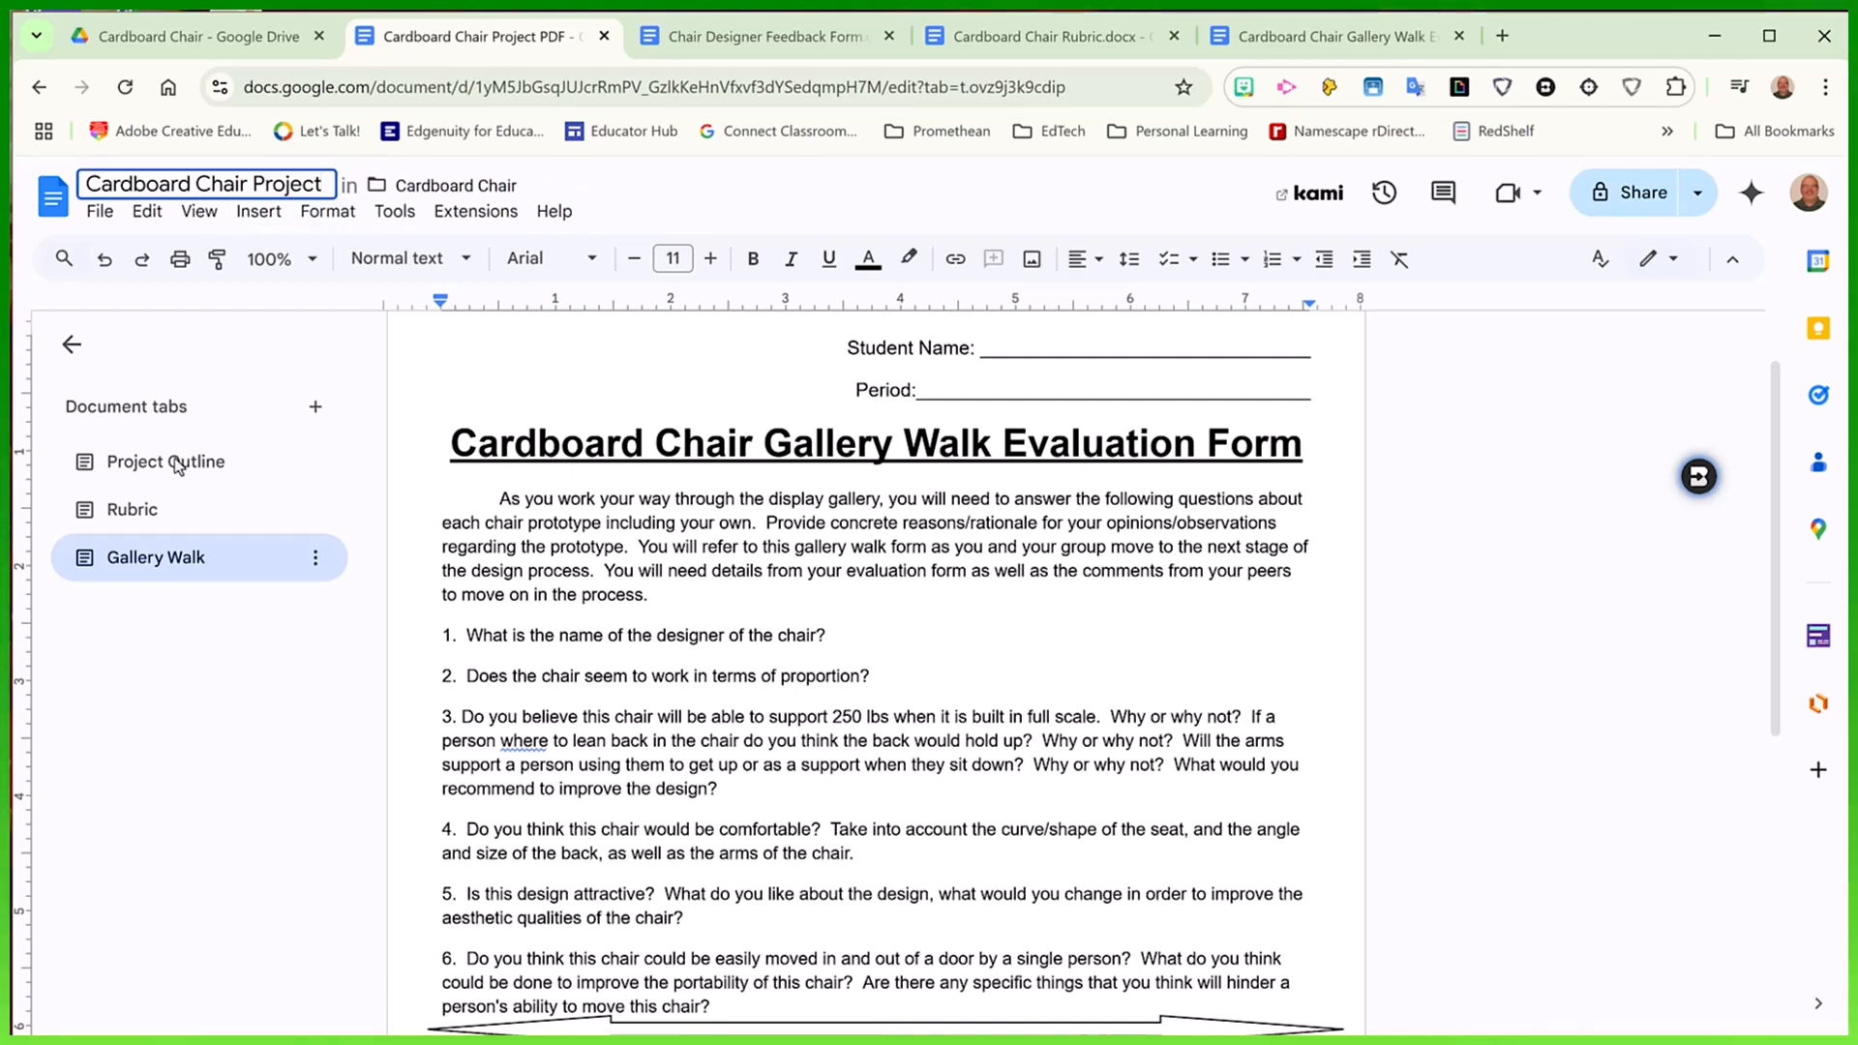
Review the Project Outline tab's content, then show the Rubric tab's grading rubric
{"action": "left_click", "coordinate": [165, 460]}
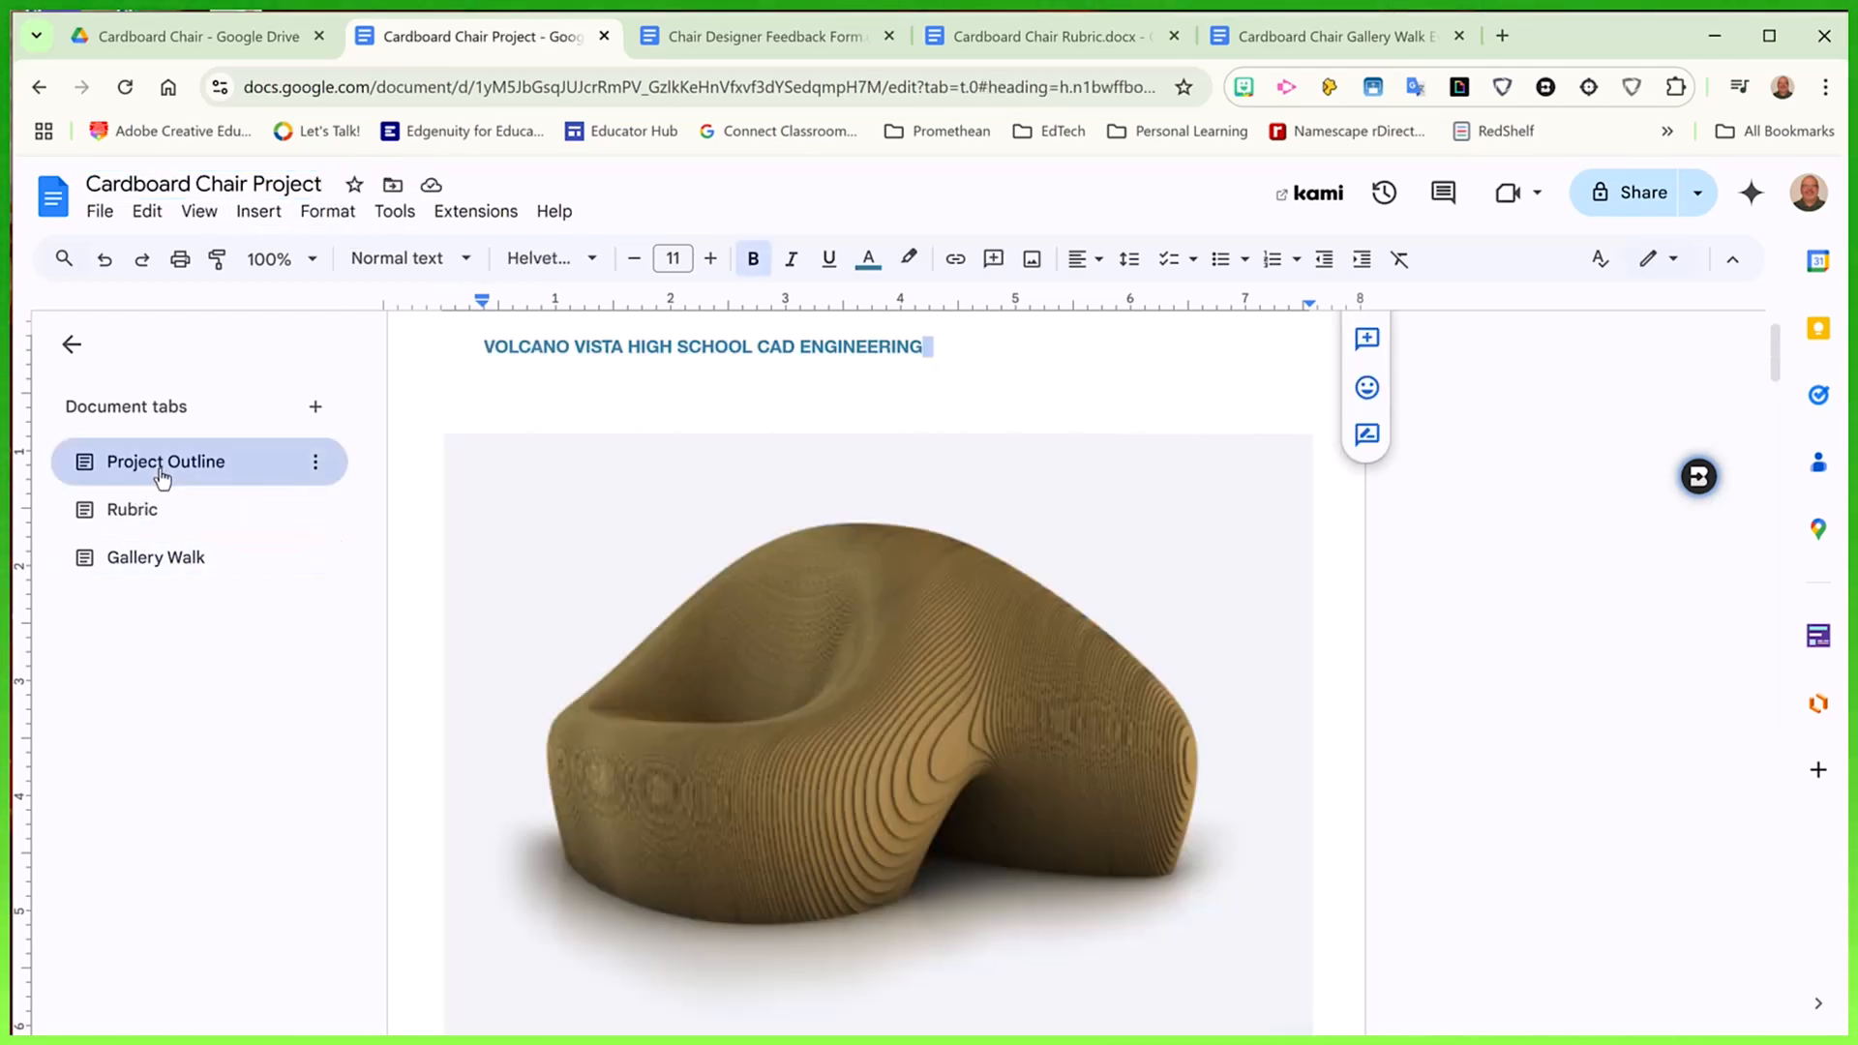
{"action": "scroll", "scroll_direction": "down", "scroll_amount": 3}
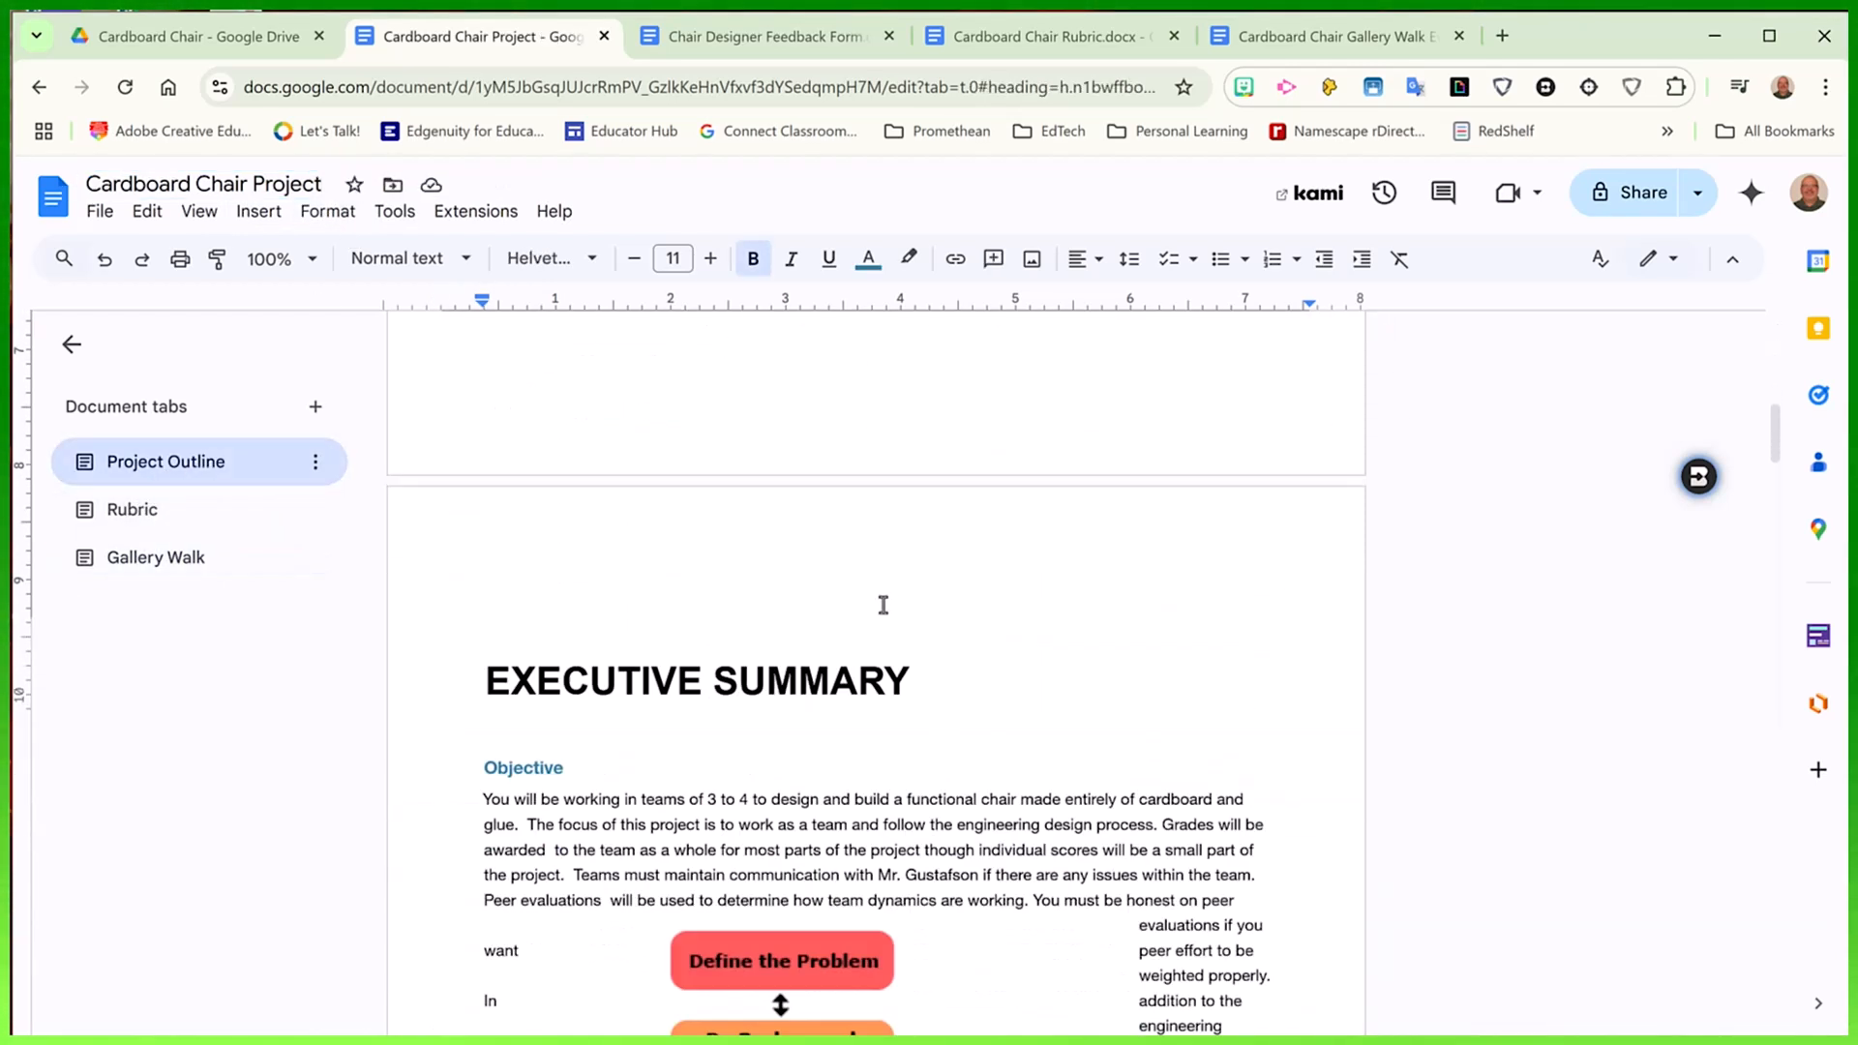
{"action": "scroll", "scroll_direction": "down", "scroll_amount": 3}
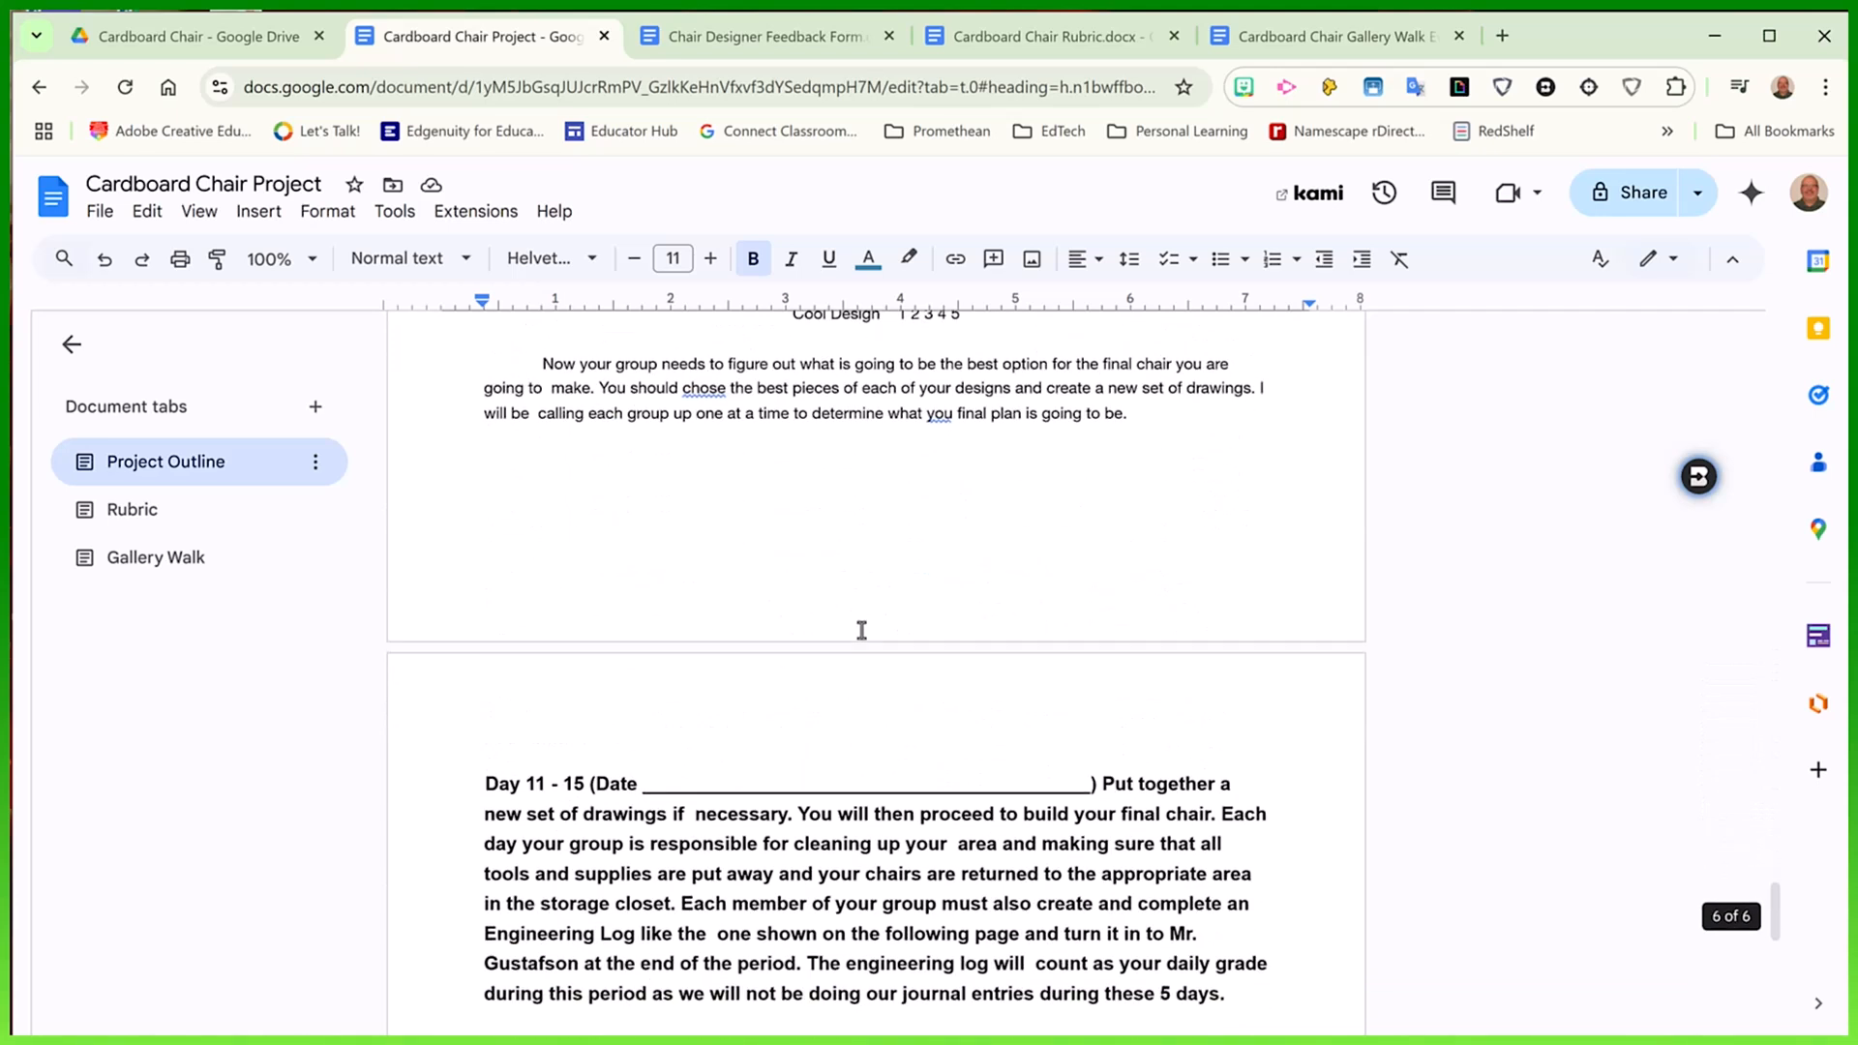
{"action": "scroll", "scroll_direction": "down", "scroll_amount": 3}
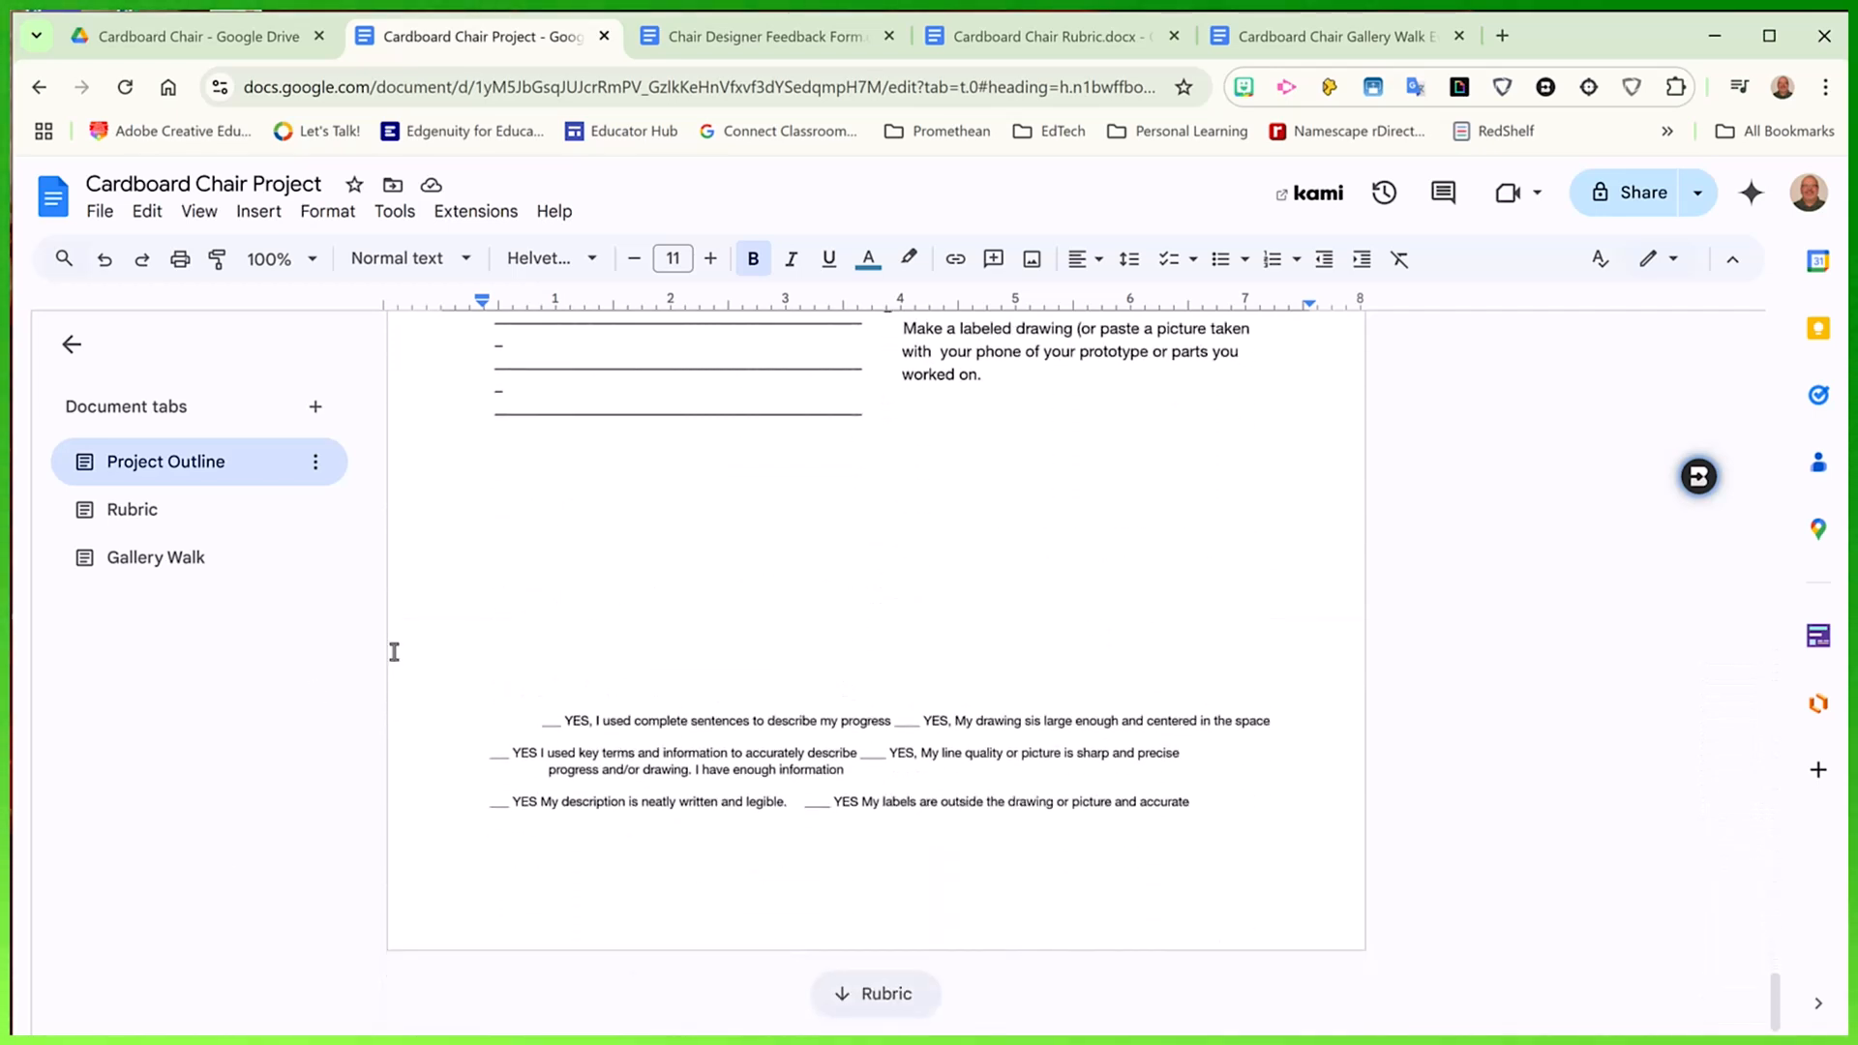
{"action": "mouse_move", "coordinate": [557, 604]}
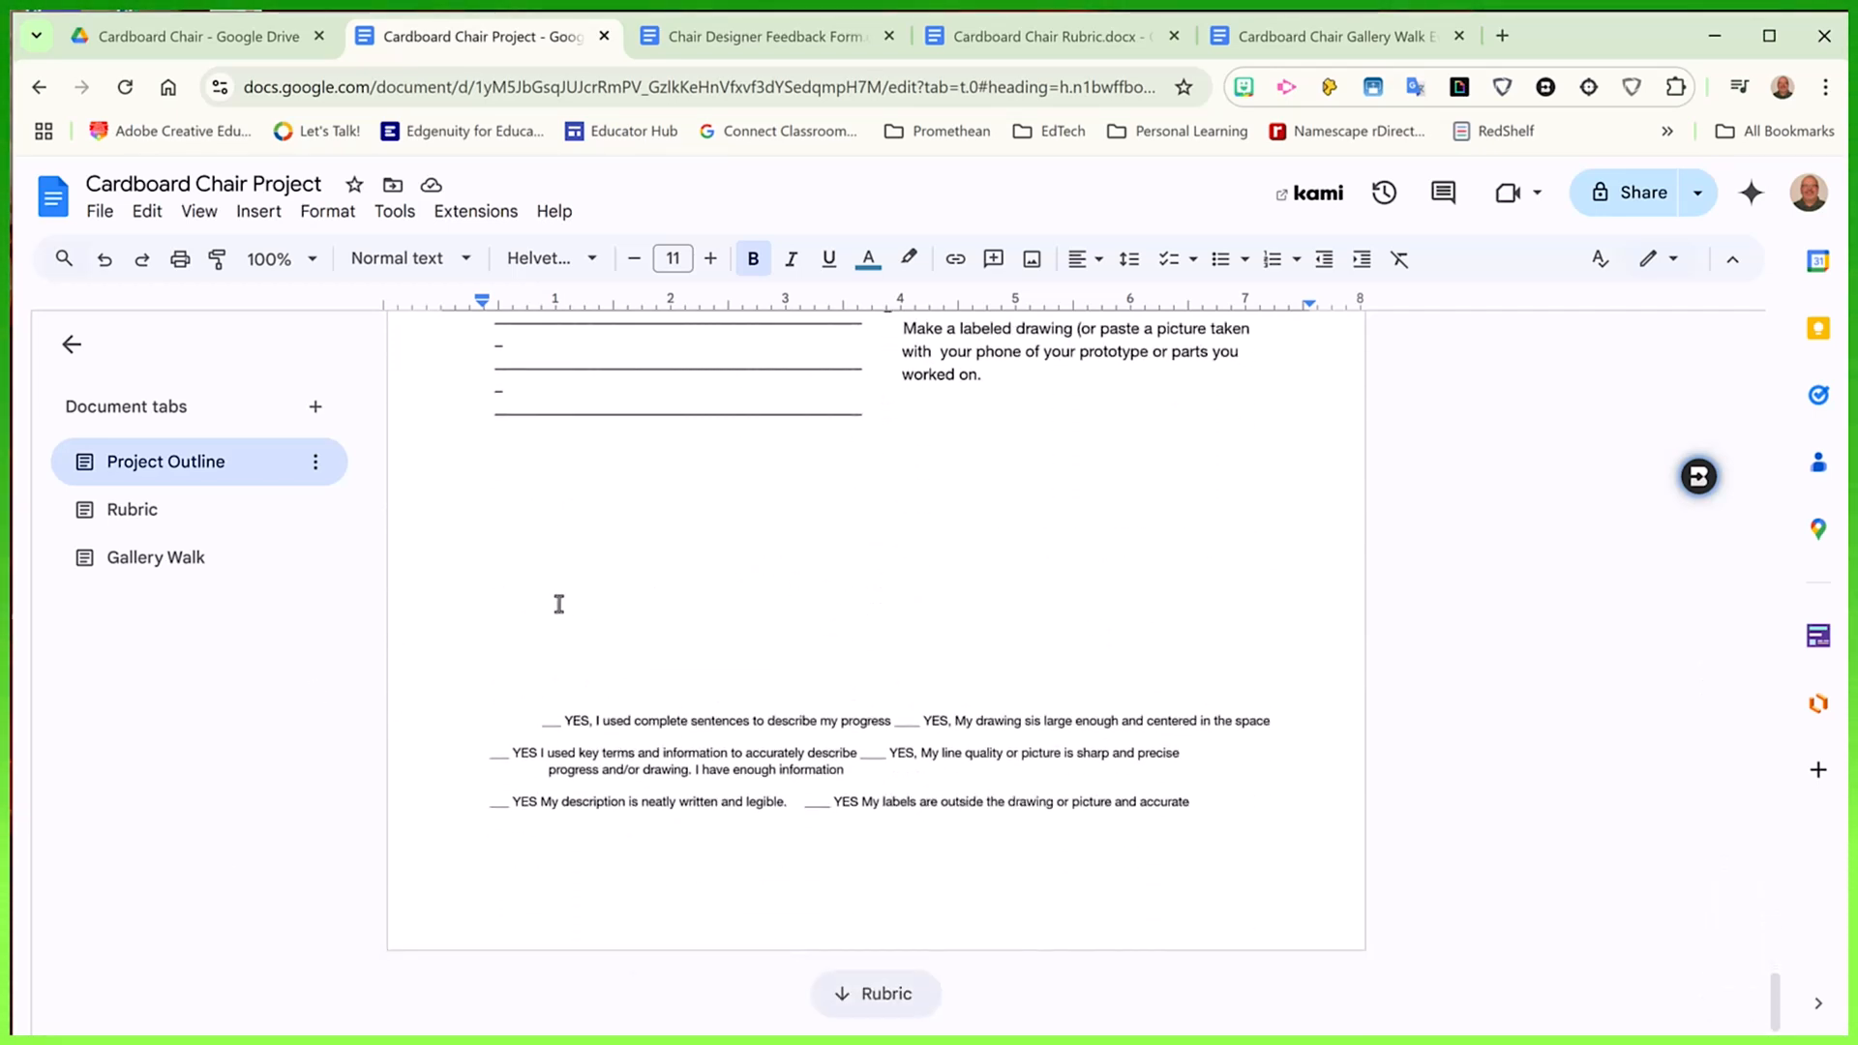
{"action": "mouse_move", "coordinate": [131, 509]}
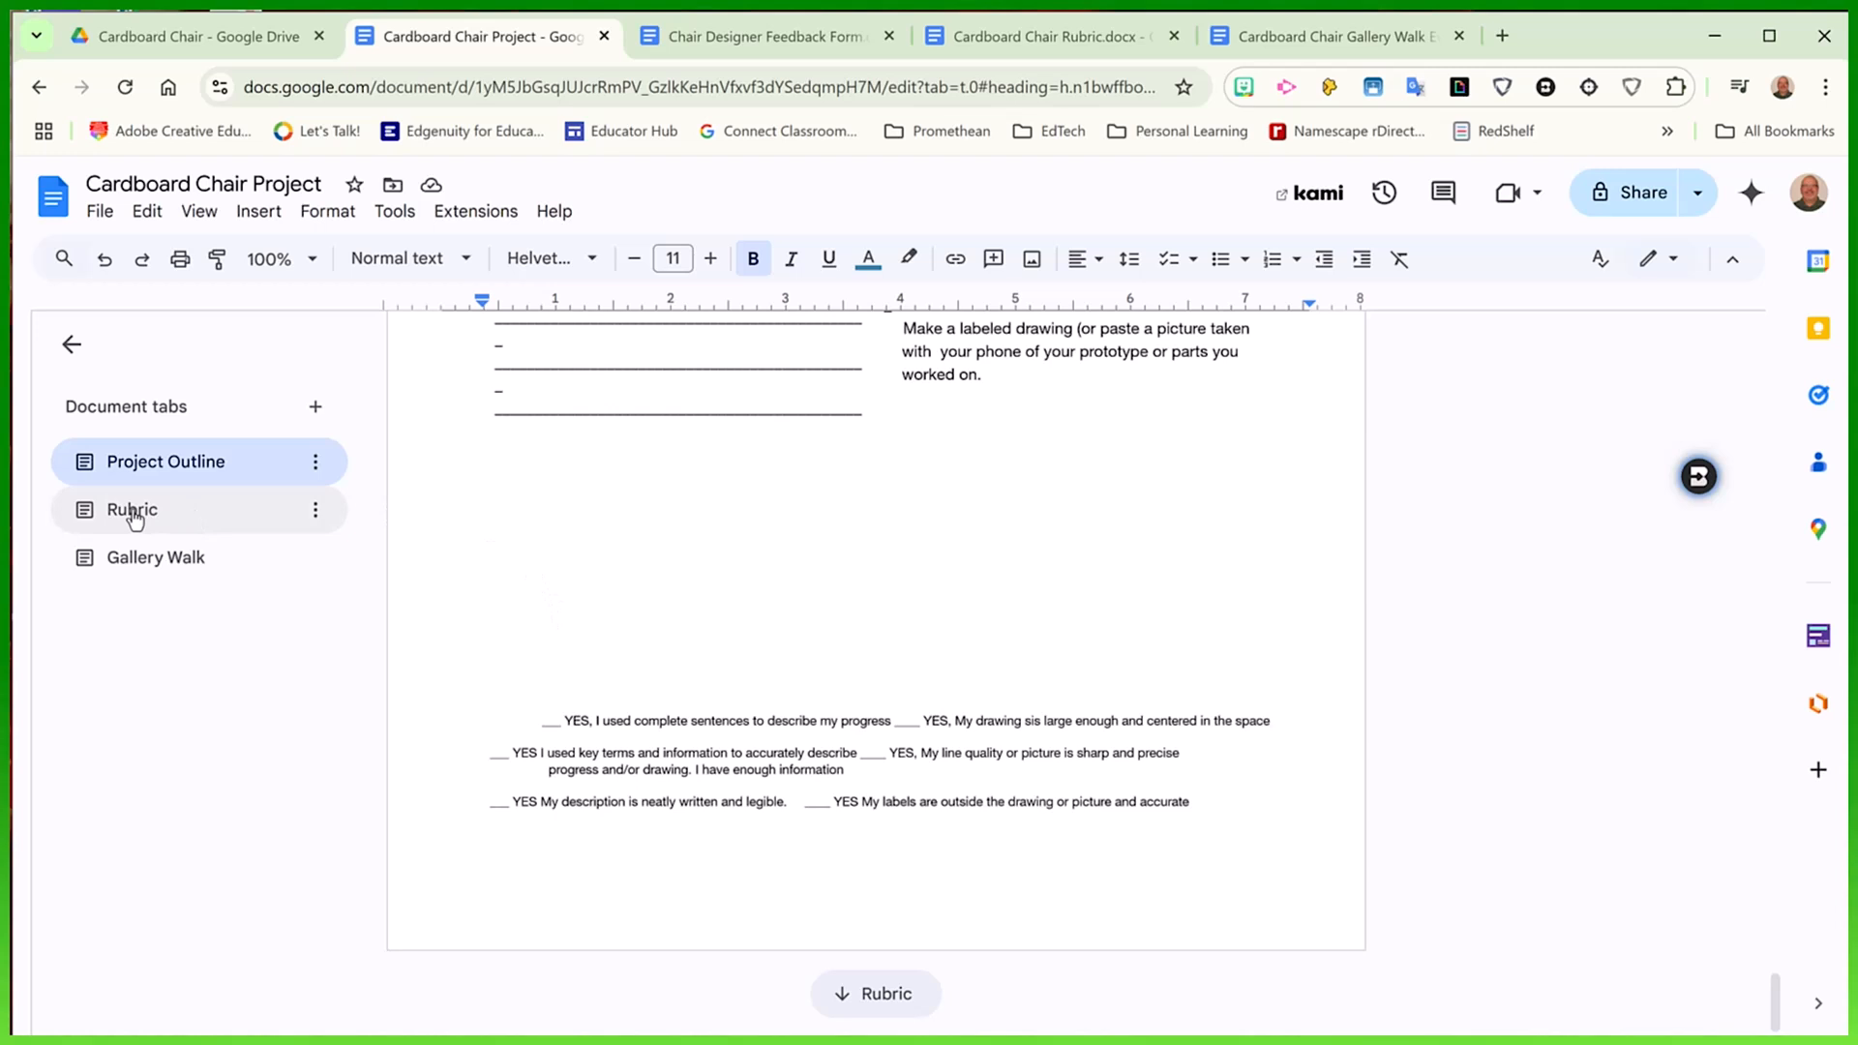
{"action": "left_click", "coordinate": [132, 509]}
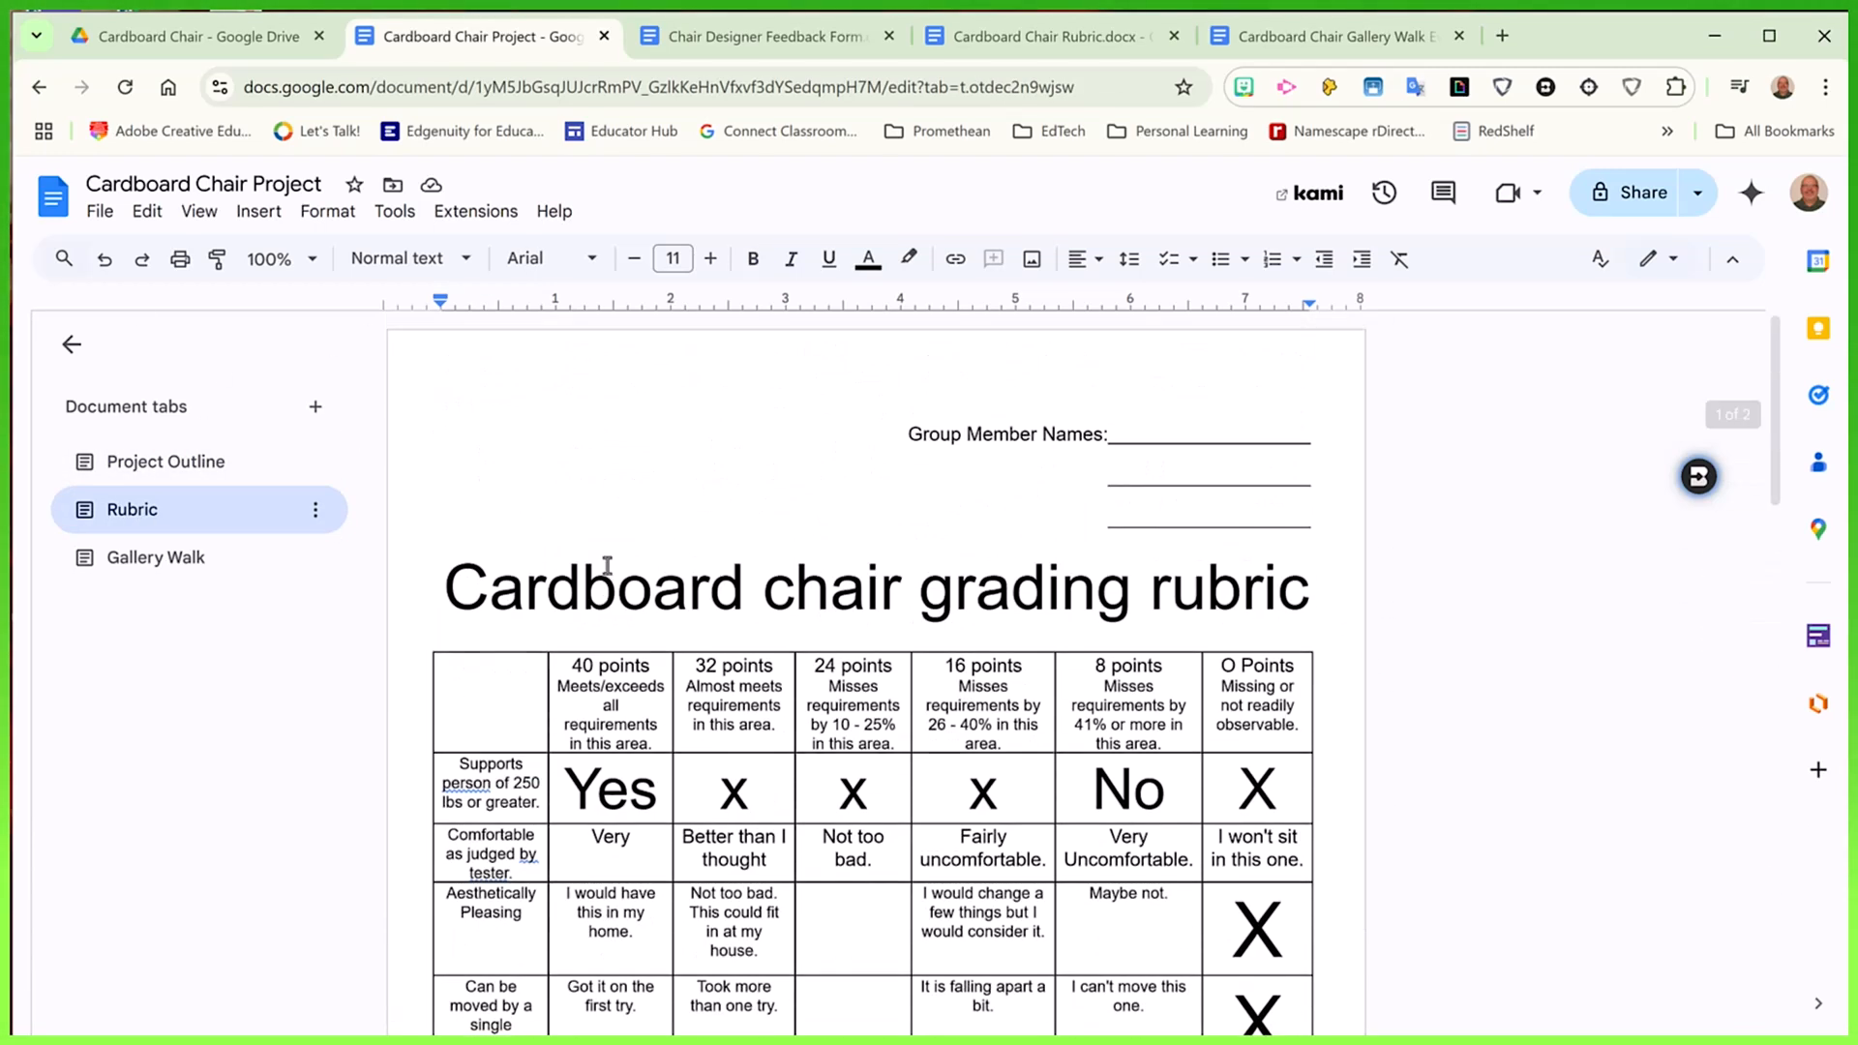
{"action": "mouse_move", "coordinate": [190, 613]}
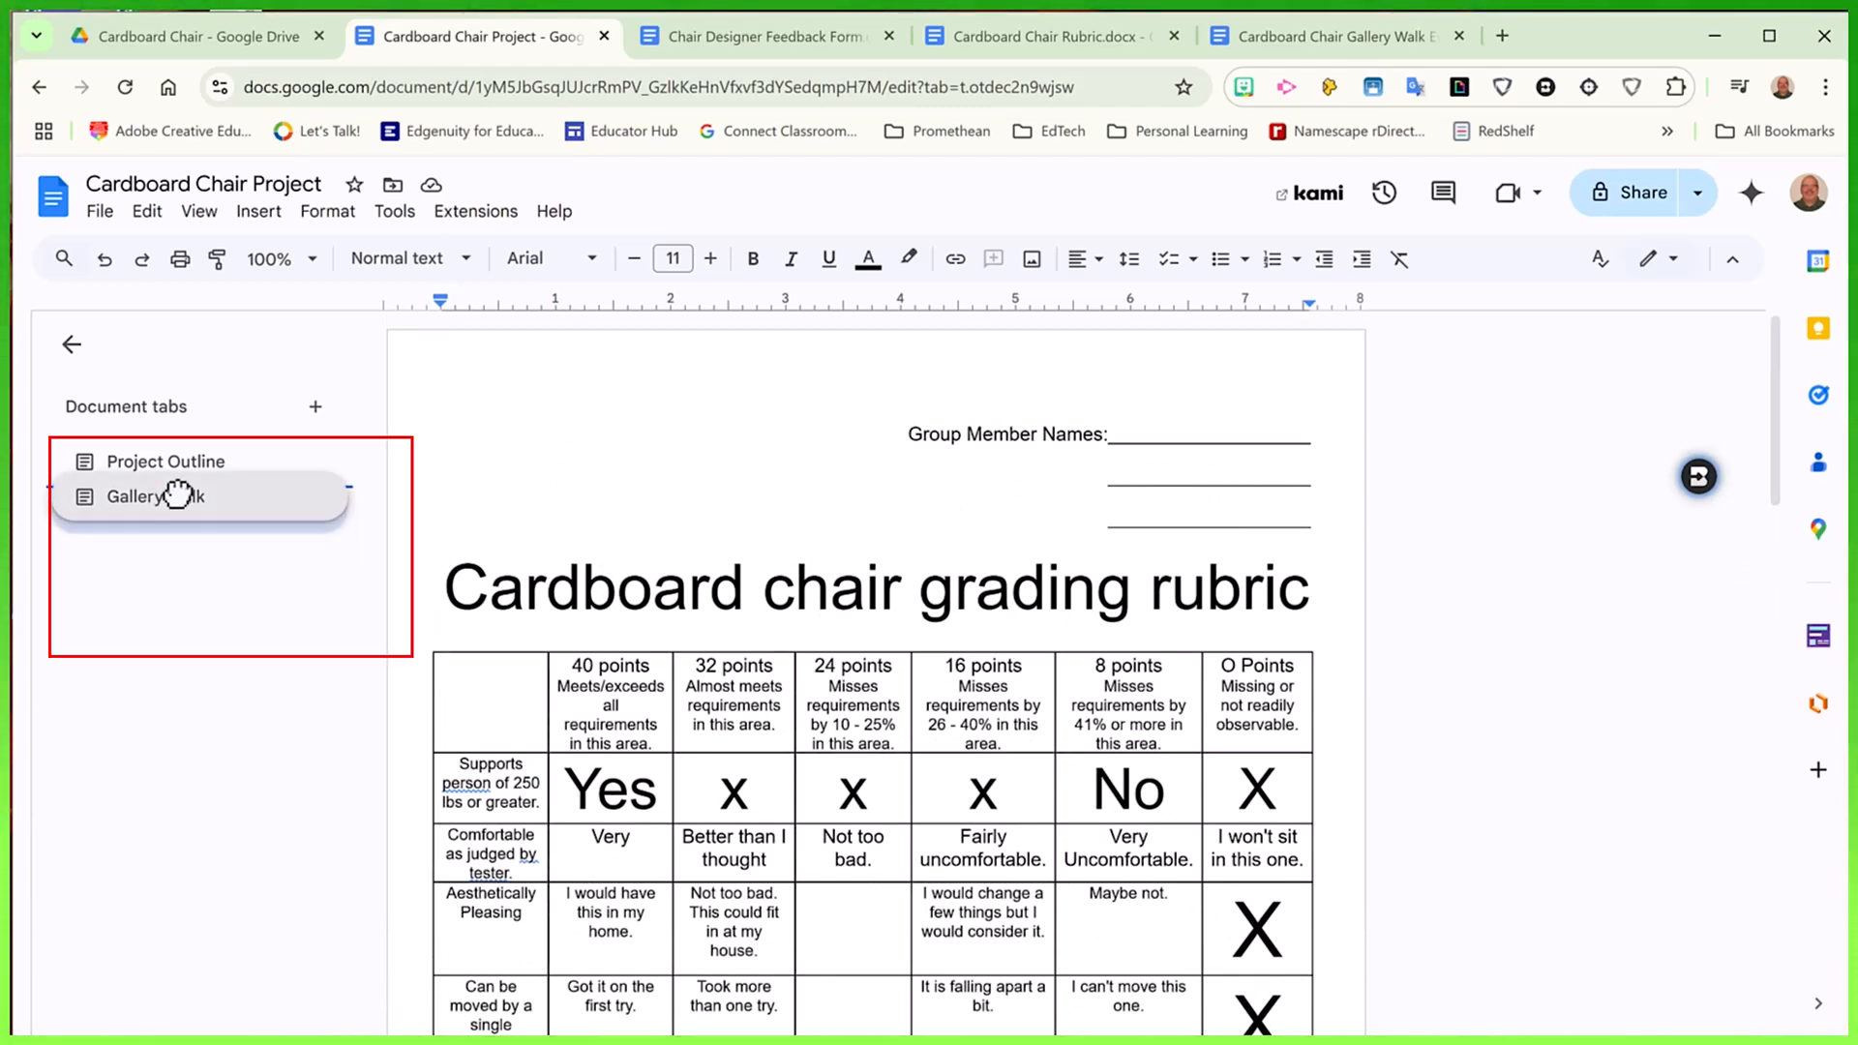
Reorder the tabs to Rubric, Gallery Walk, Project Outline and show Project Outline's options
{"action": "left_click", "coordinate": [316, 407]}
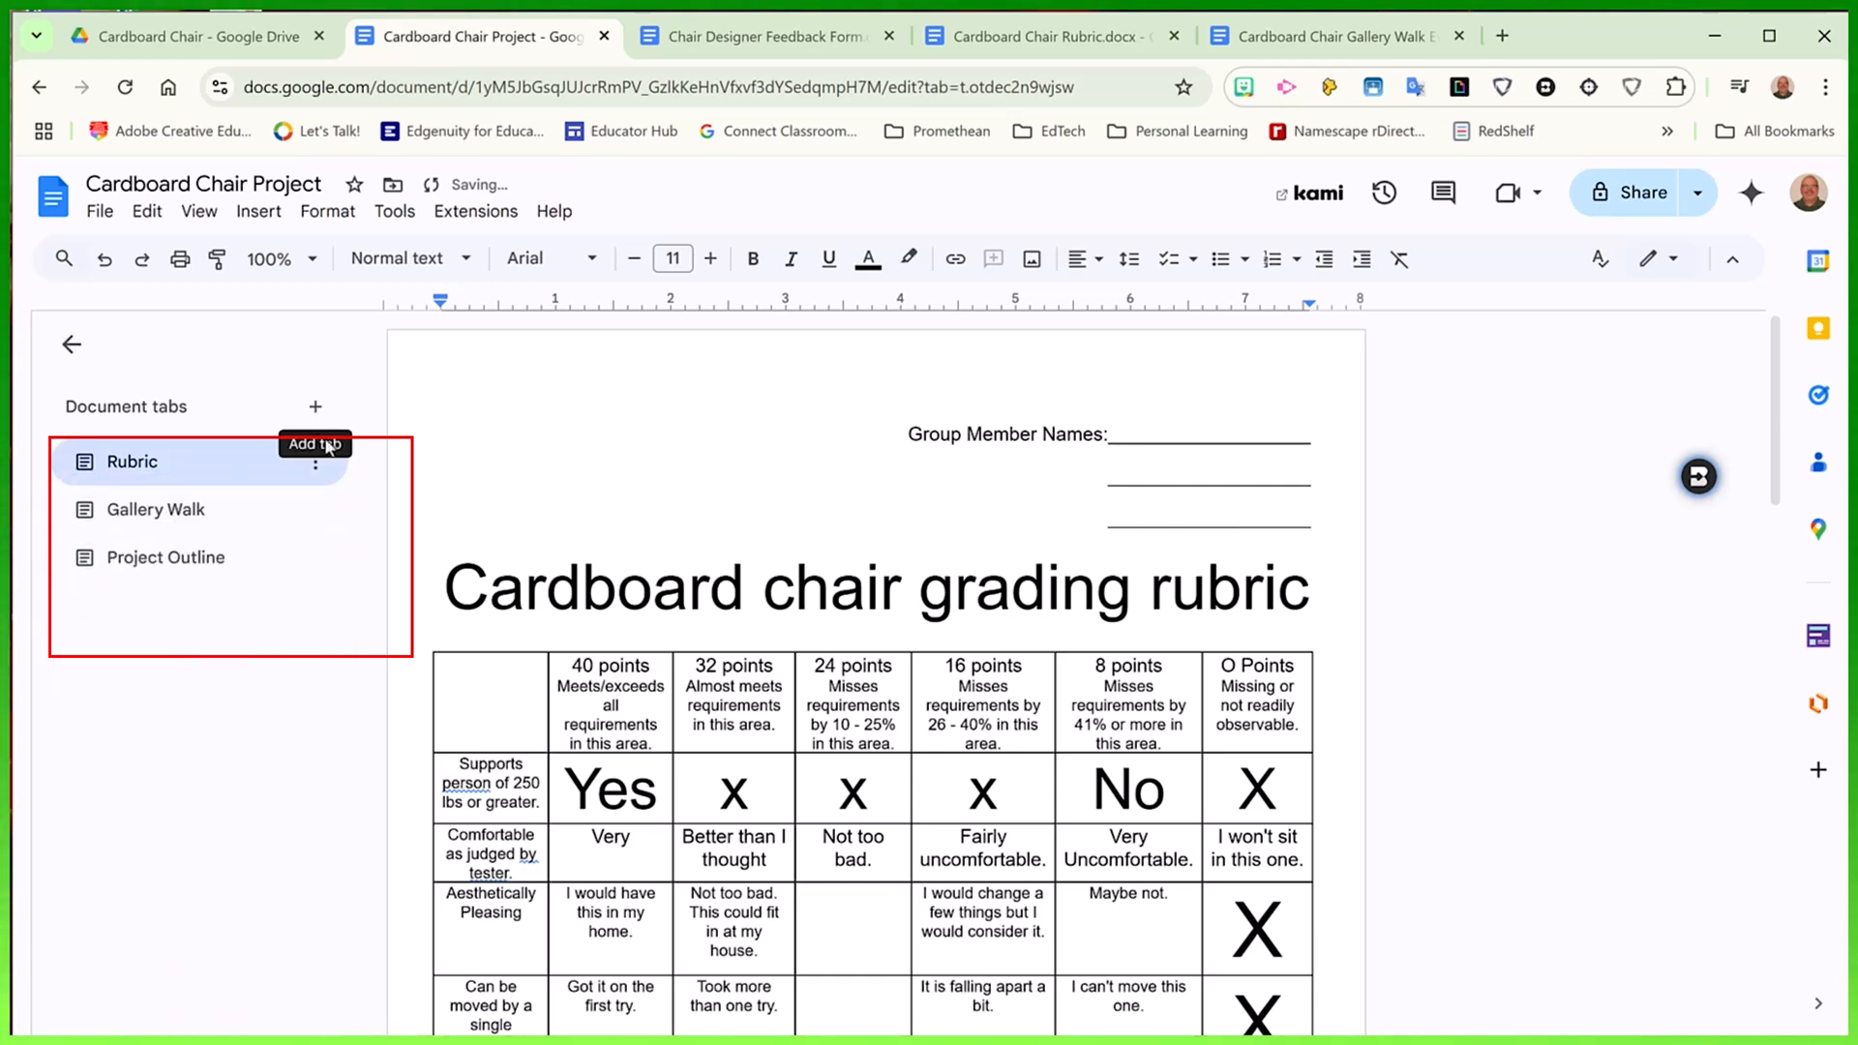
{"action": "mouse_move", "coordinate": [318, 560]}
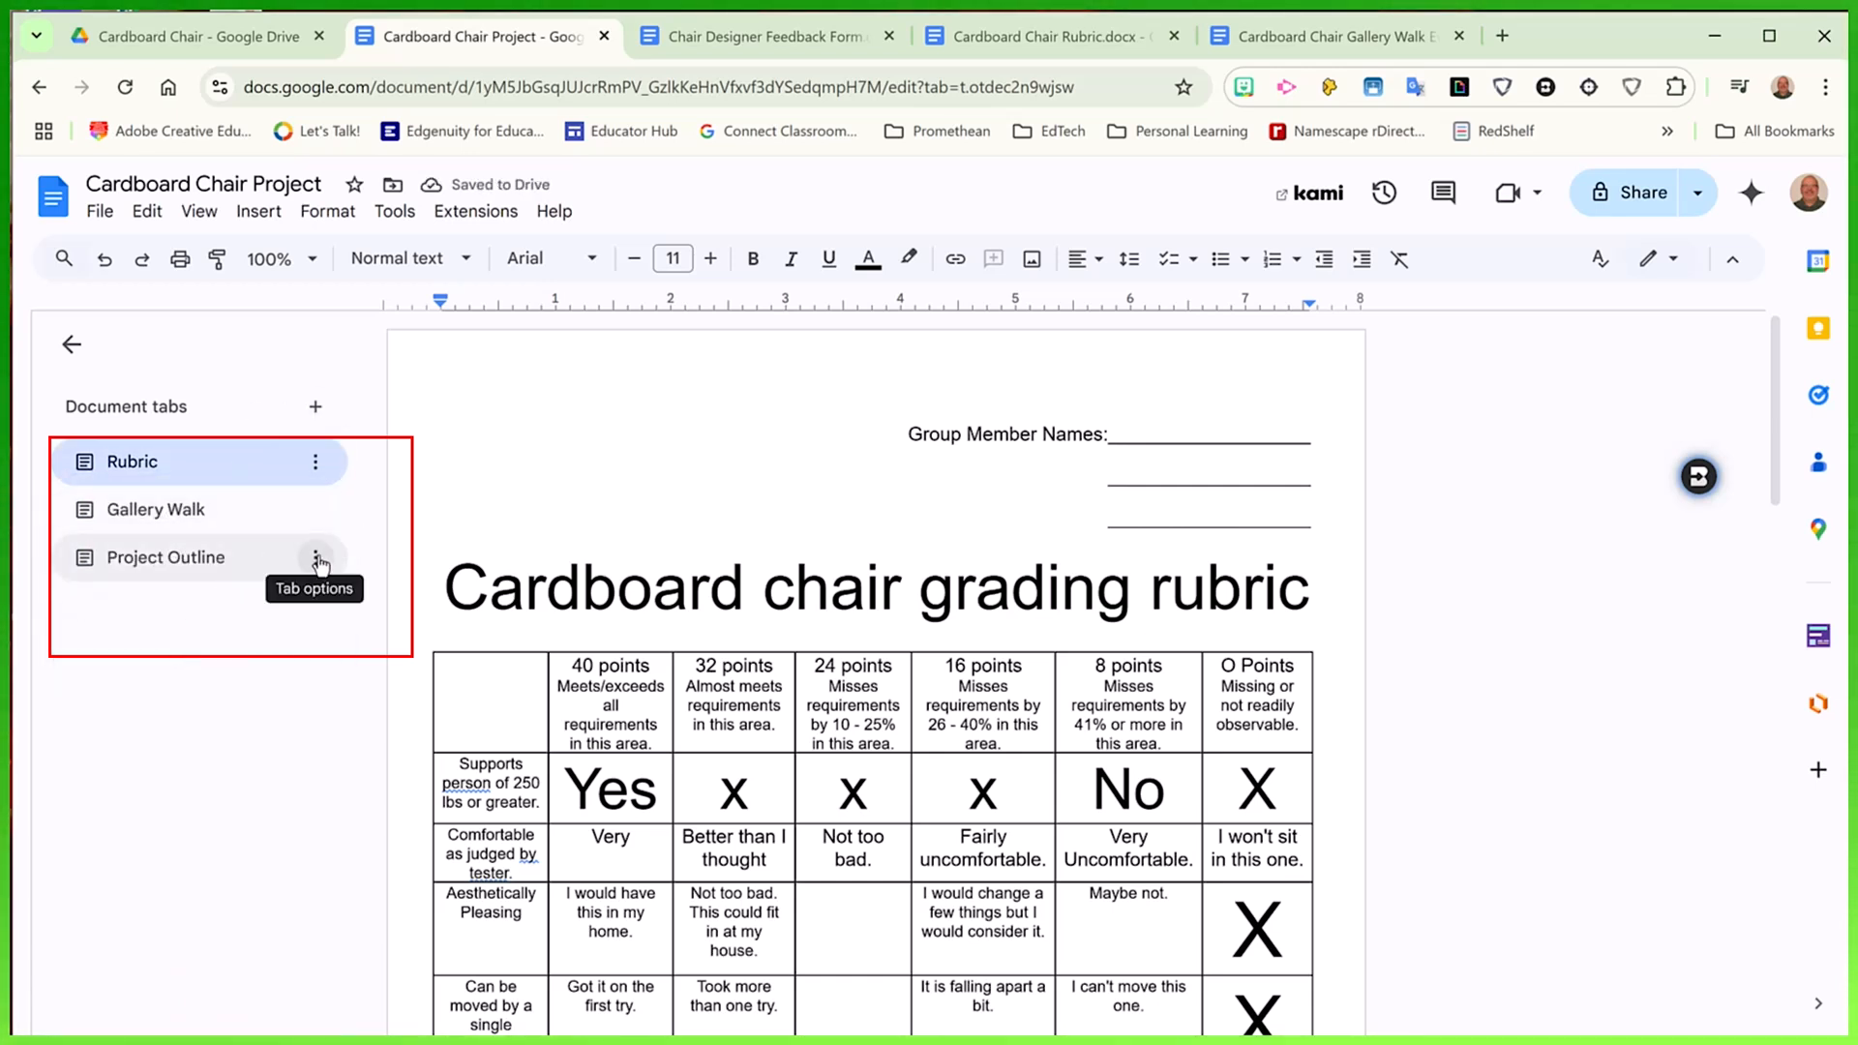
{"action": "left_click", "coordinate": [318, 558]}
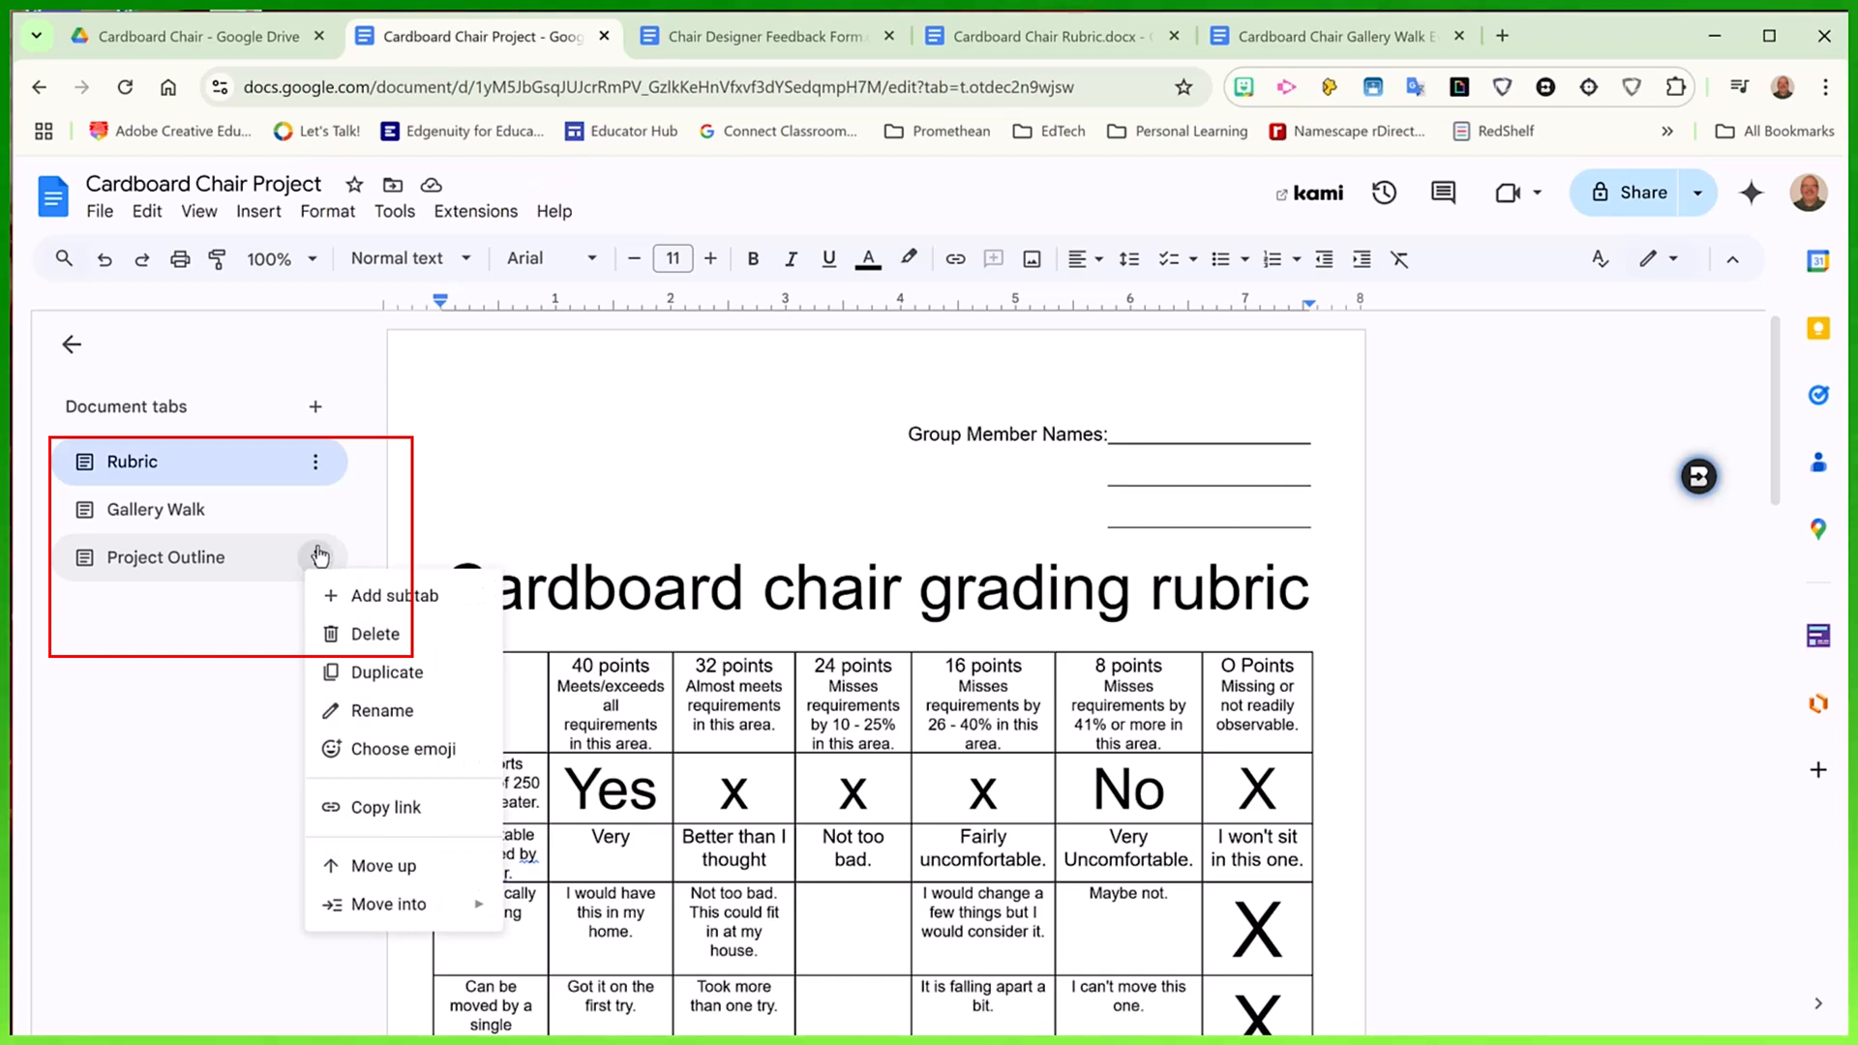
{"action": "mouse_move", "coordinate": [364, 635]}
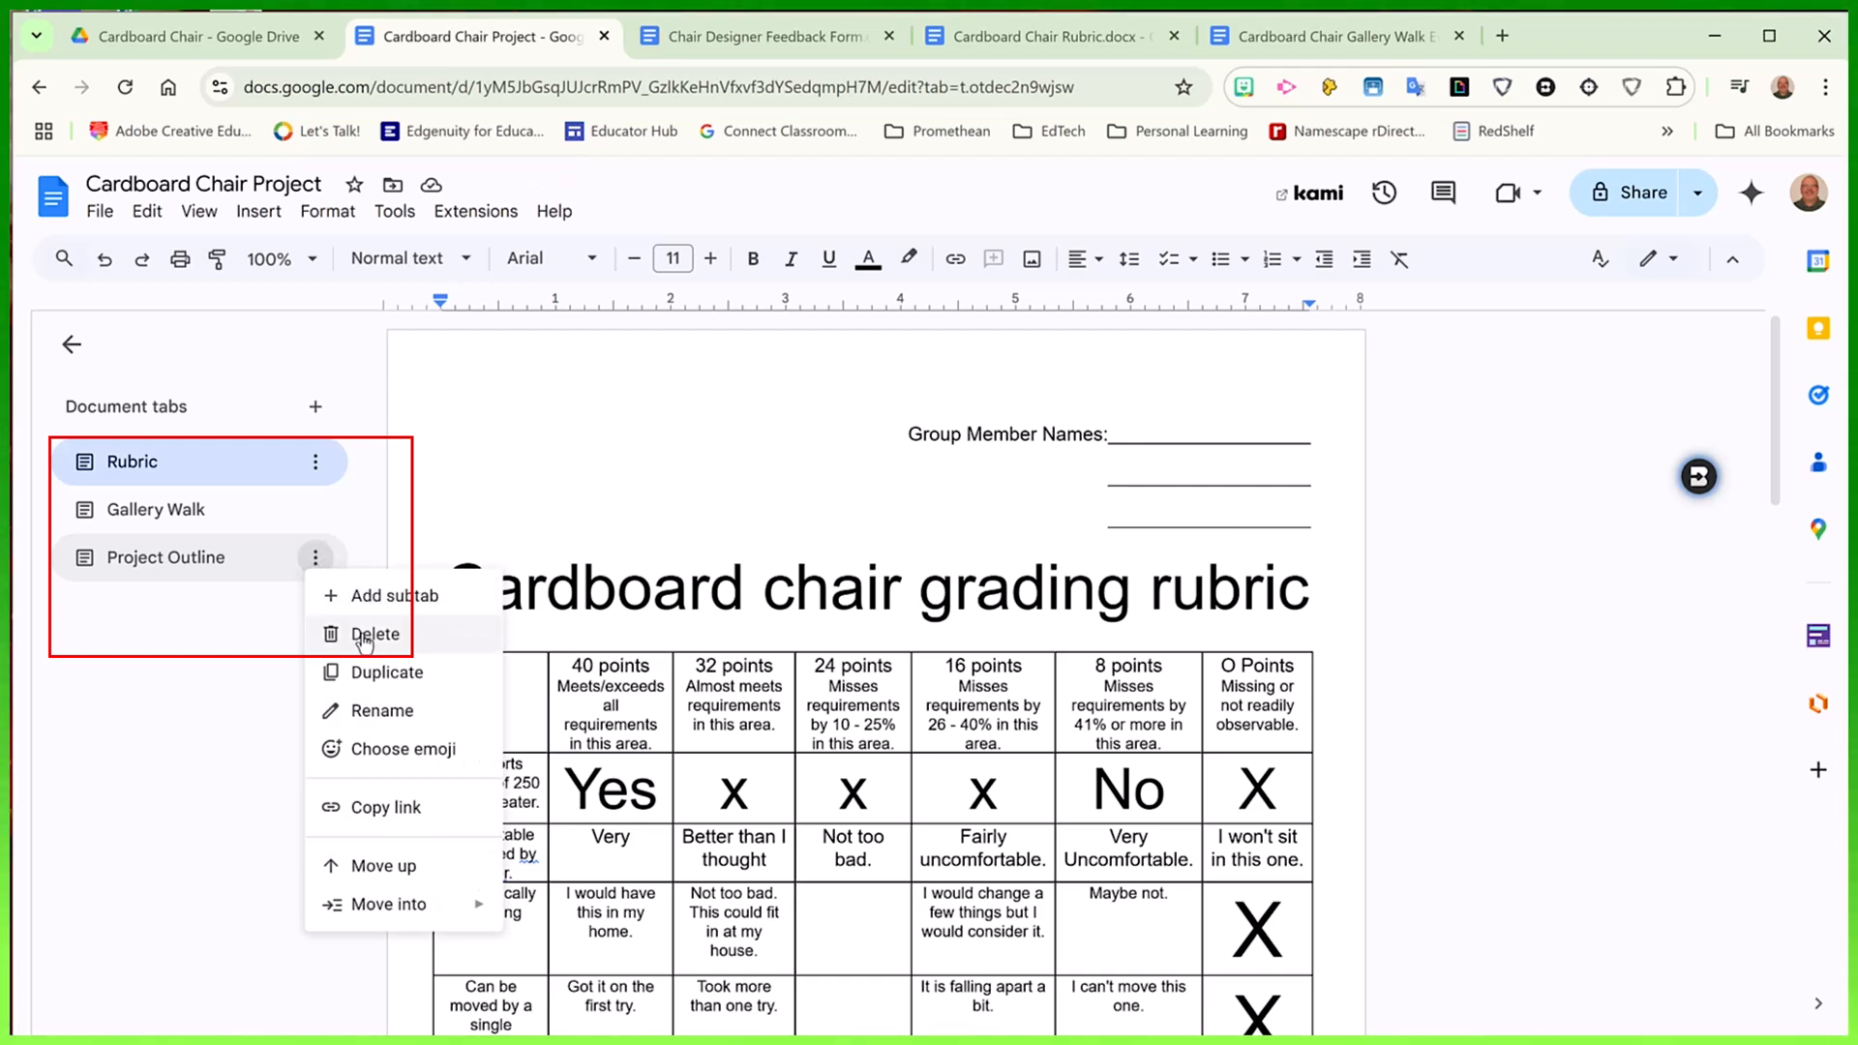